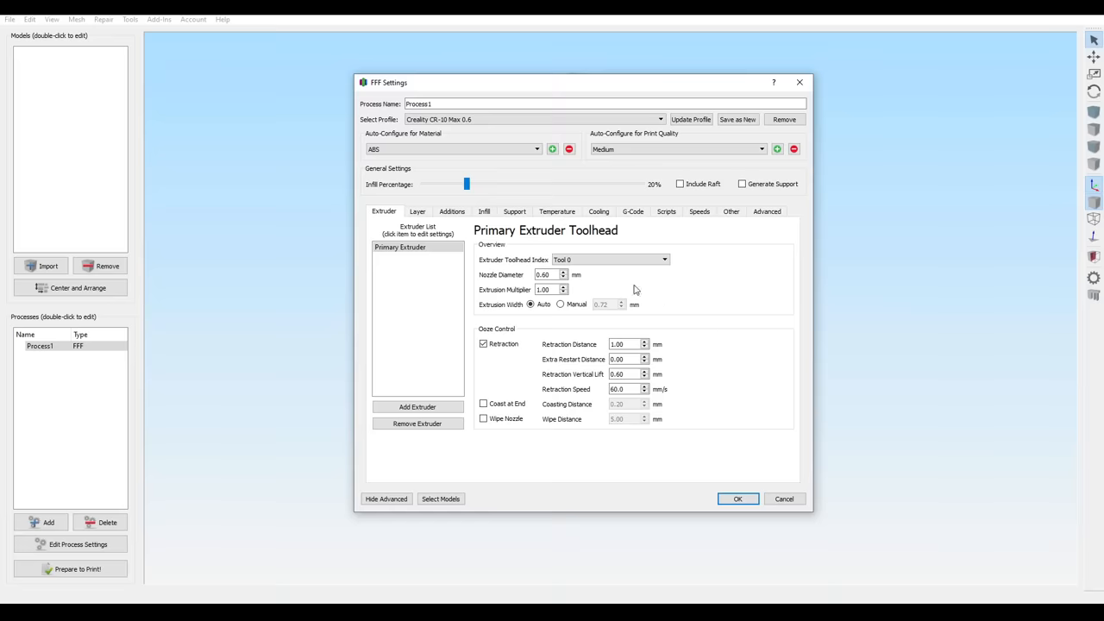
Move from the Extruder settings to the Additions tab showing skirt, brim, raft and prime pillar options.
click(452, 211)
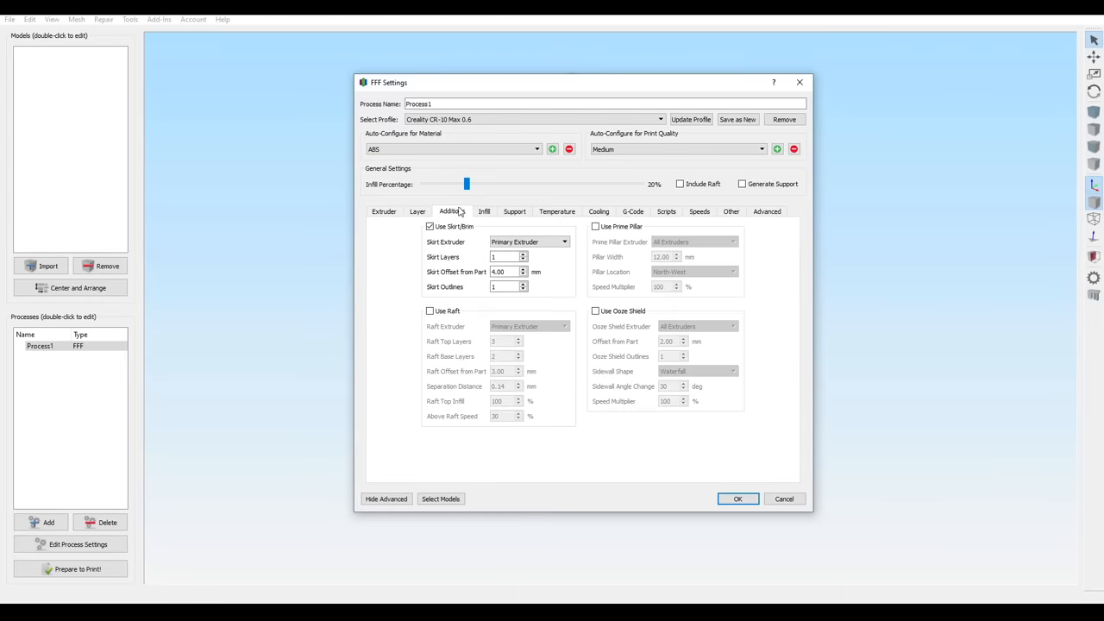
click(484, 212)
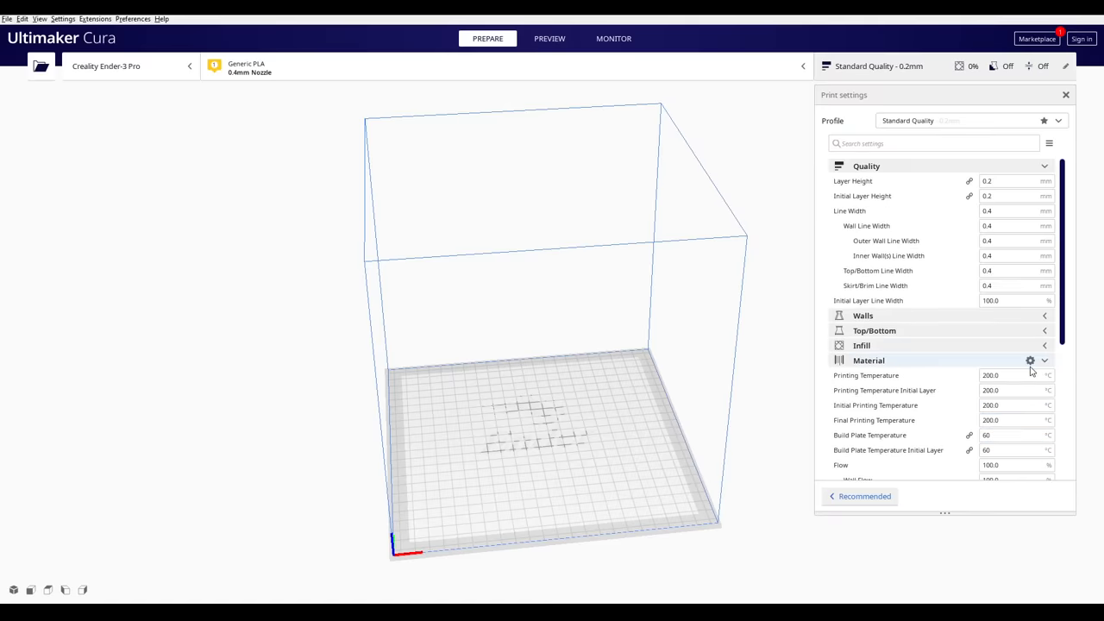
scroll(down, 3)
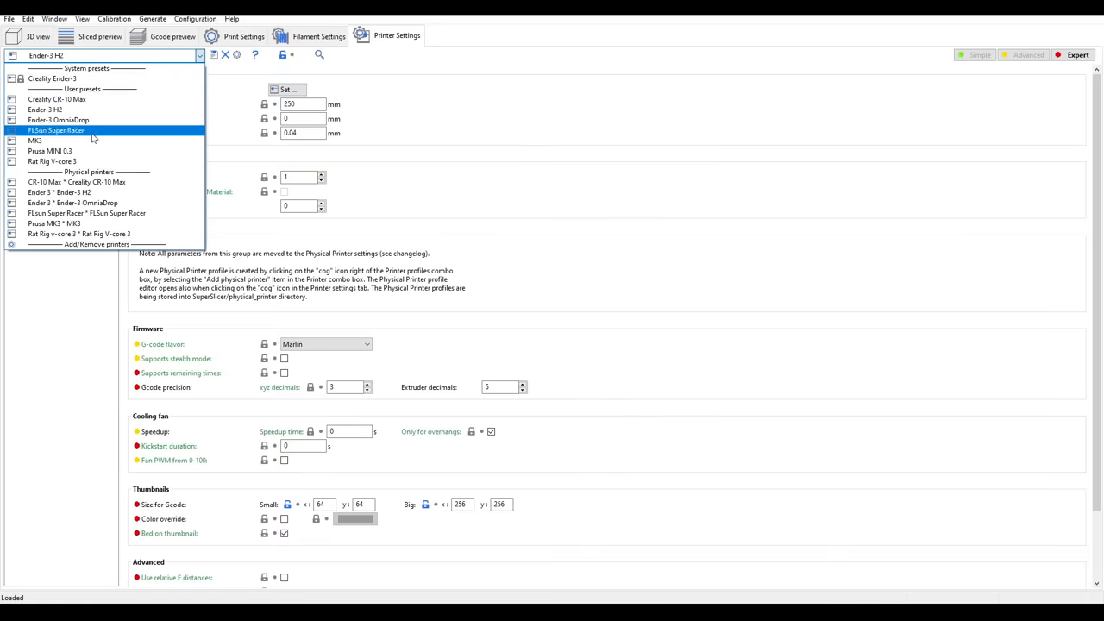
mouse_move(110, 162)
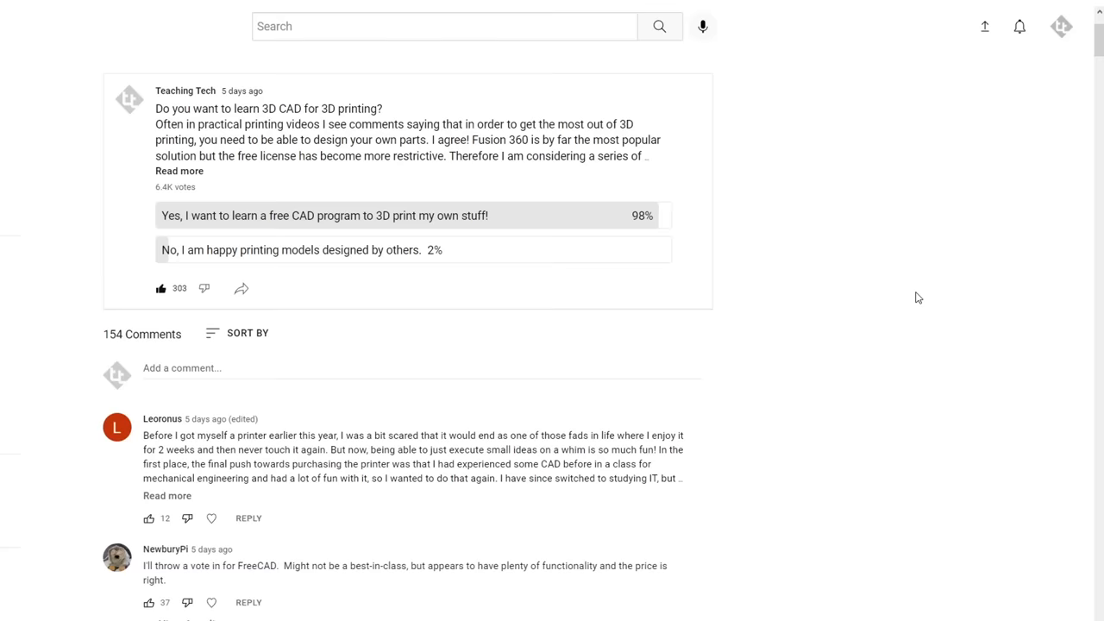
scroll(down, 3)
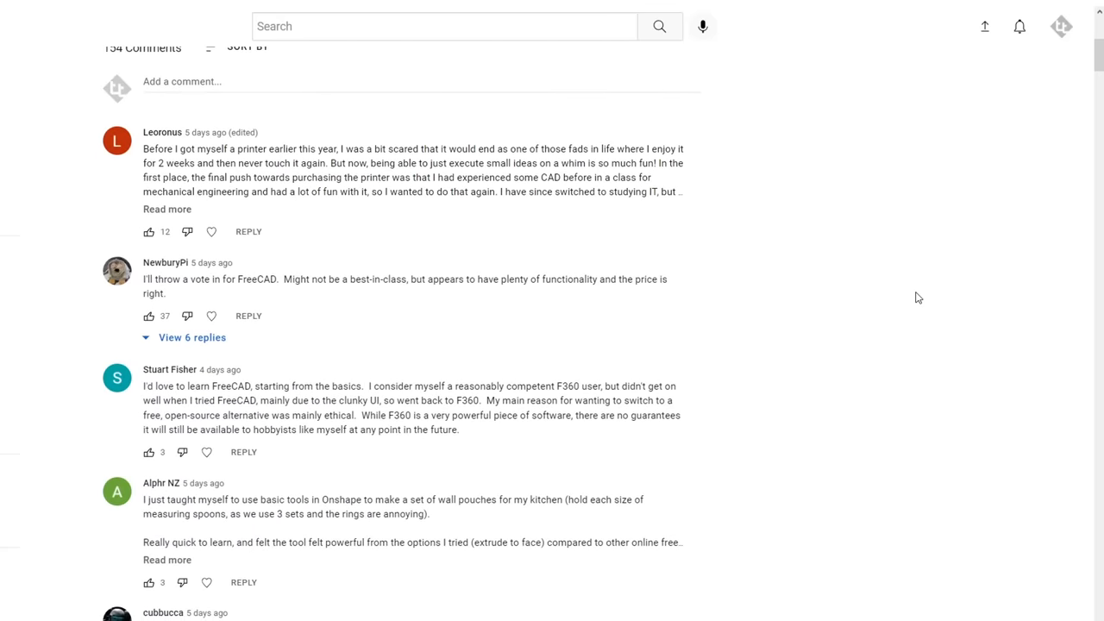
scroll(down, 3)
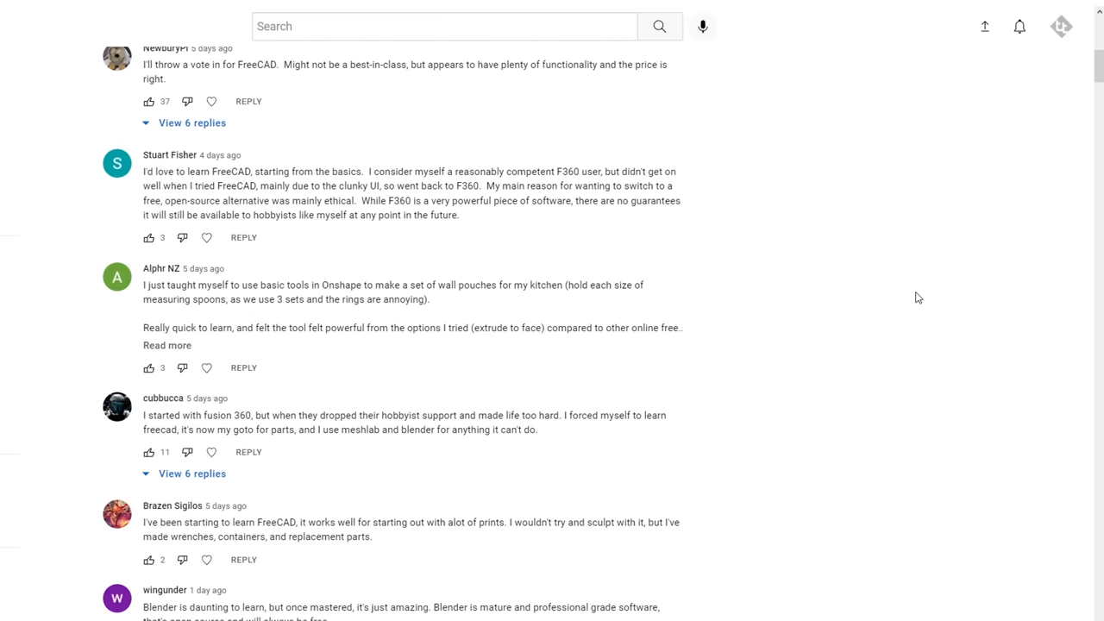
scroll(down, 3)
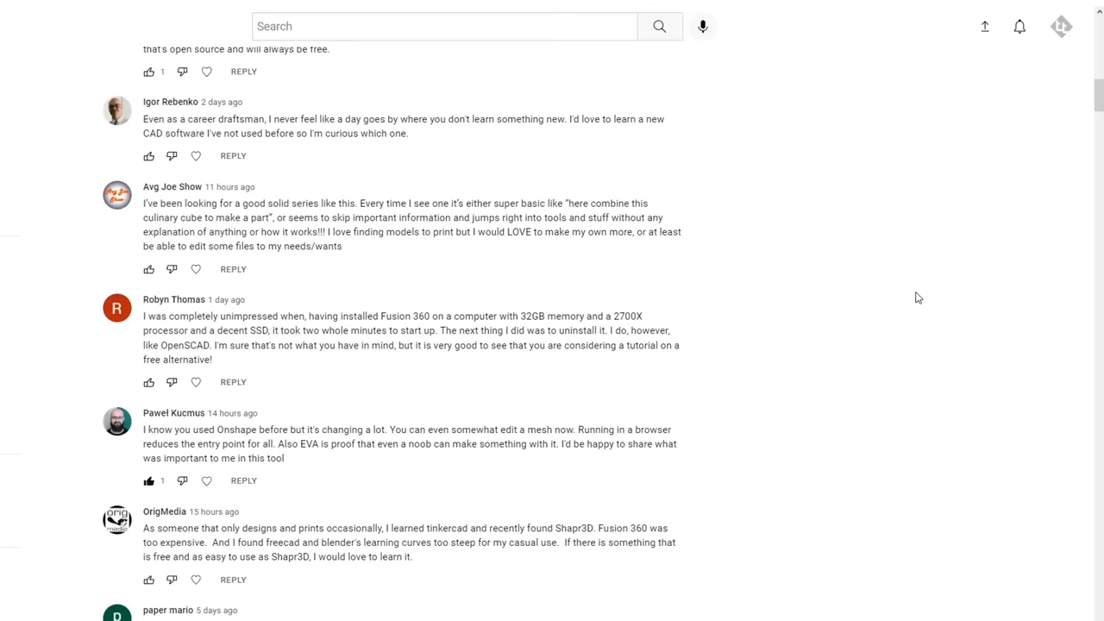
scroll(down, 3)
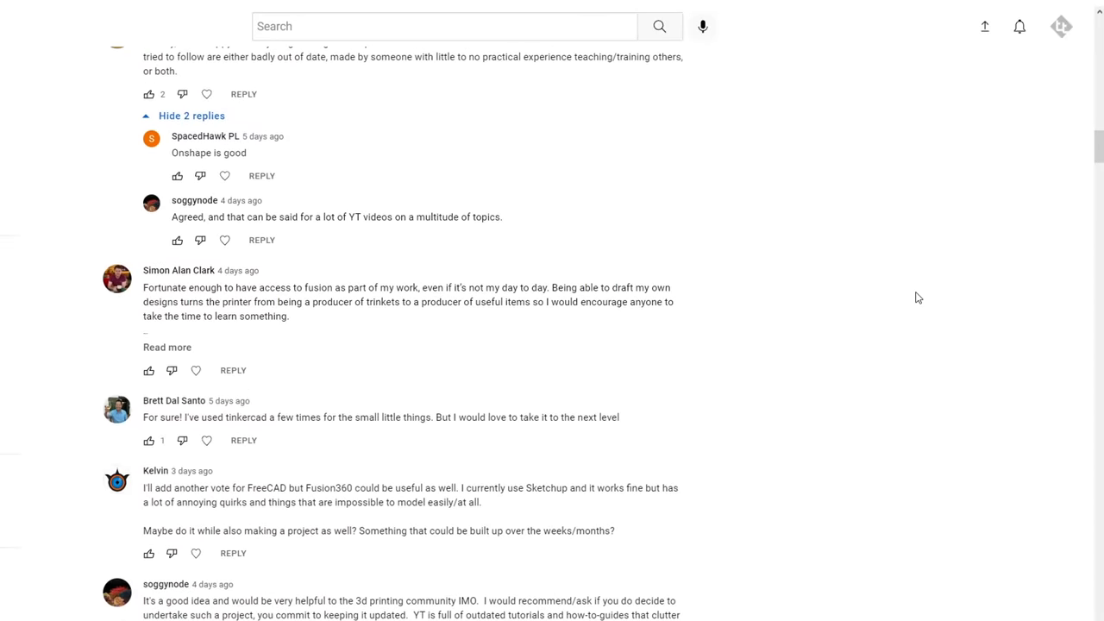
scroll(down, 3)
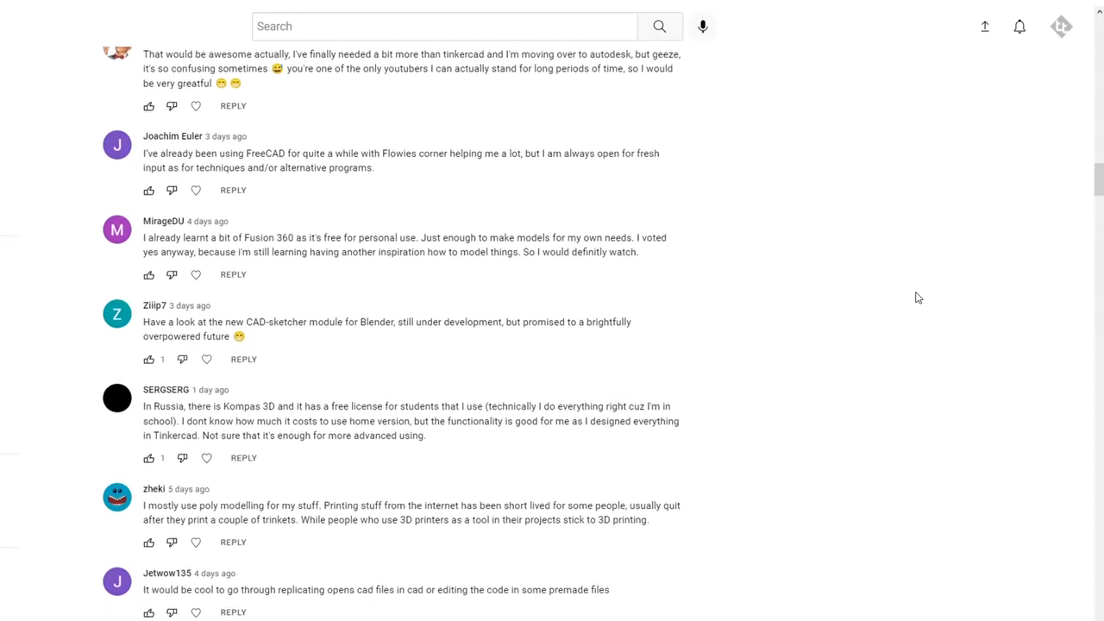
scroll(down, 3)
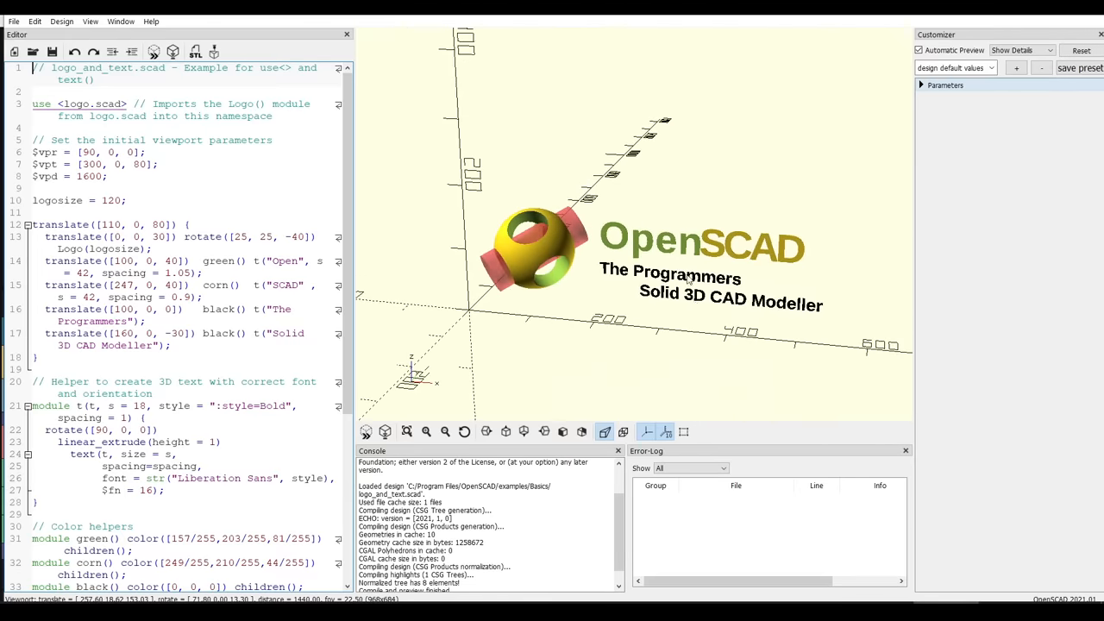
mouse_move(776, 284)
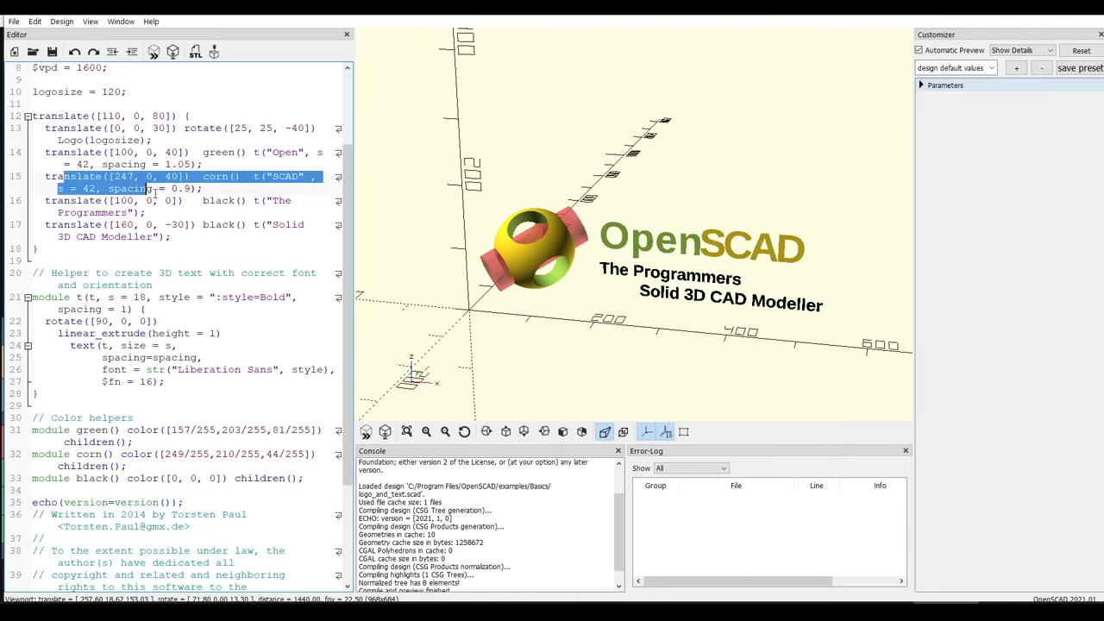
click(251, 250)
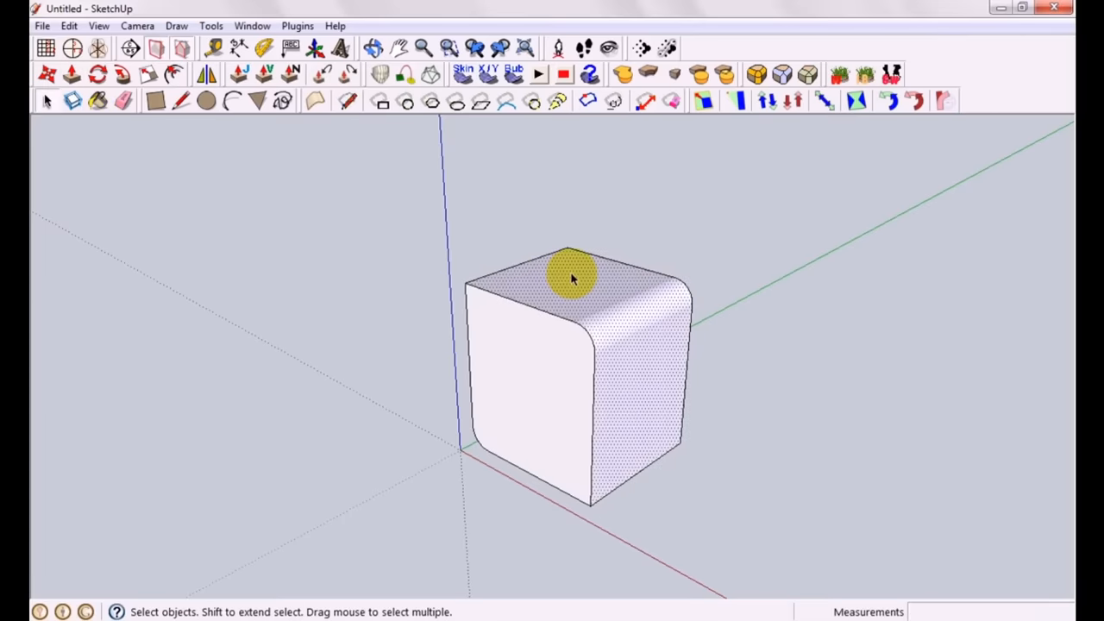
mouse_move(240, 76)
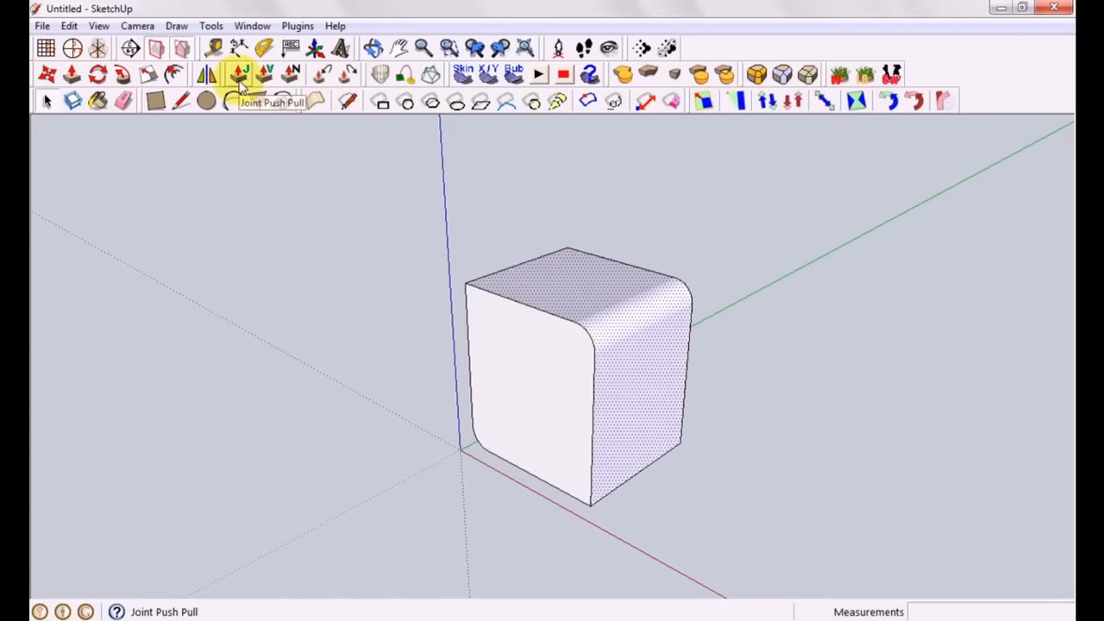
Use Joint Push Pull from the Tools menu to drag the rounded block's top face up to a new height.
click(210, 25)
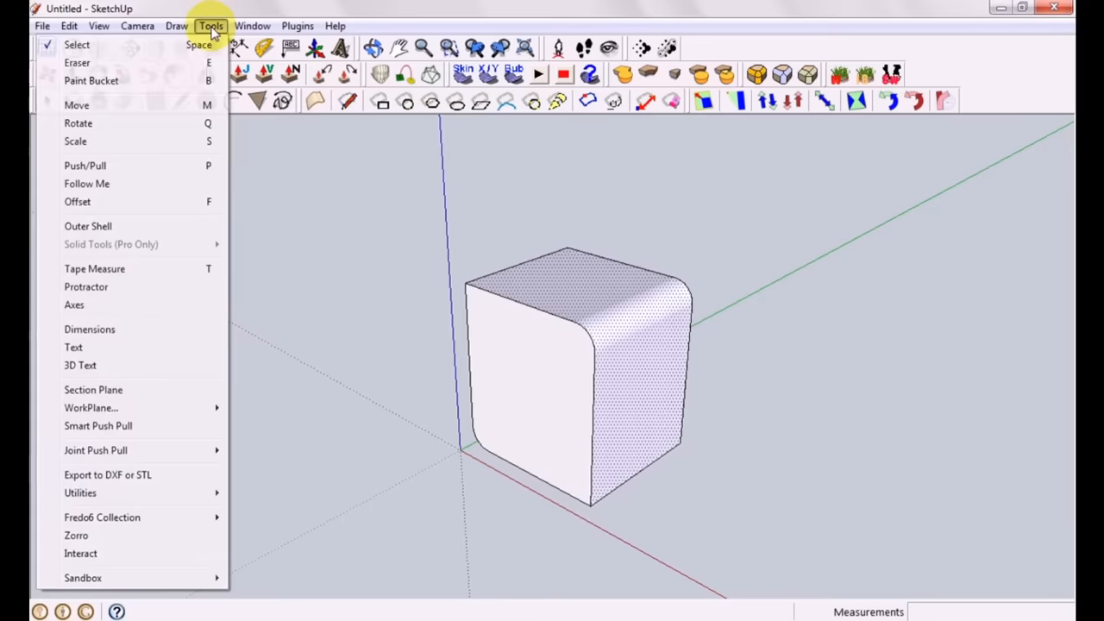
mouse_move(96, 450)
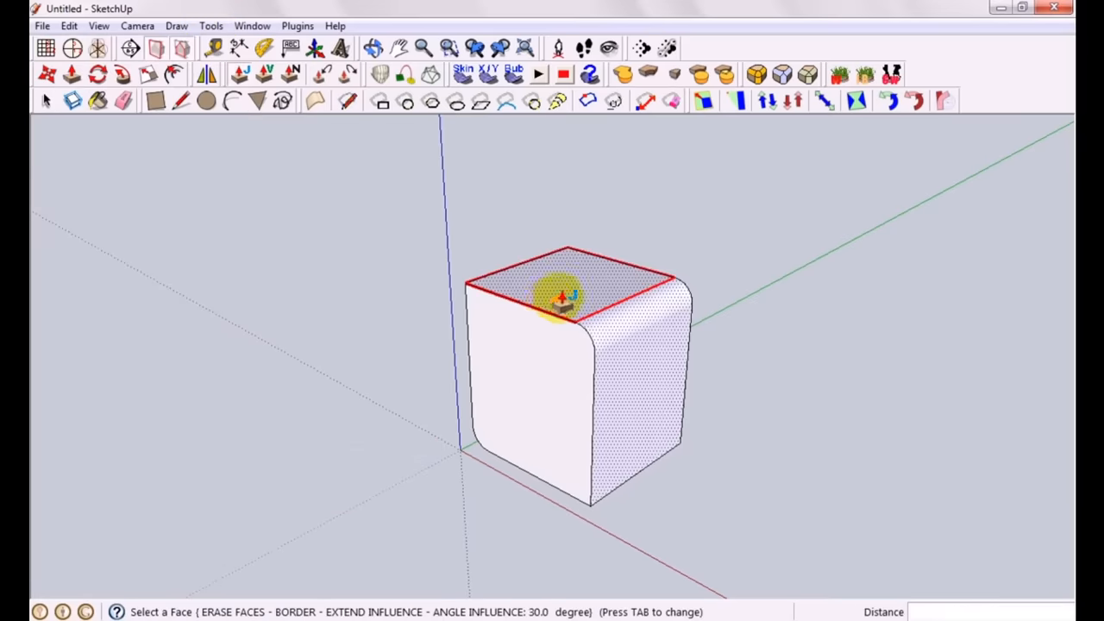
drag(560, 294, 590, 250)
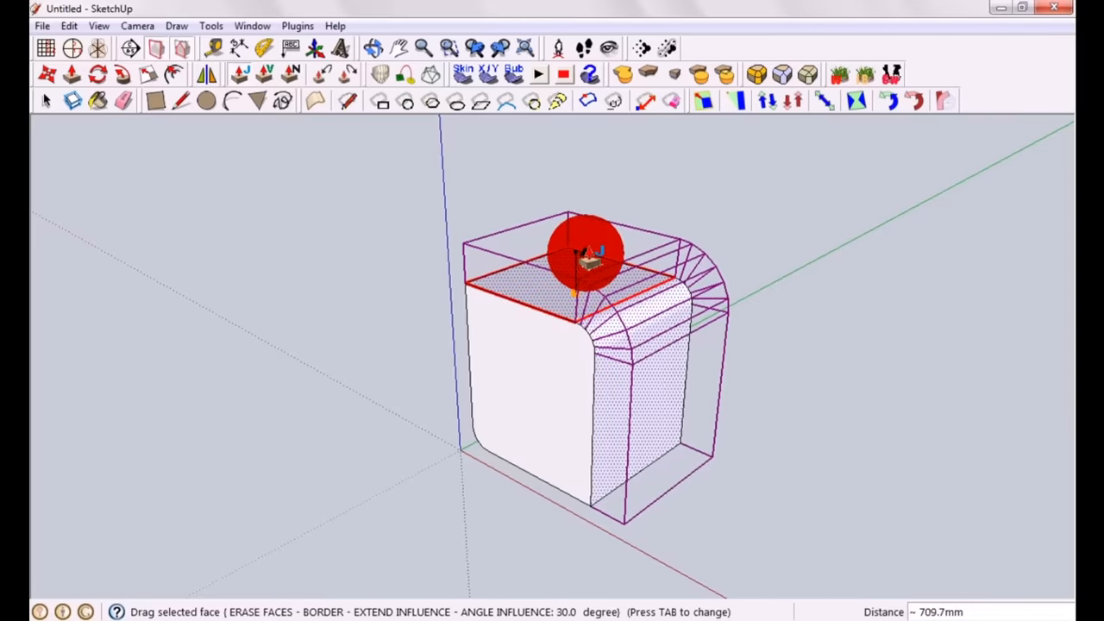
drag(591, 250, 591, 276)
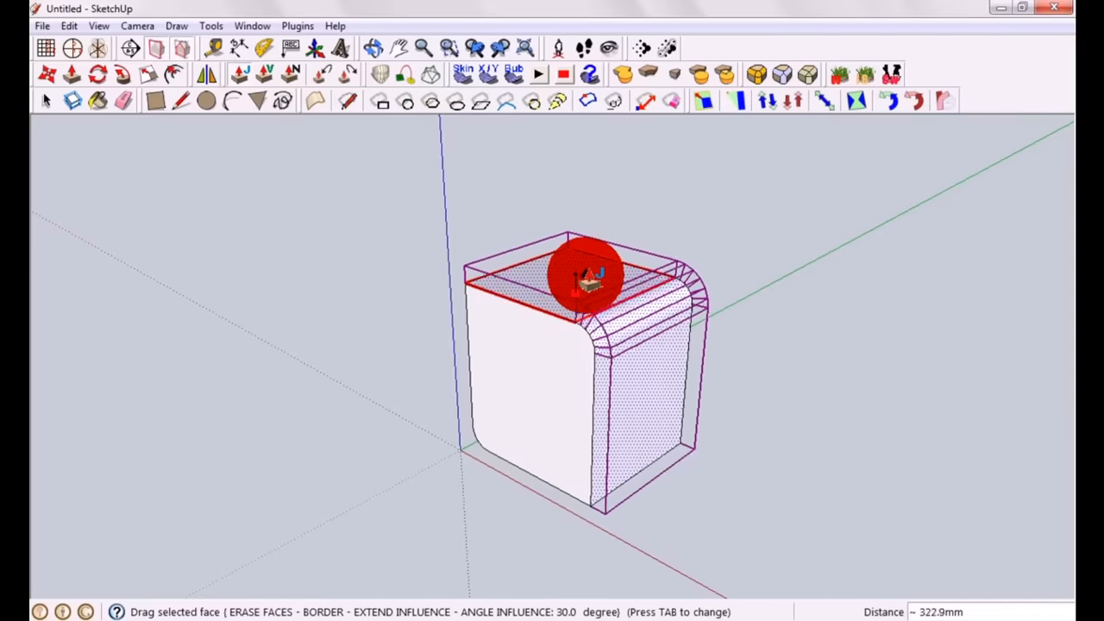
drag(586, 276, 643, 168)
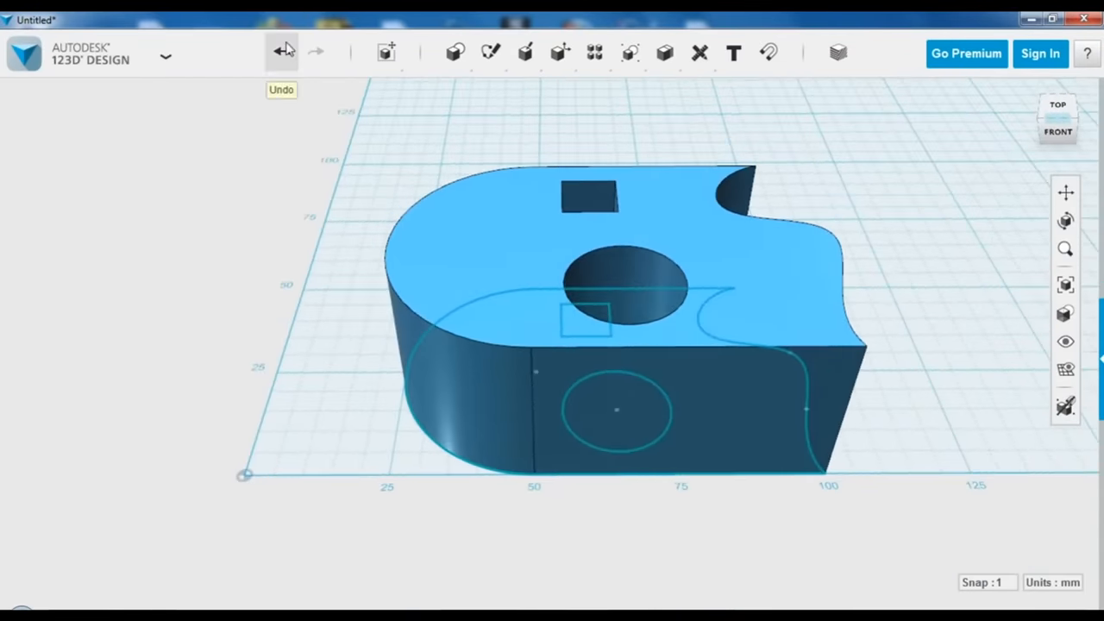
Undo the last change made to the blue block with holes.
click(282, 52)
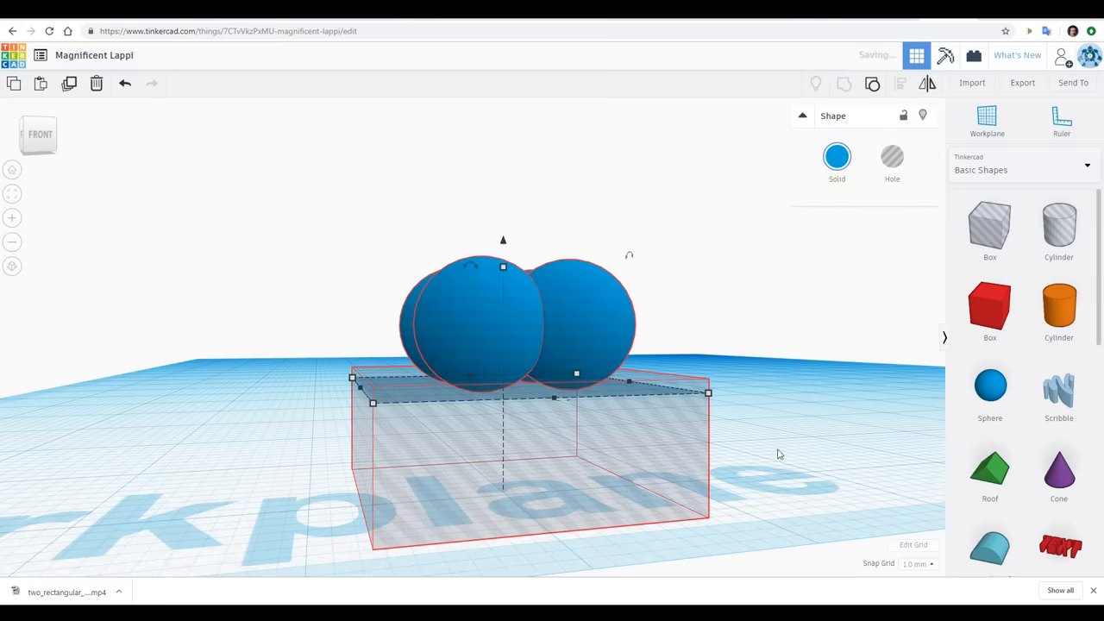
mouse_move(710, 501)
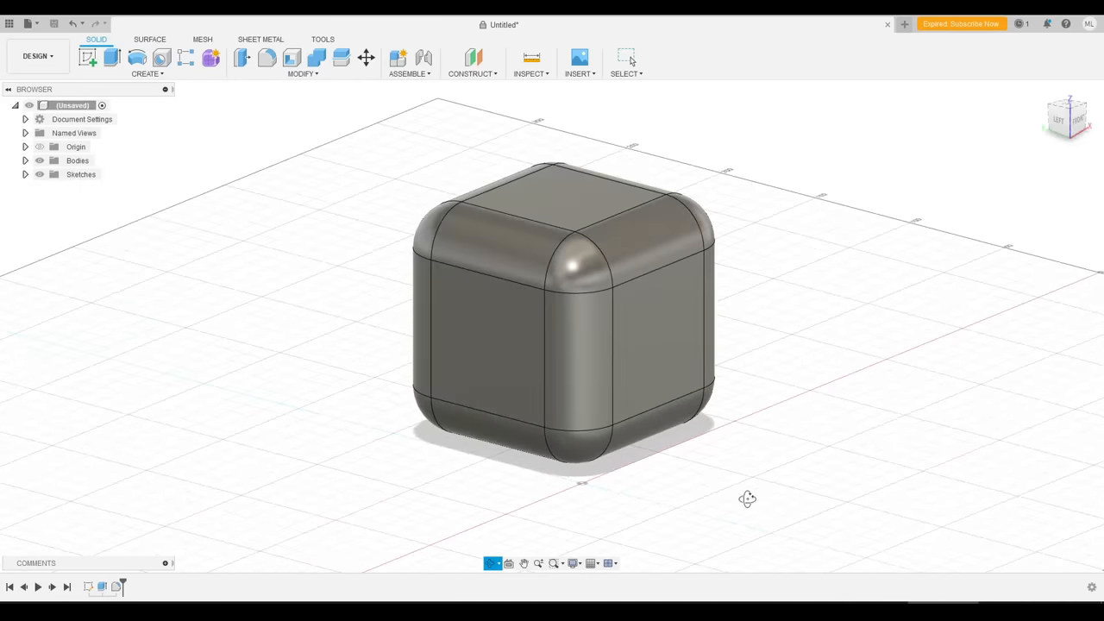
drag(746, 498, 670, 508)
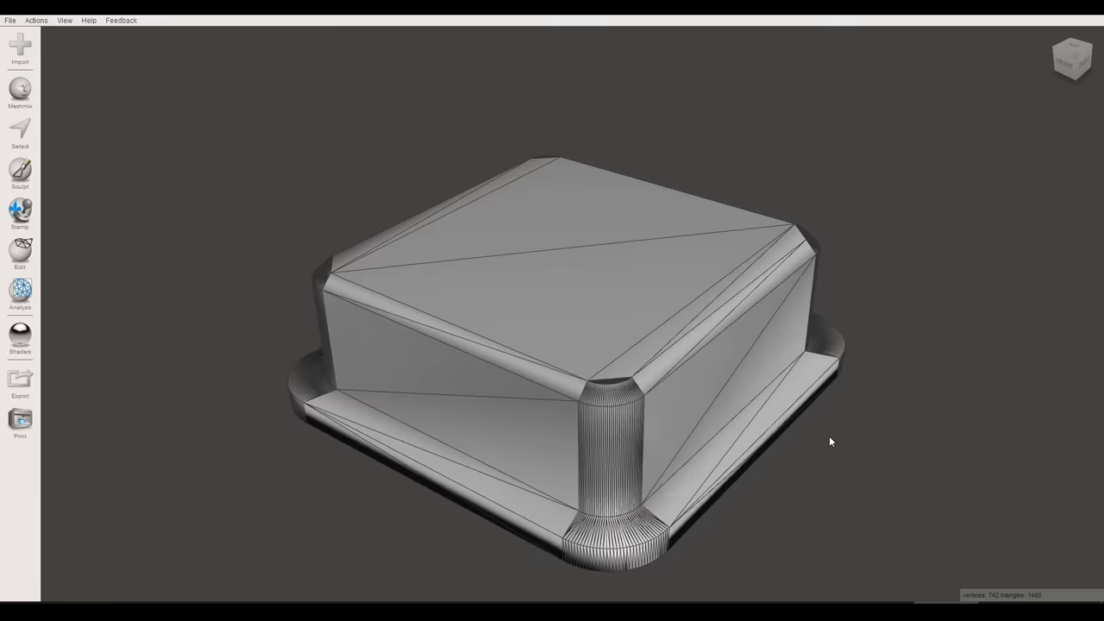
click(19, 132)
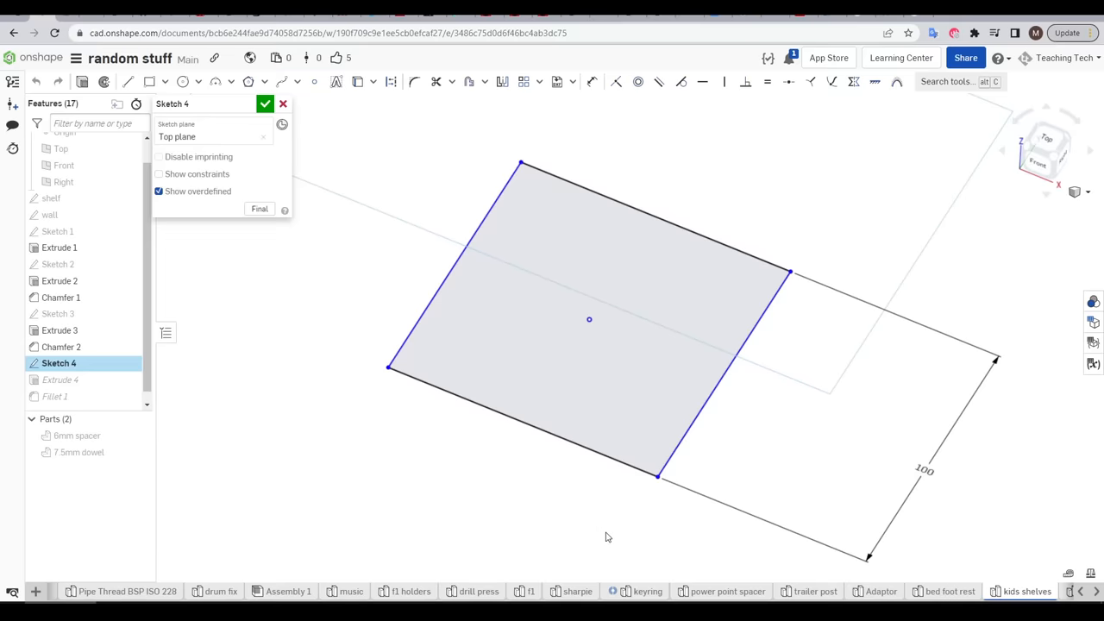
mouse_move(699, 457)
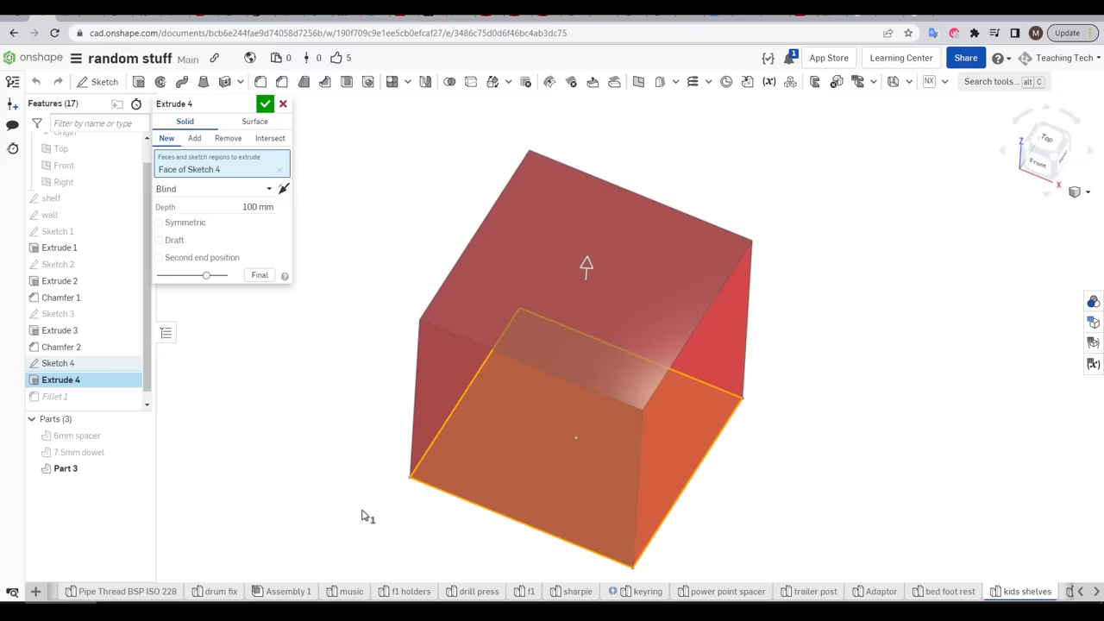
mouse_move(447, 330)
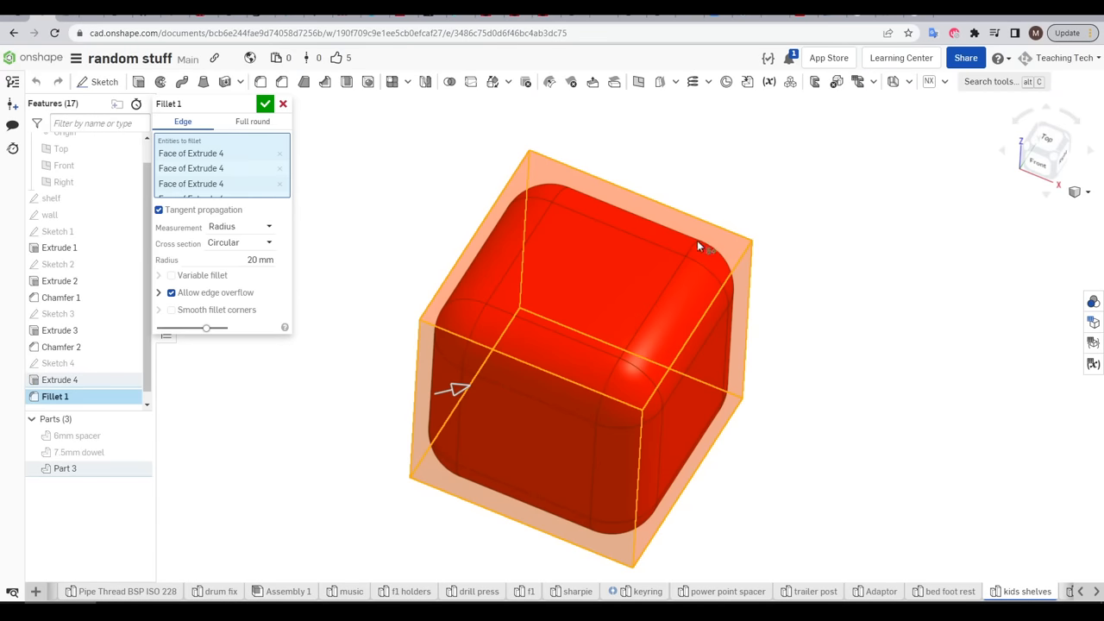
Confirm the 20 mm fillet rounding all edges of the 100 mm cube.
click(265, 104)
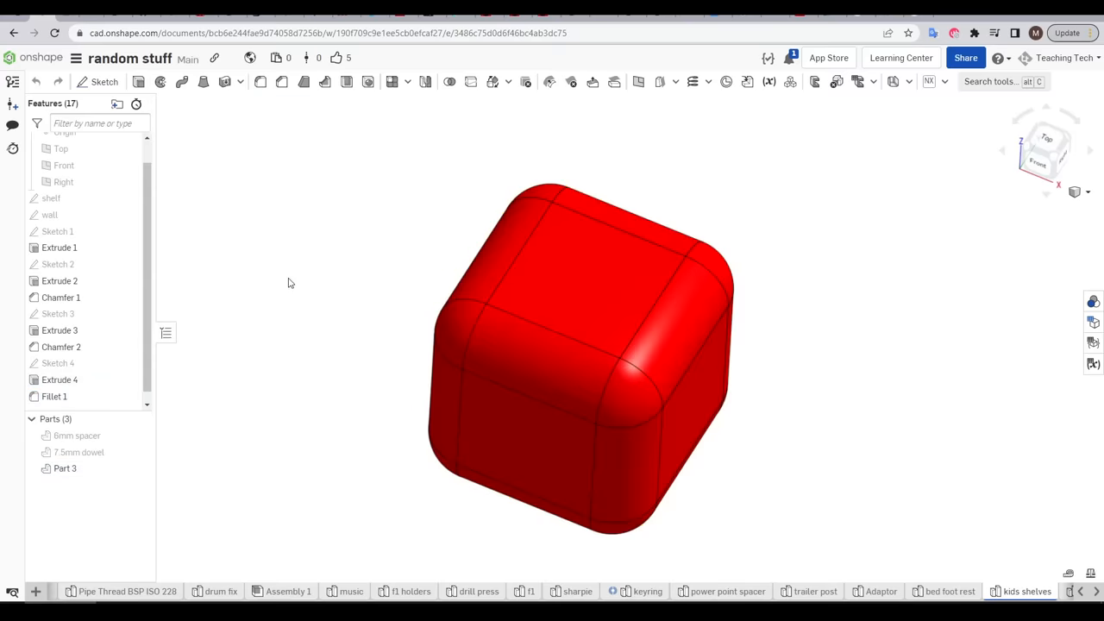
mouse_move(242, 311)
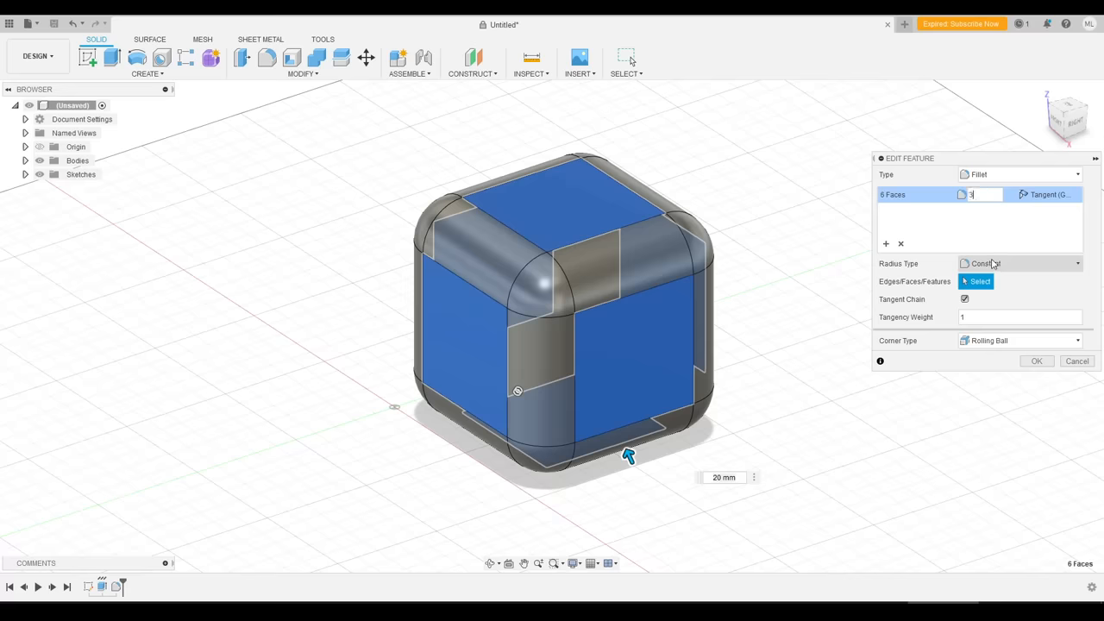
Expand the Radius Type dropdown for the 20 mm fillet across the cube's six faces.
click(1036, 360)
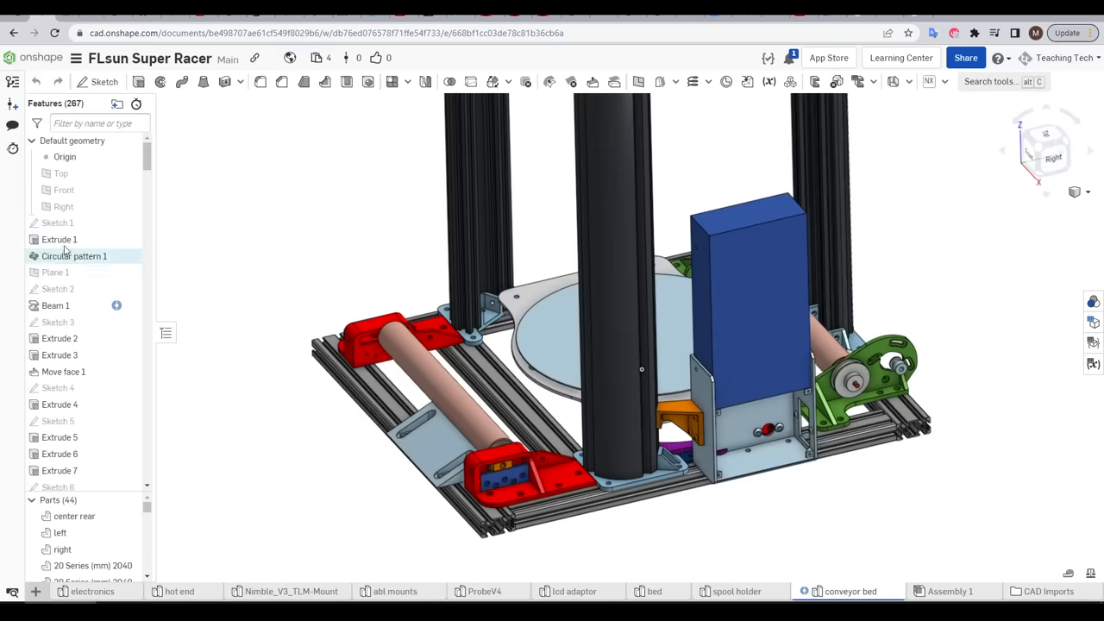
scroll(down, 3)
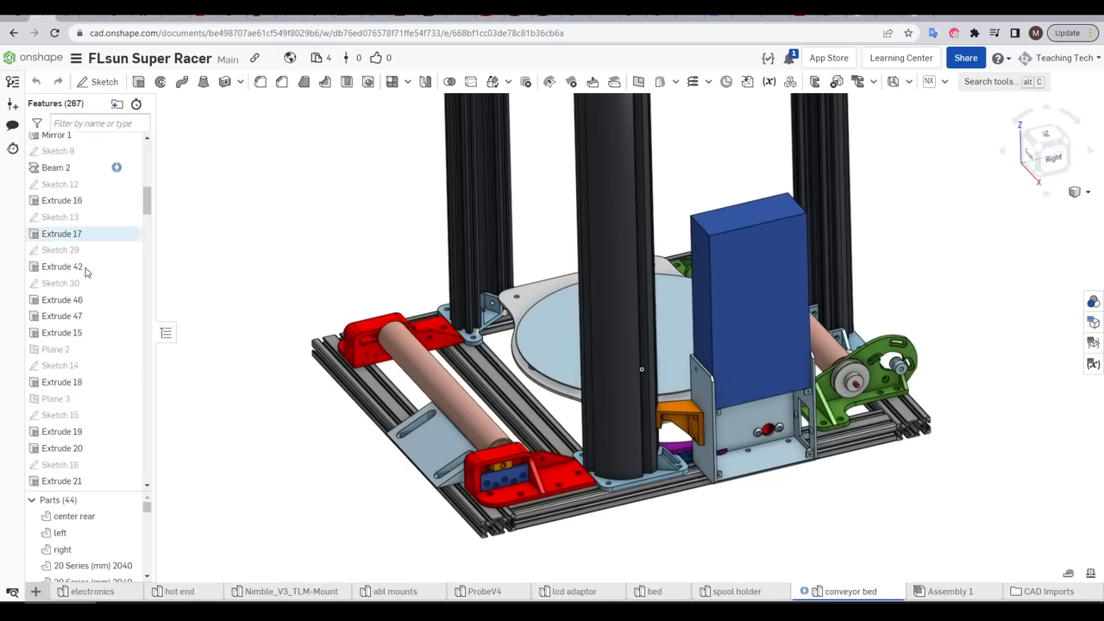
scroll(down, 3)
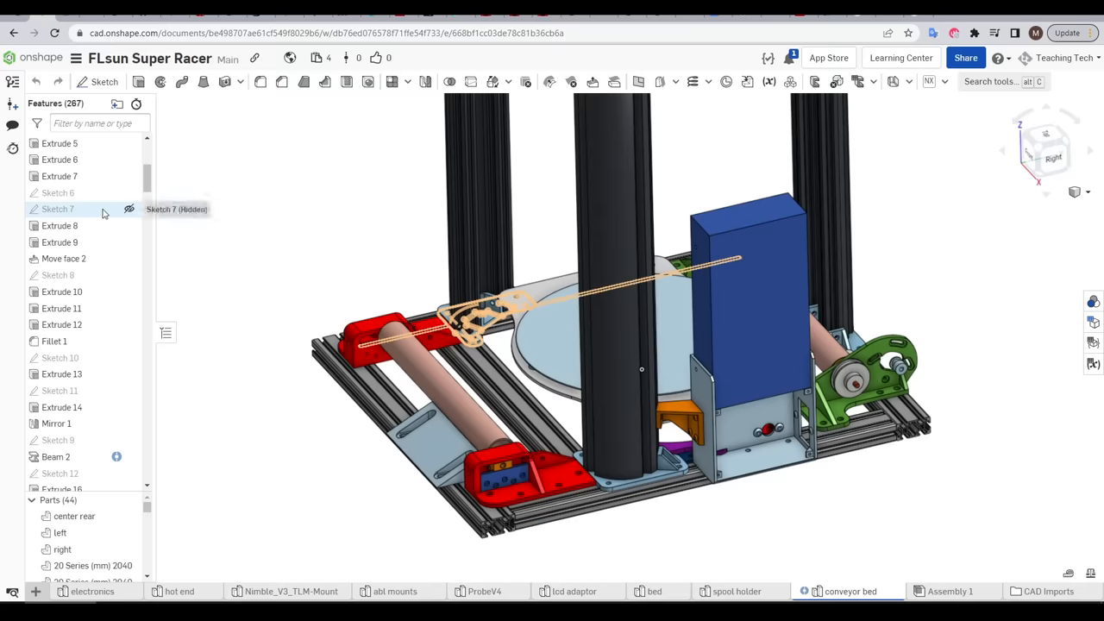
double_click(58, 209)
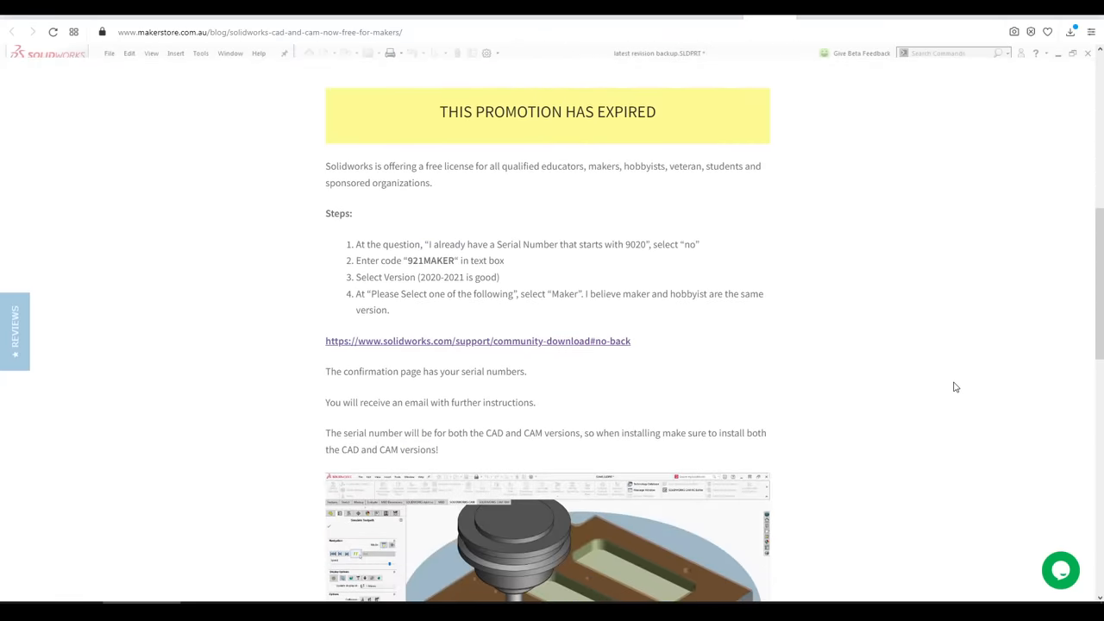
scroll(down, 3)
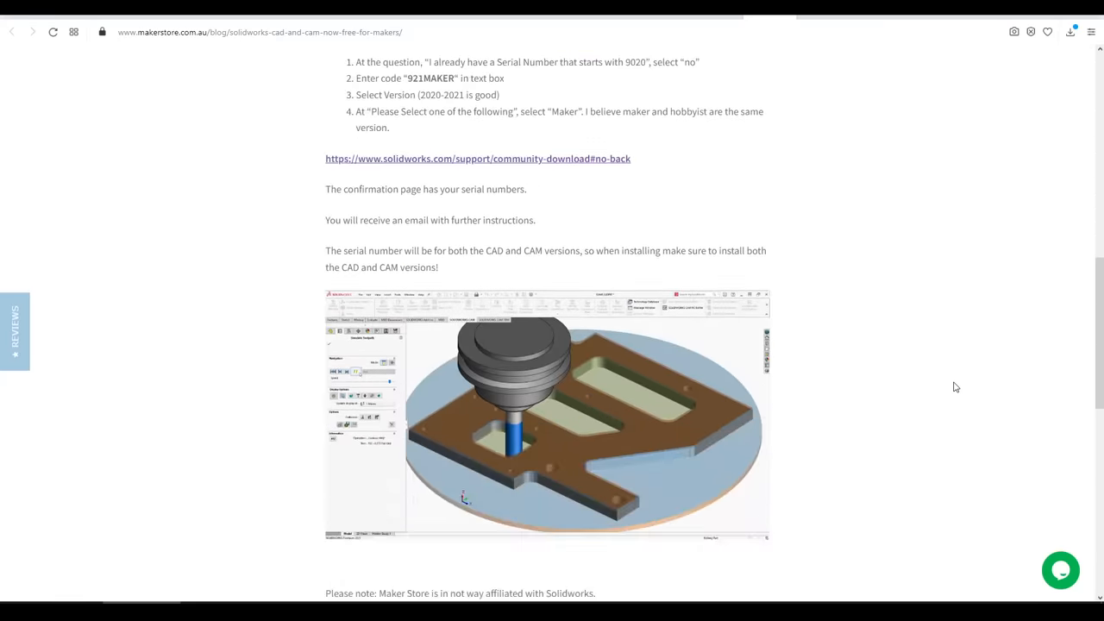
scroll(down, 3)
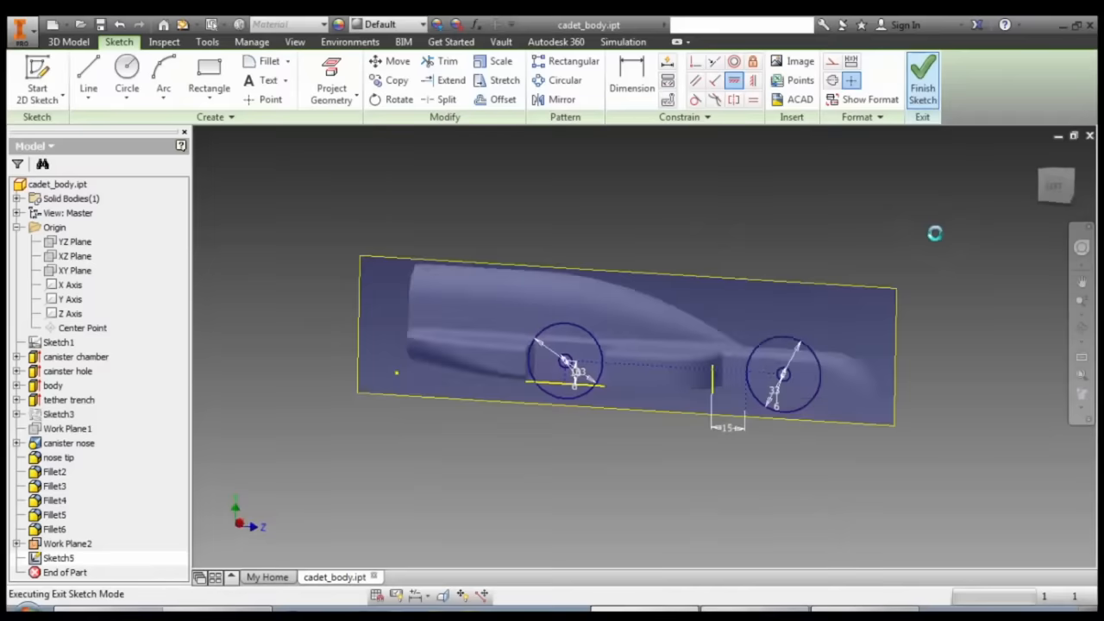
Finish the wheel-circle sketch and return to the 3D cadet_body model view.
click(922, 77)
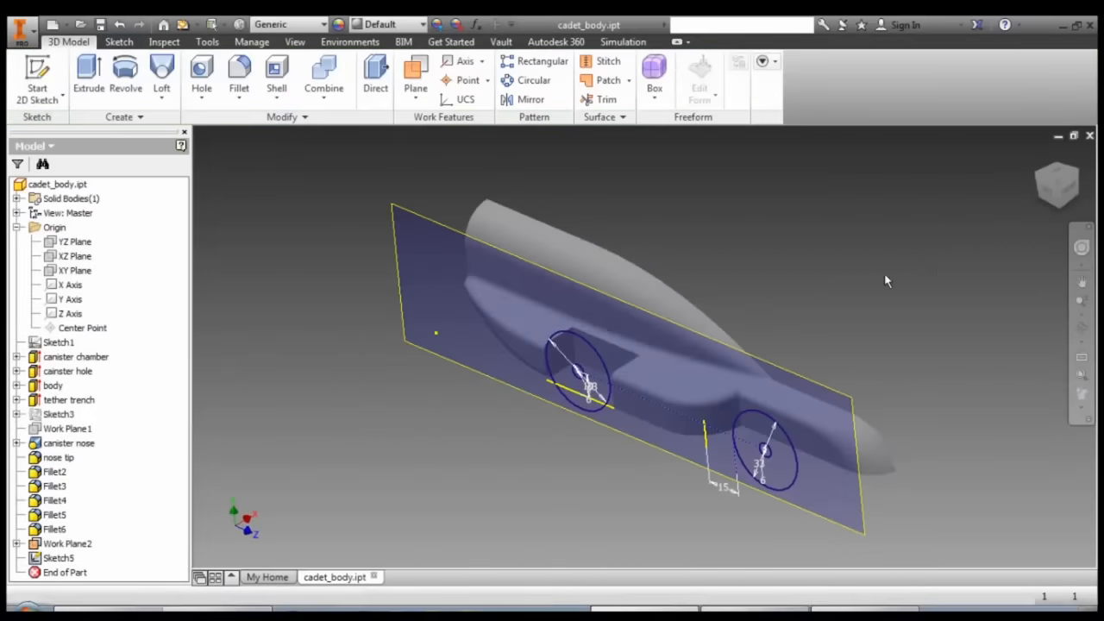
click(67, 543)
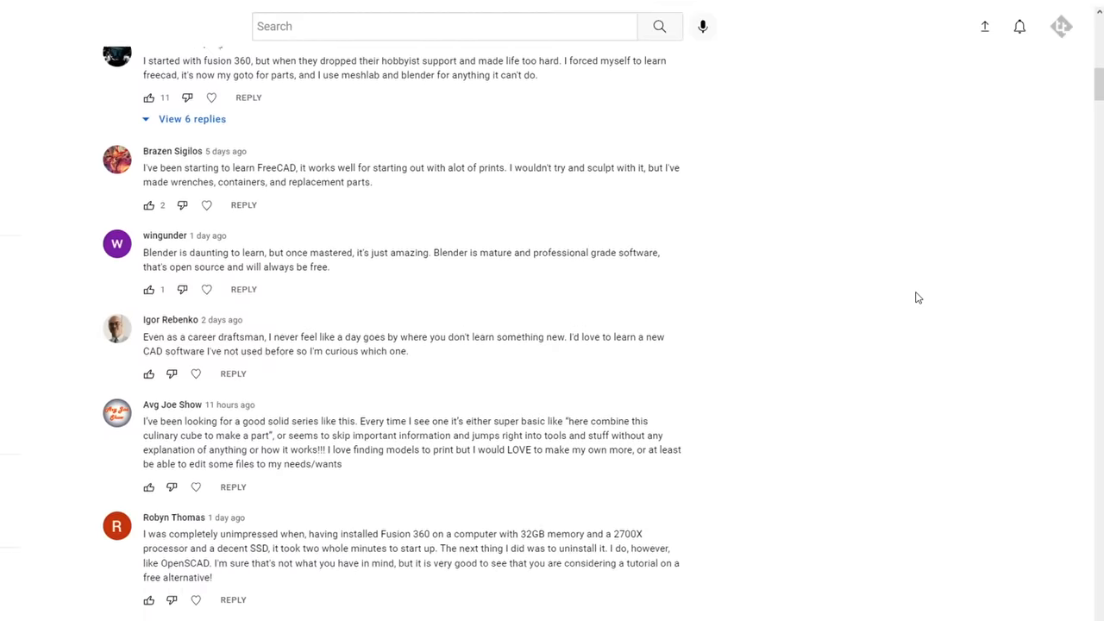
scroll(down, 3)
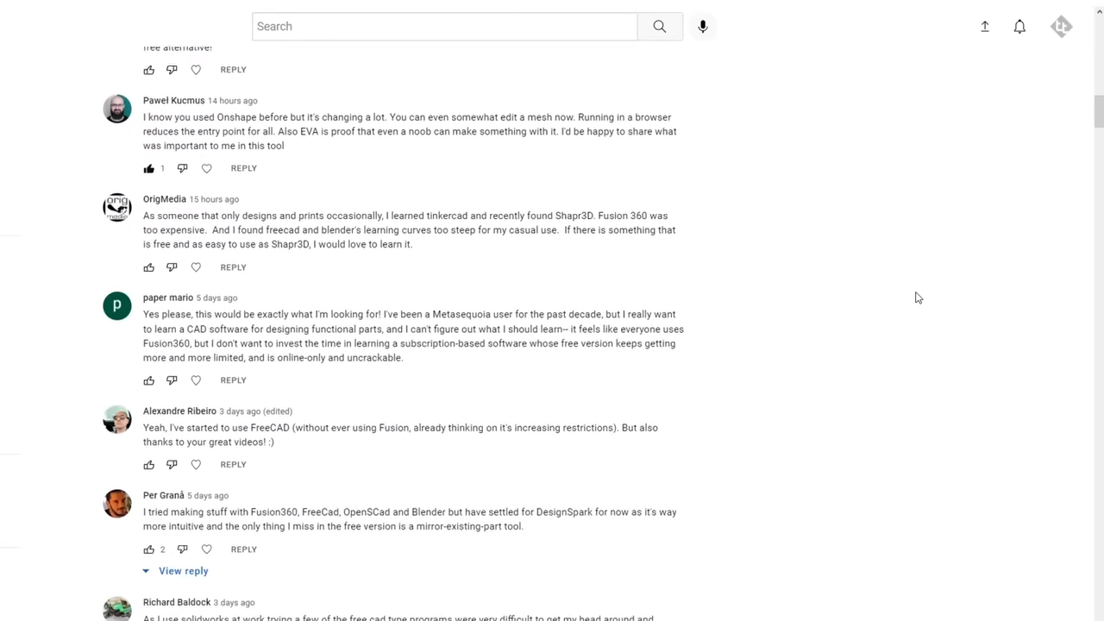
scroll(down, 3)
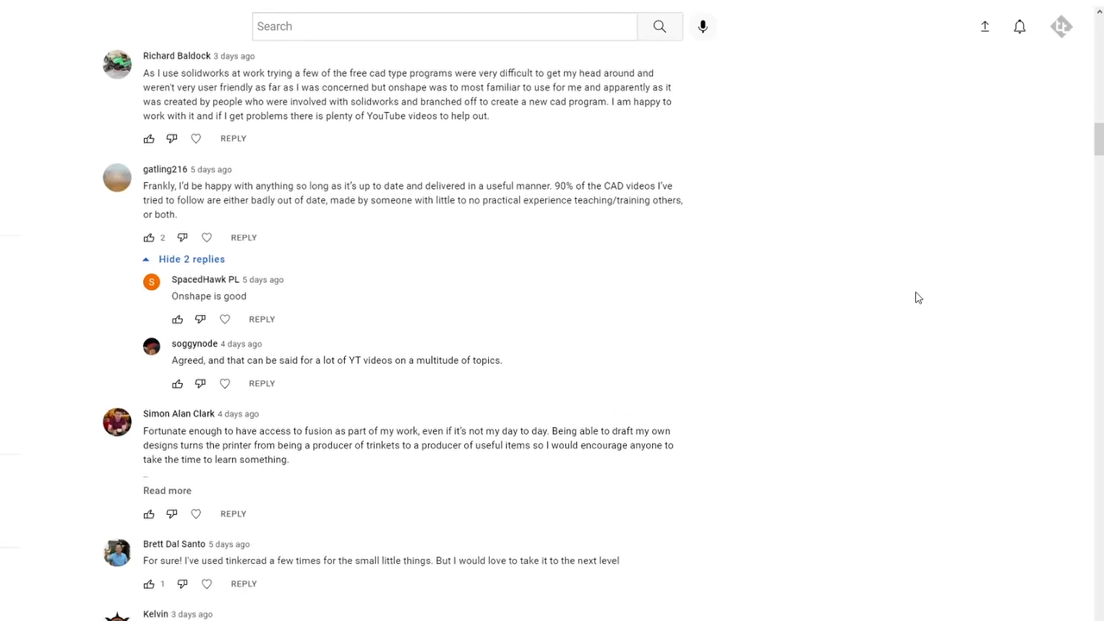
scroll(down, 3)
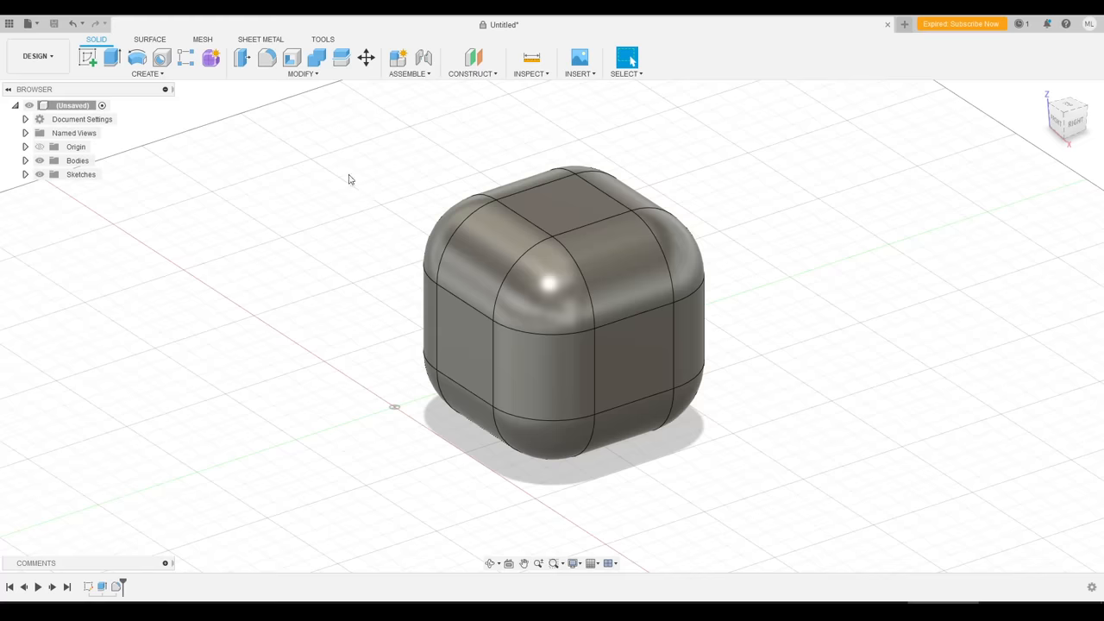
Switch the rounded cube design to the Render workspace, then to Manufacture.
click(37, 56)
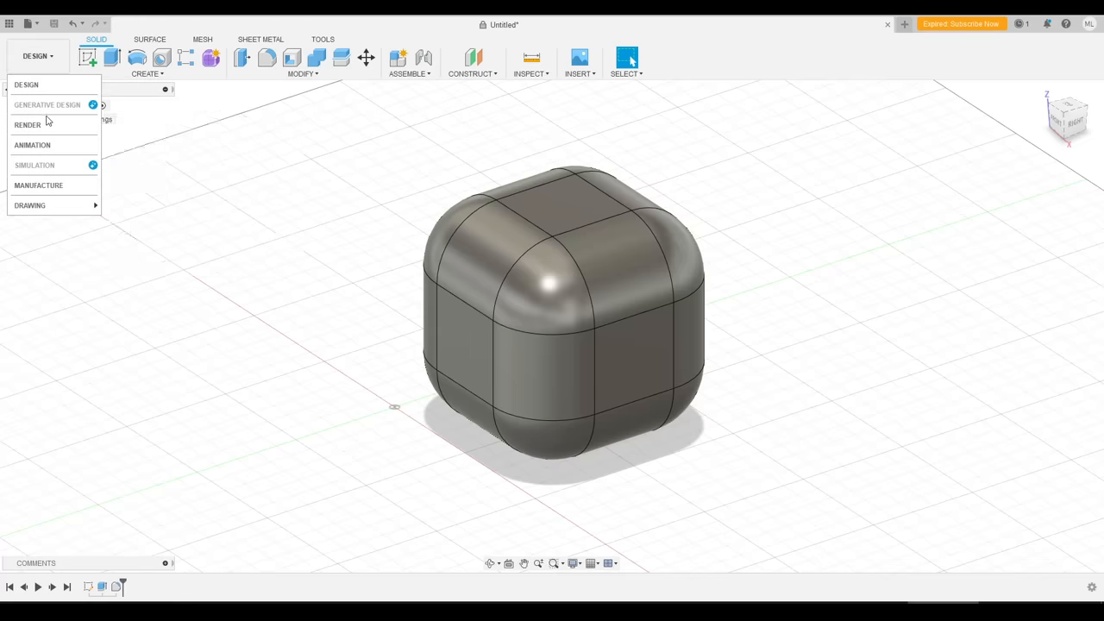
click(26, 124)
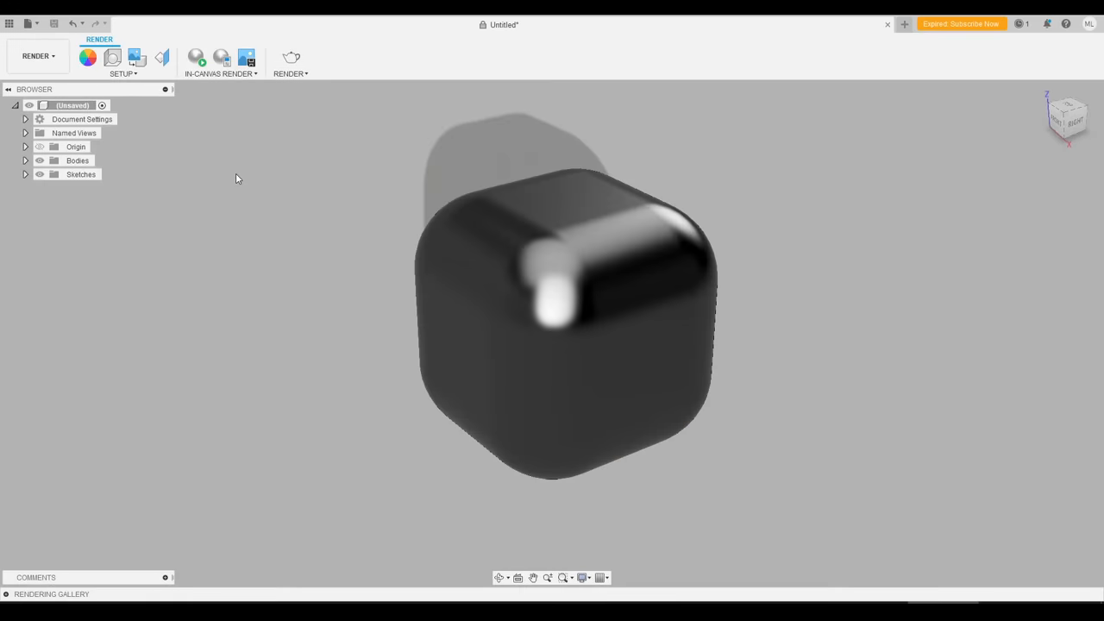
click(38, 56)
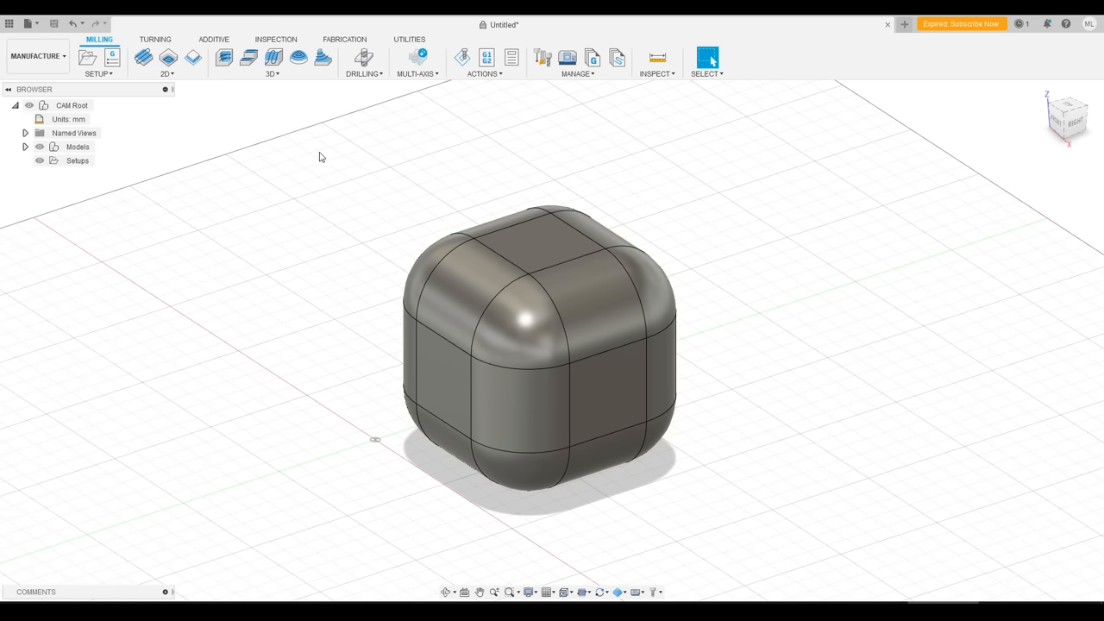
mouse_move(207, 93)
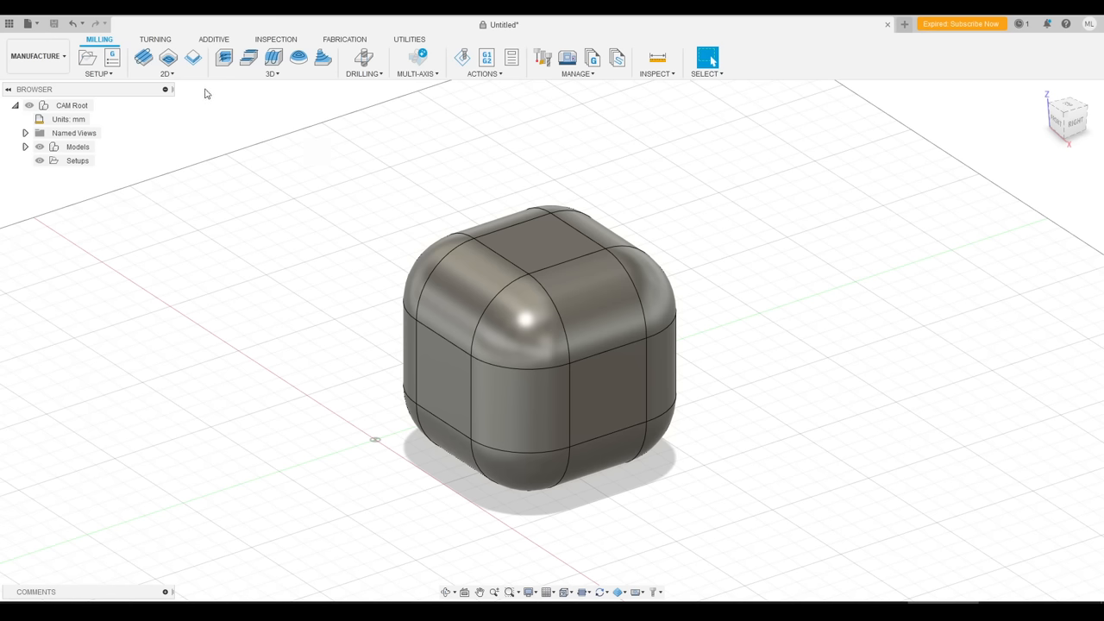
mouse_move(509, 93)
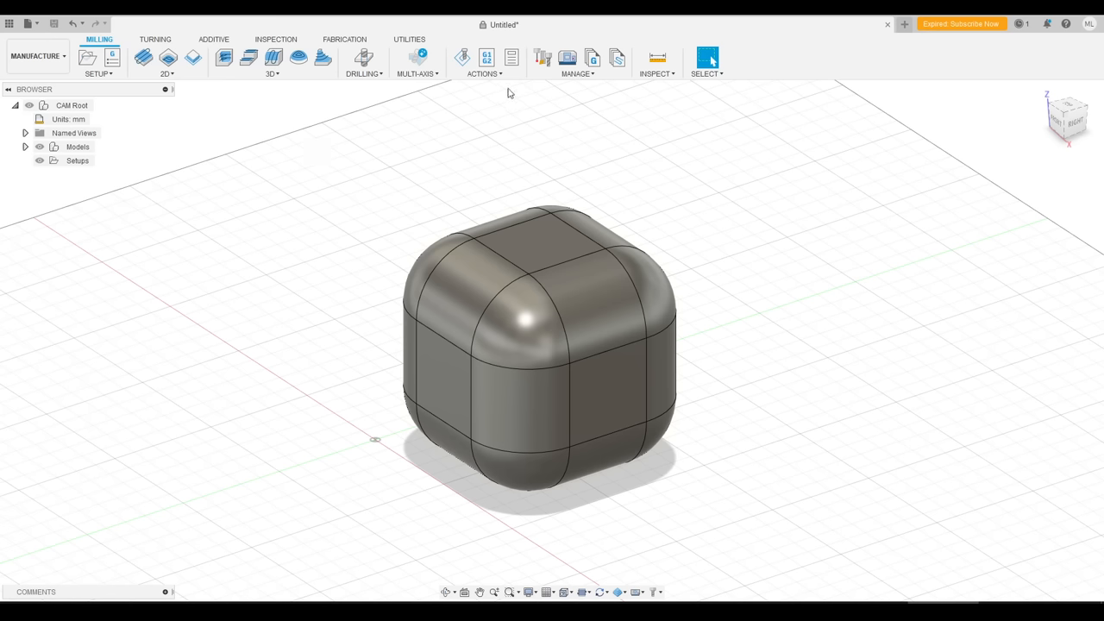
mouse_move(507, 90)
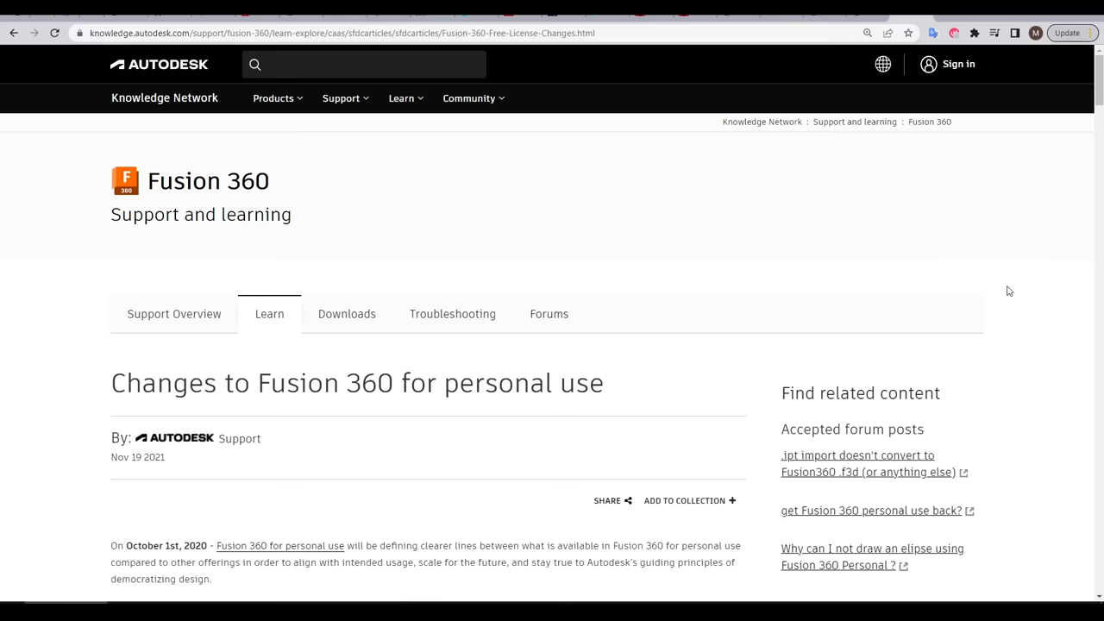
Scroll through the Fusion 360 personal-use limits article, then go to onshape.com/en/.
scroll(down, 3)
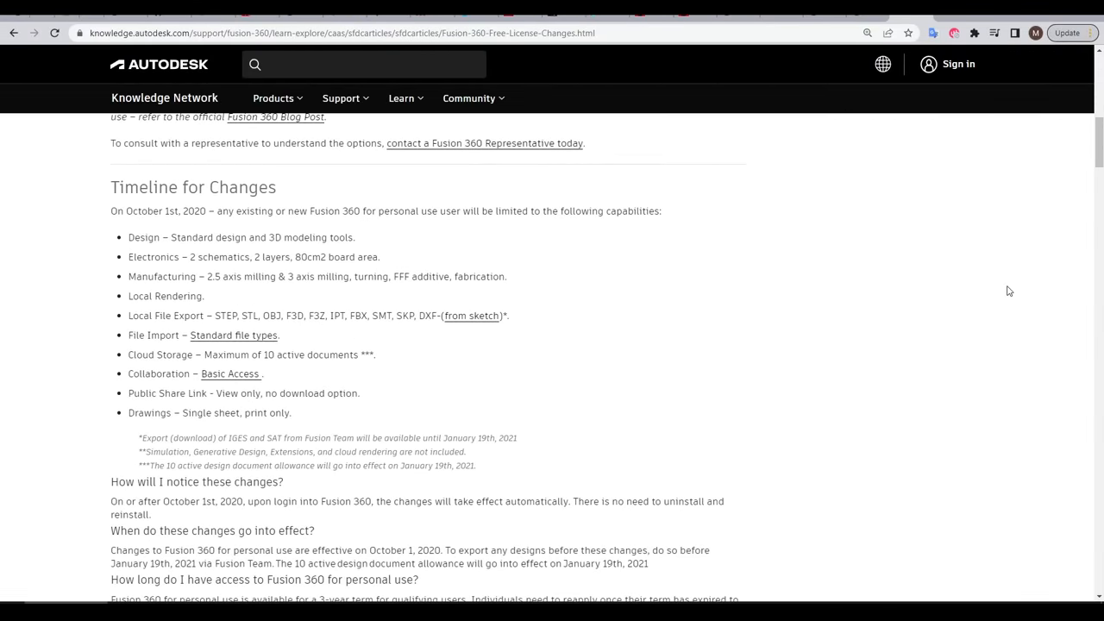
mouse_move(759, 268)
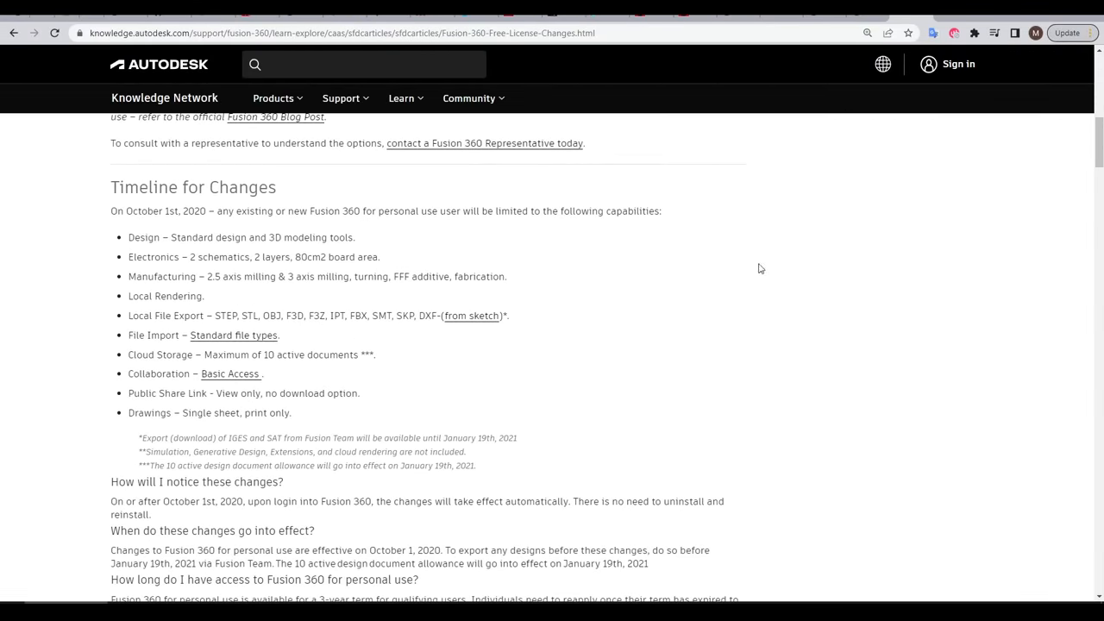
scroll(down, 3)
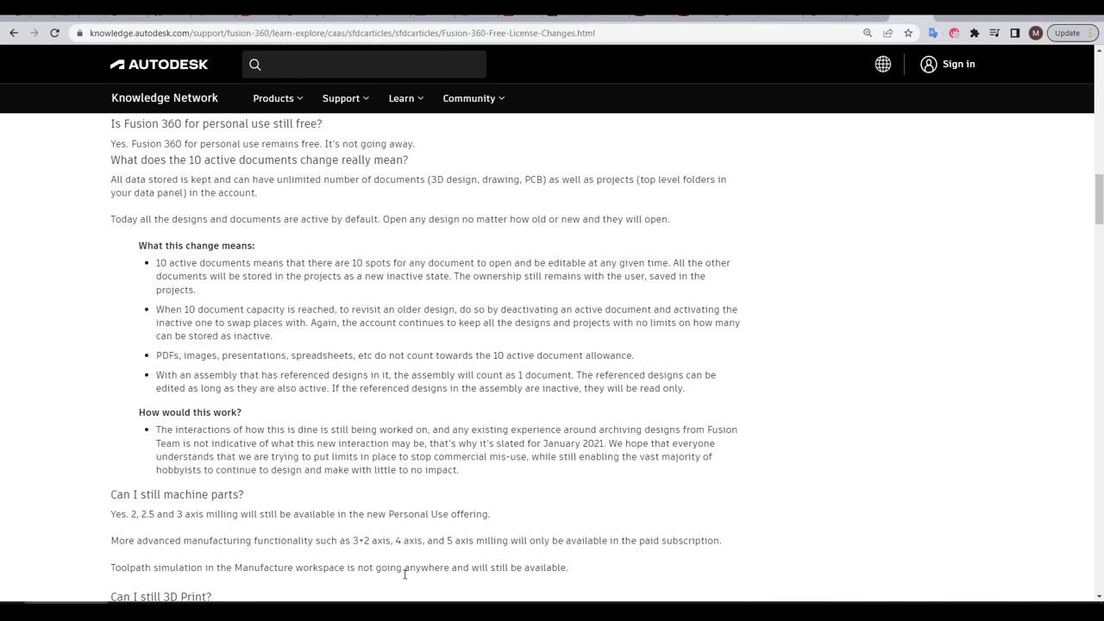
text(onshape.com/en/)
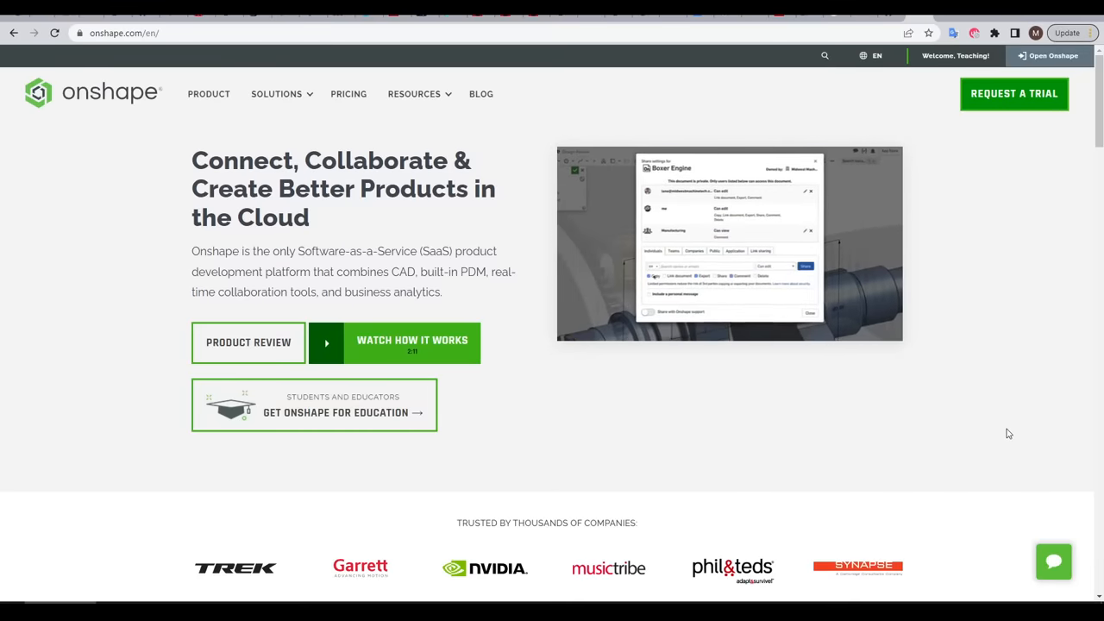
click(1047, 55)
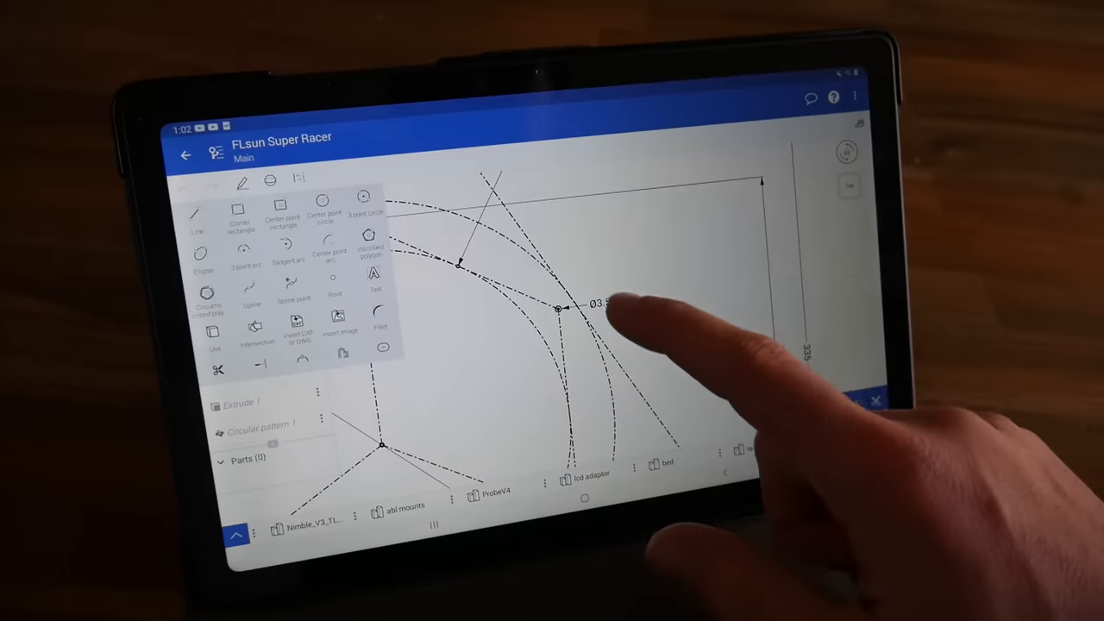
click(606, 303)
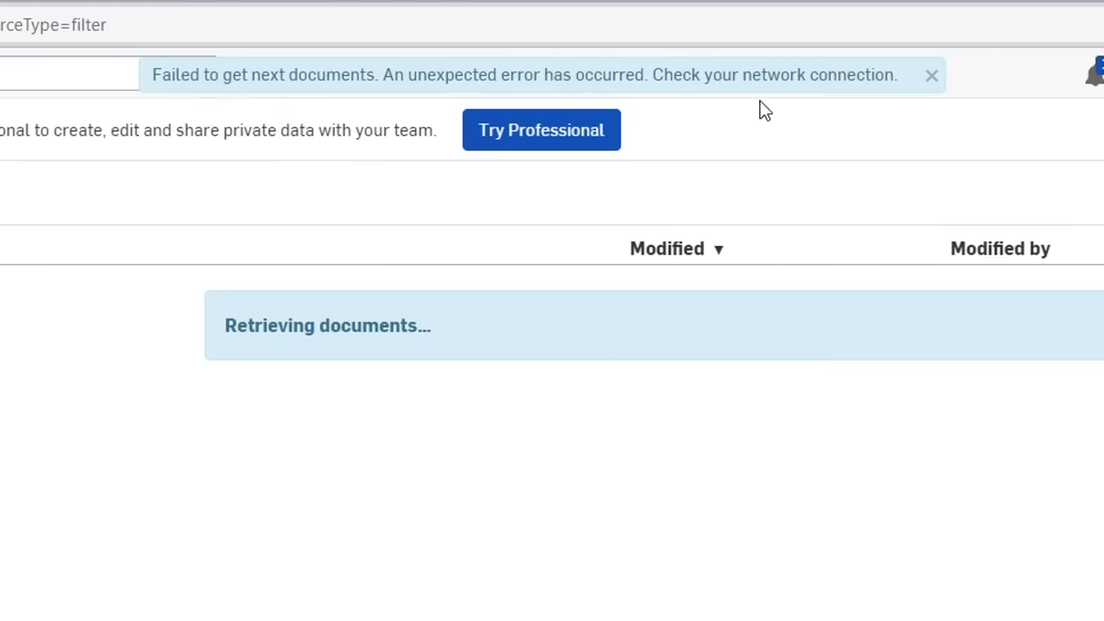
mouse_move(671, 121)
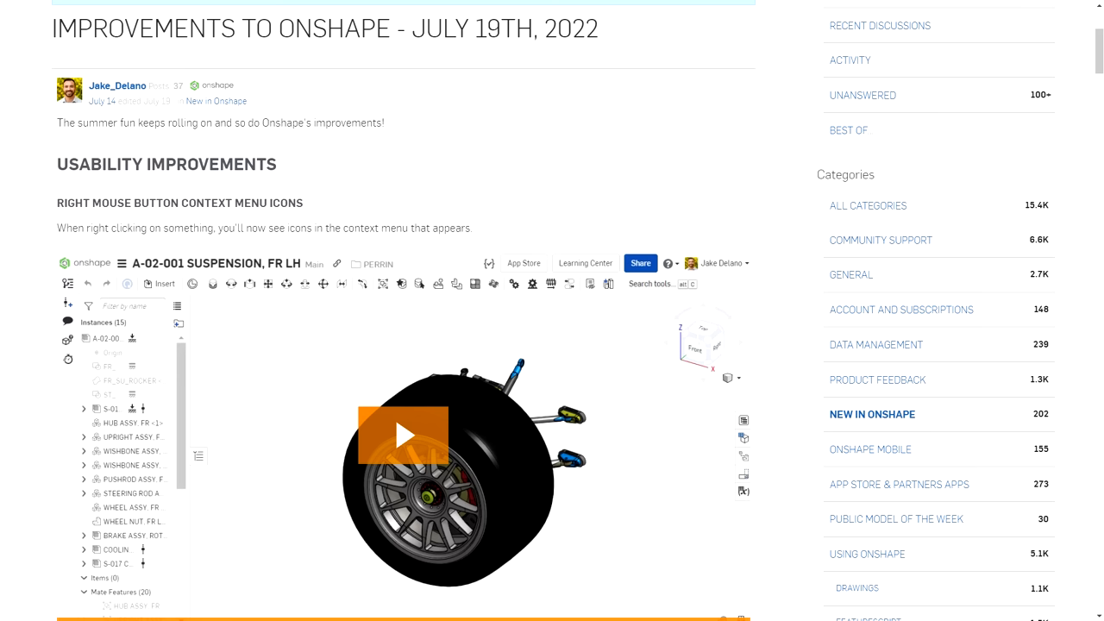
View the July 19th, 2022 improvements post in the New in Onshape forum category.
click(403, 434)
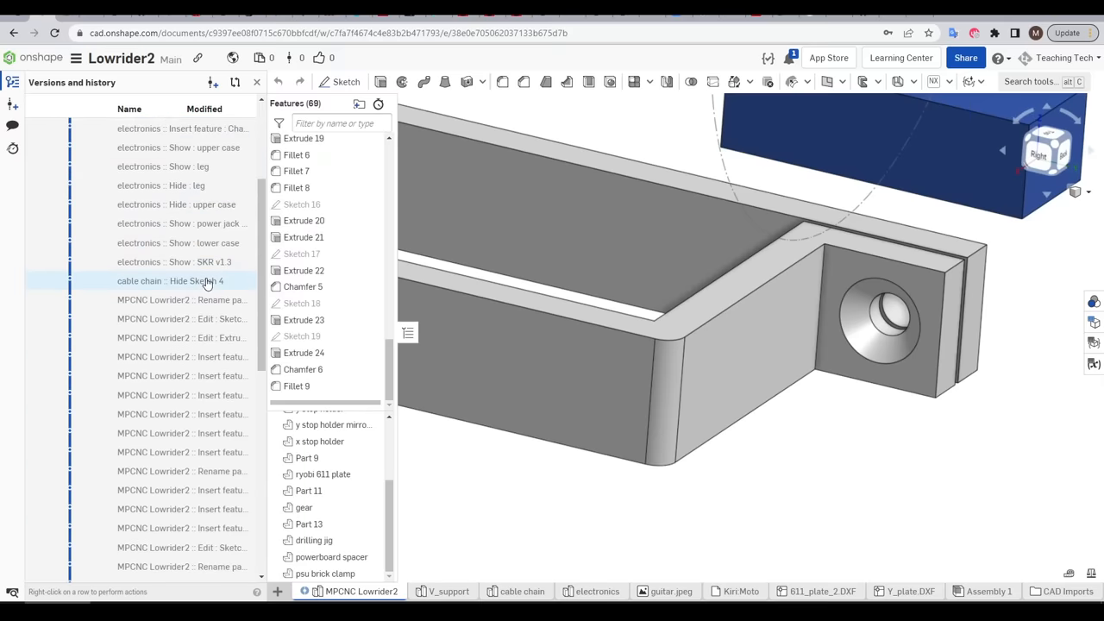
Scroll the Lowrider2 version history and view the design at an earlier electronics Insert change.
scroll(down, 3)
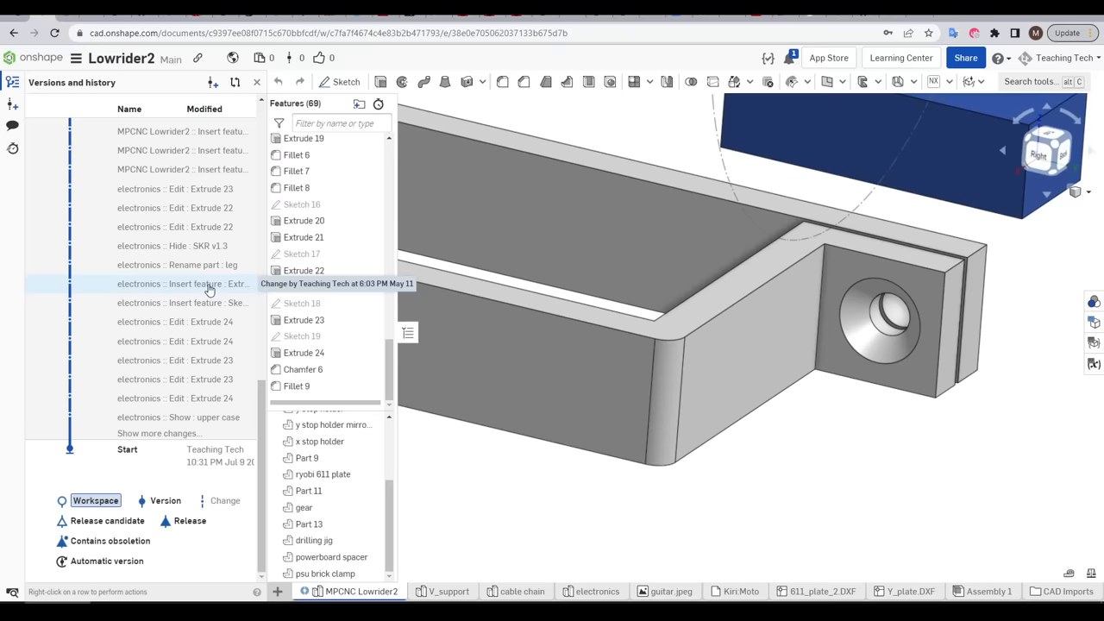
click(175, 322)
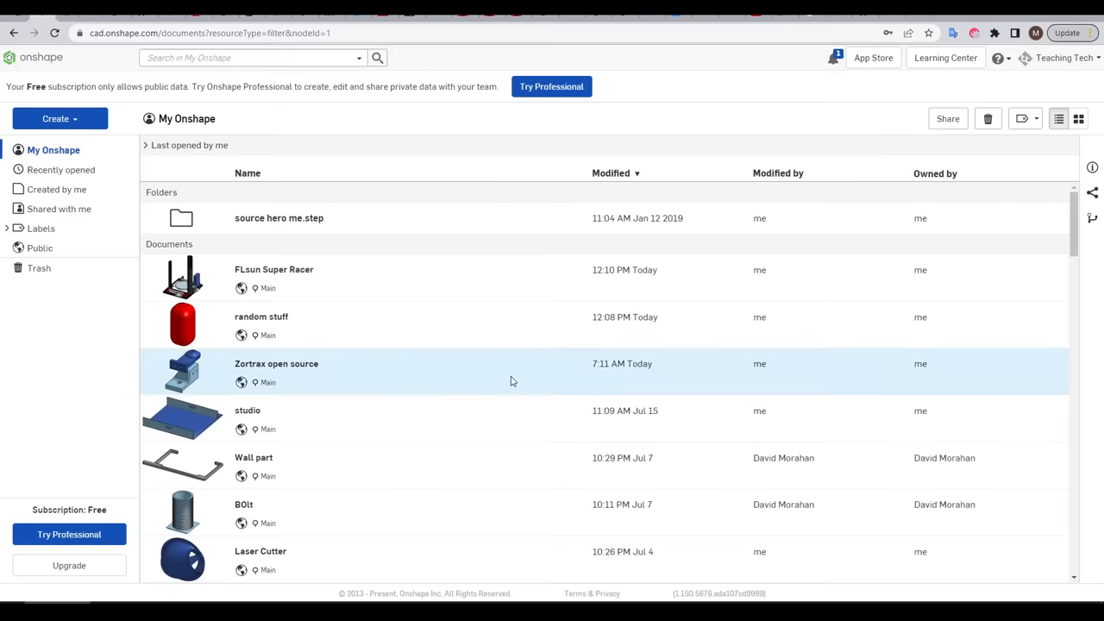
Browse the documents list, show 'Shared with me' and open the Wall part design.
scroll(down, 3)
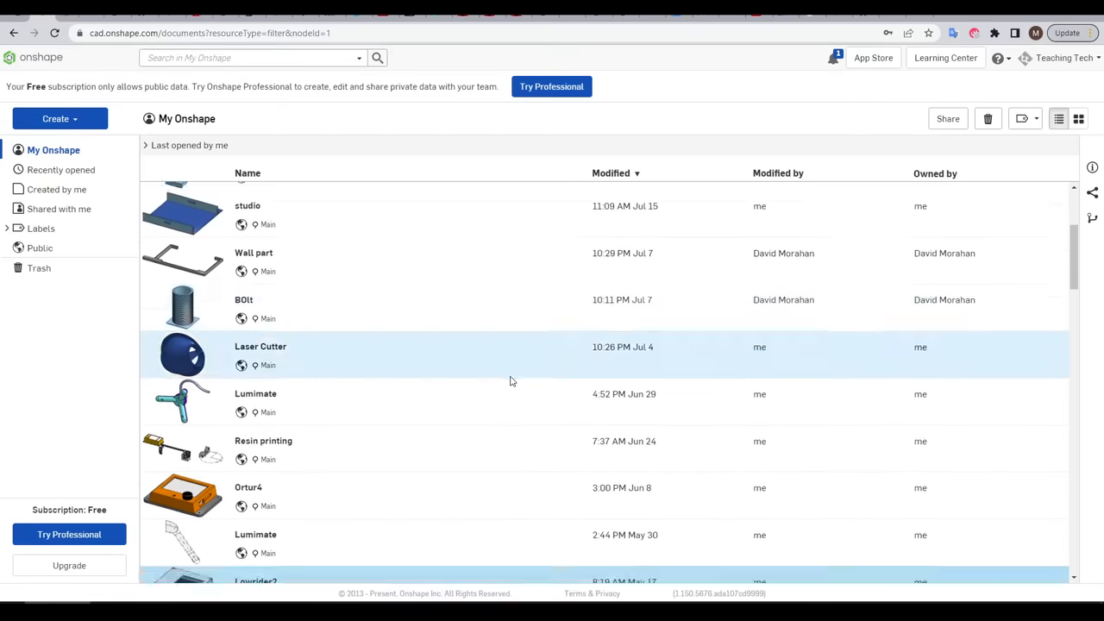
scroll(down, 3)
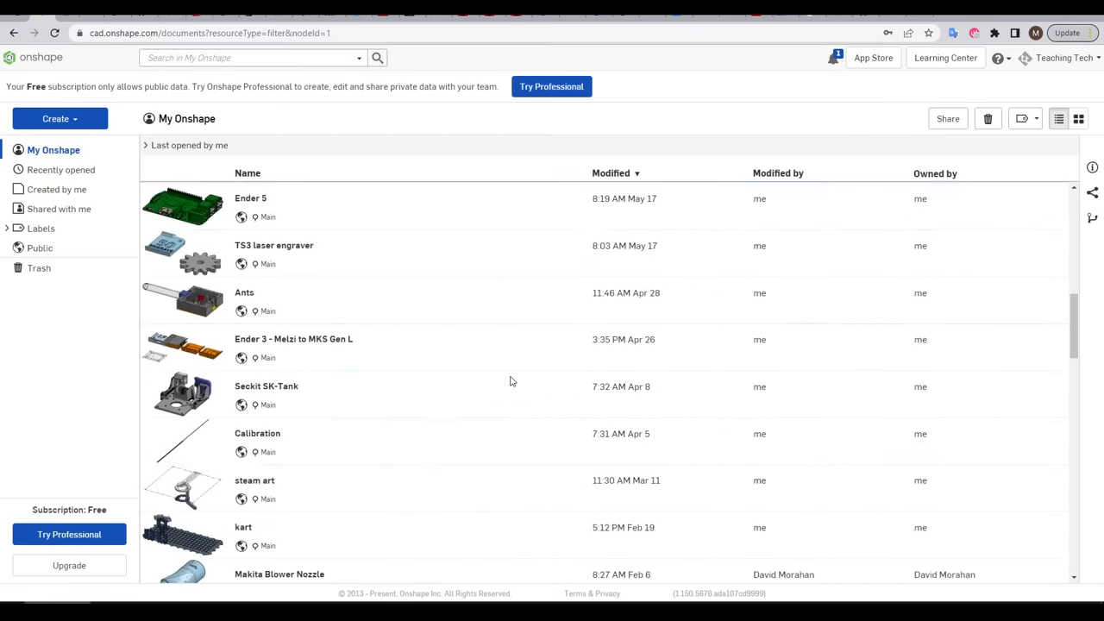
scroll(down, 3)
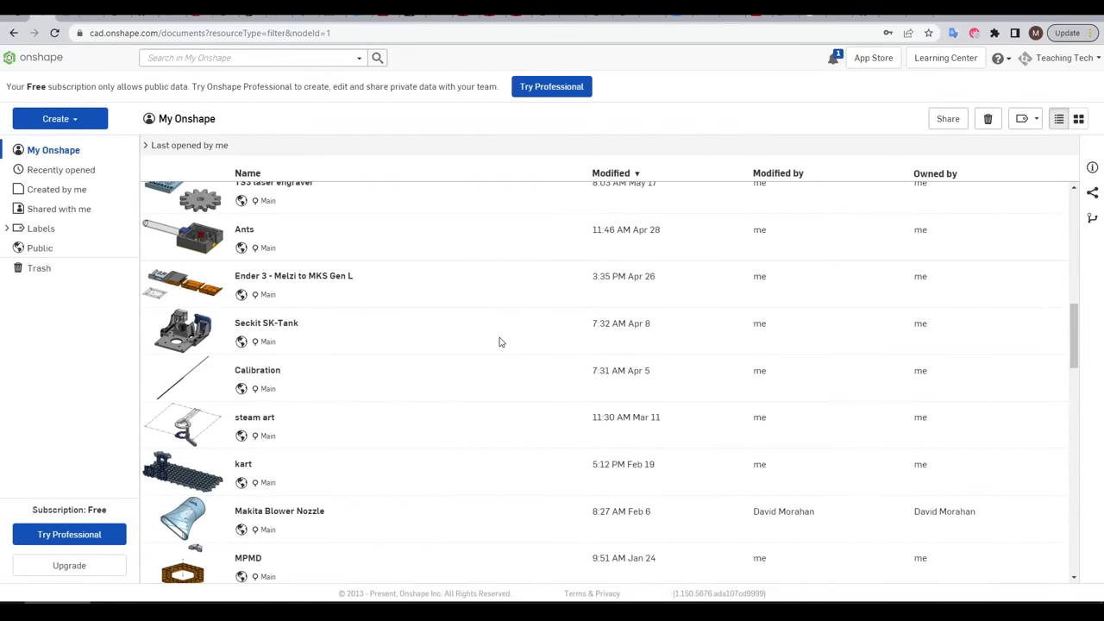
scroll(down, 3)
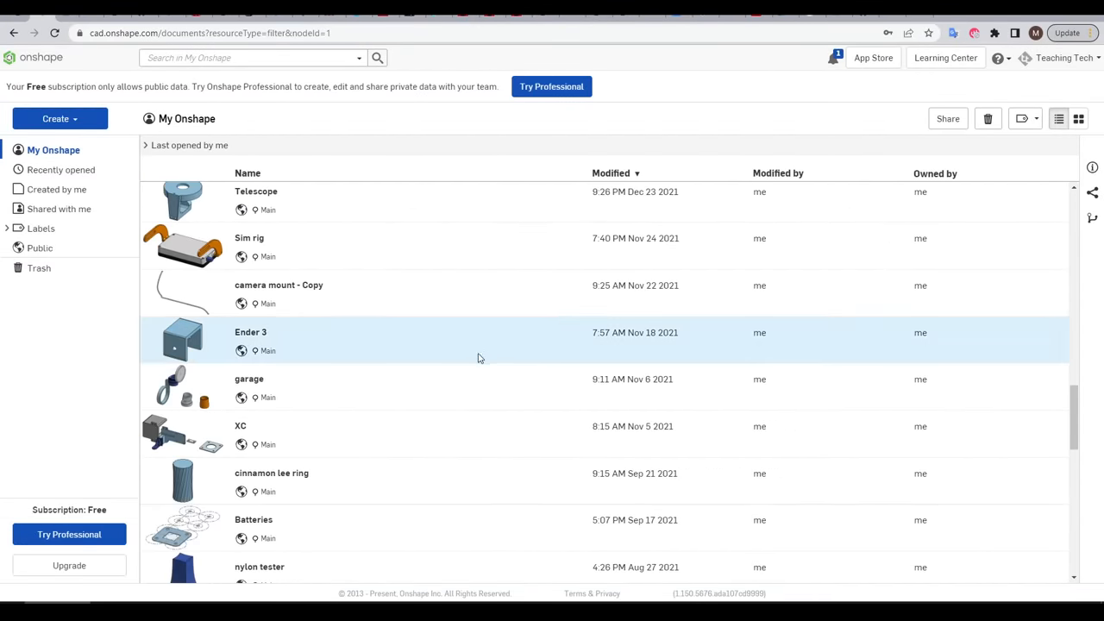
click(61, 207)
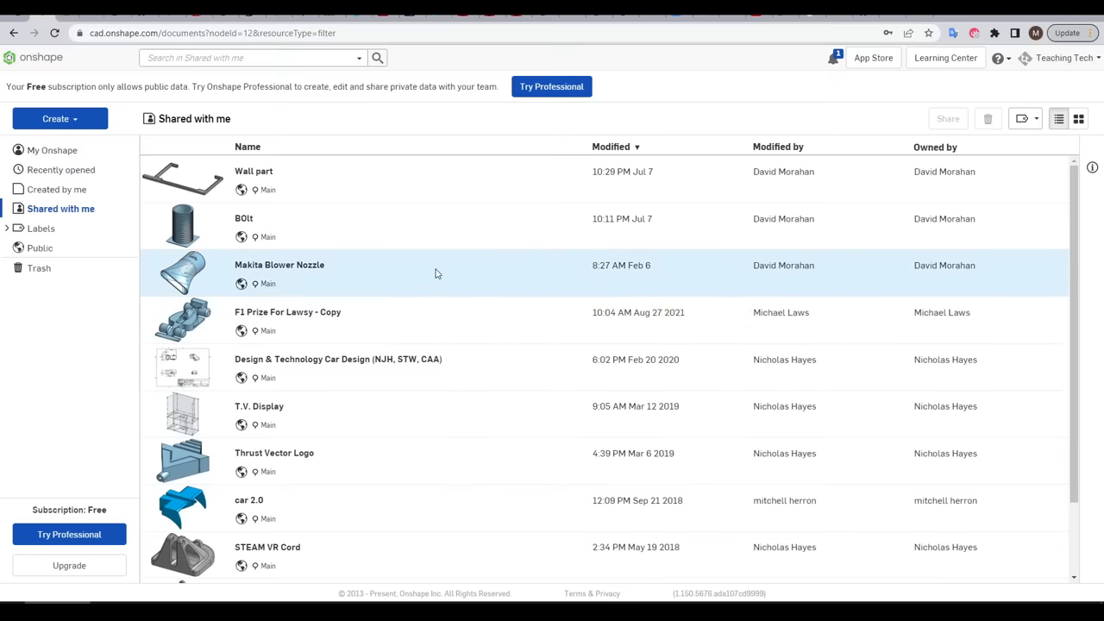
mouse_move(414, 227)
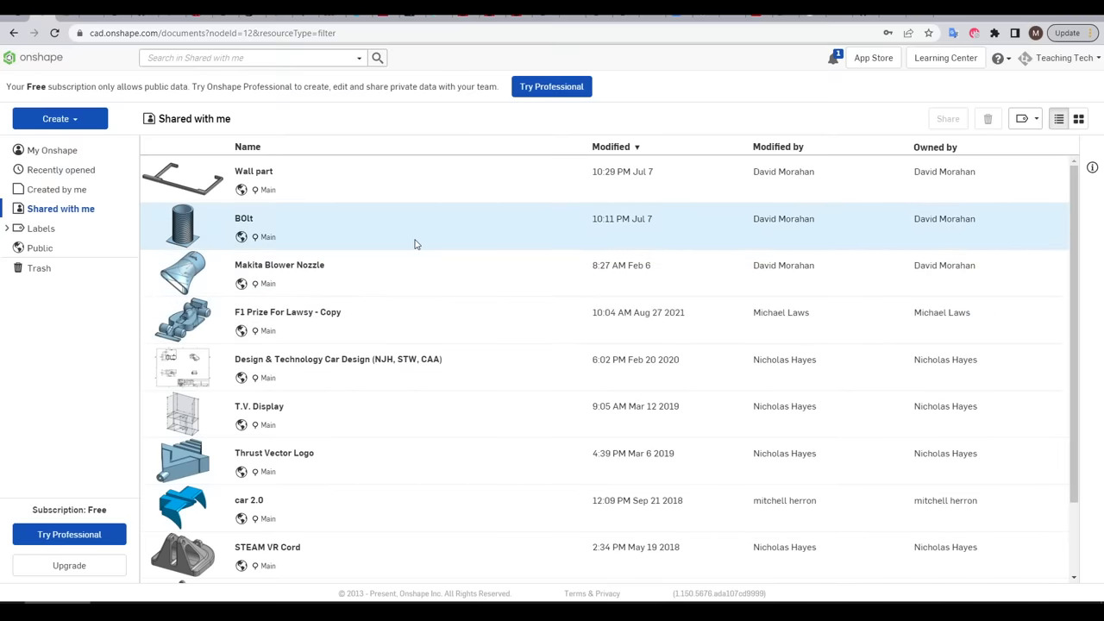
double_click(254, 171)
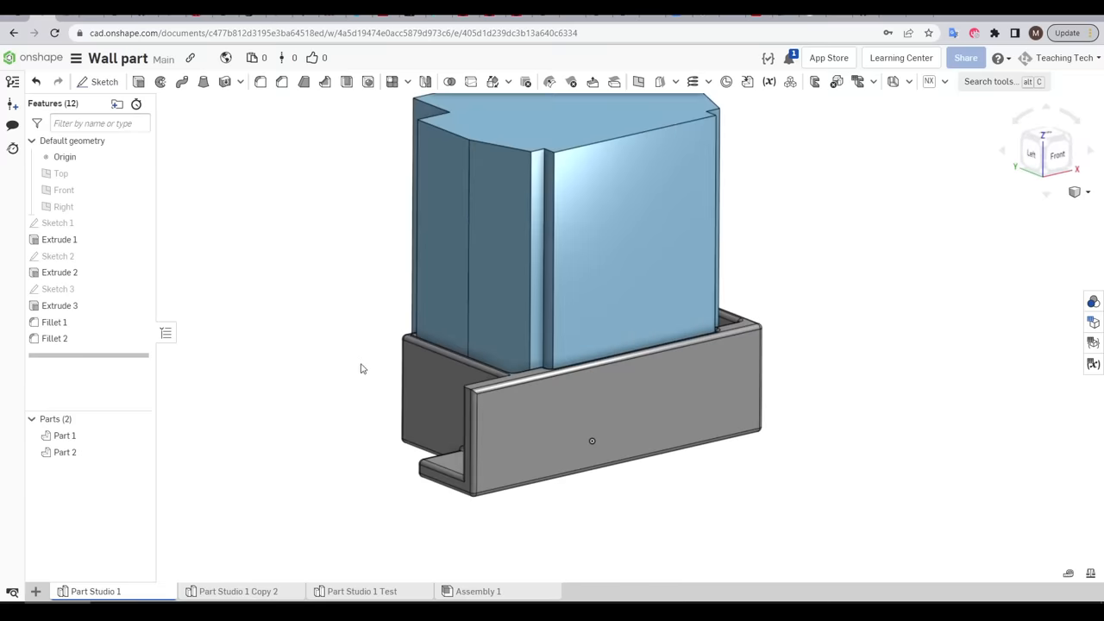
mouse_move(680, 496)
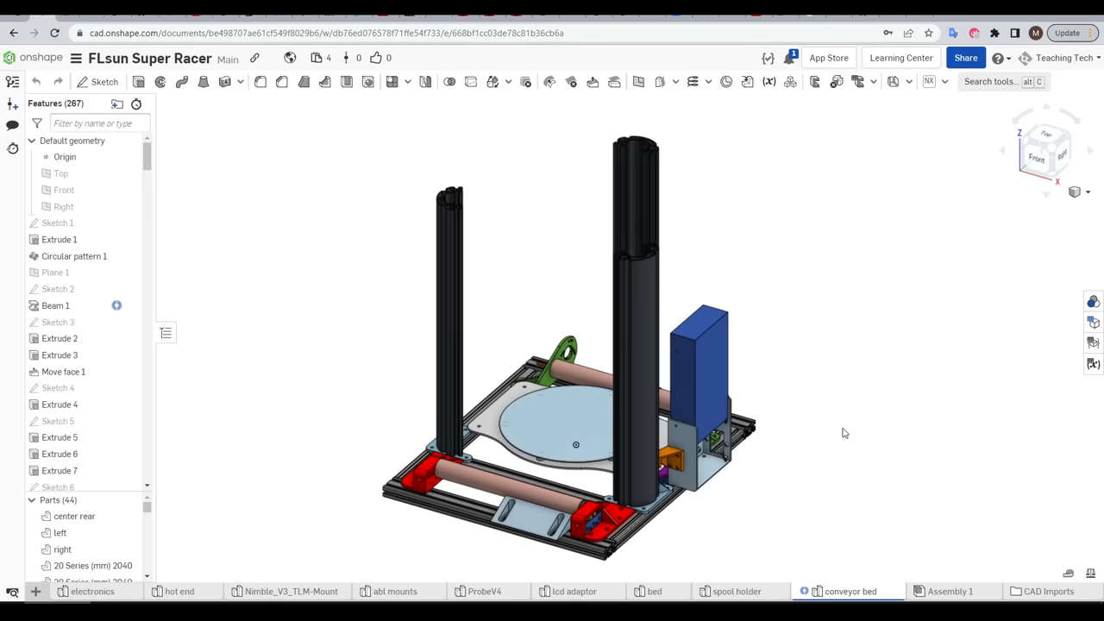
mouse_move(860, 282)
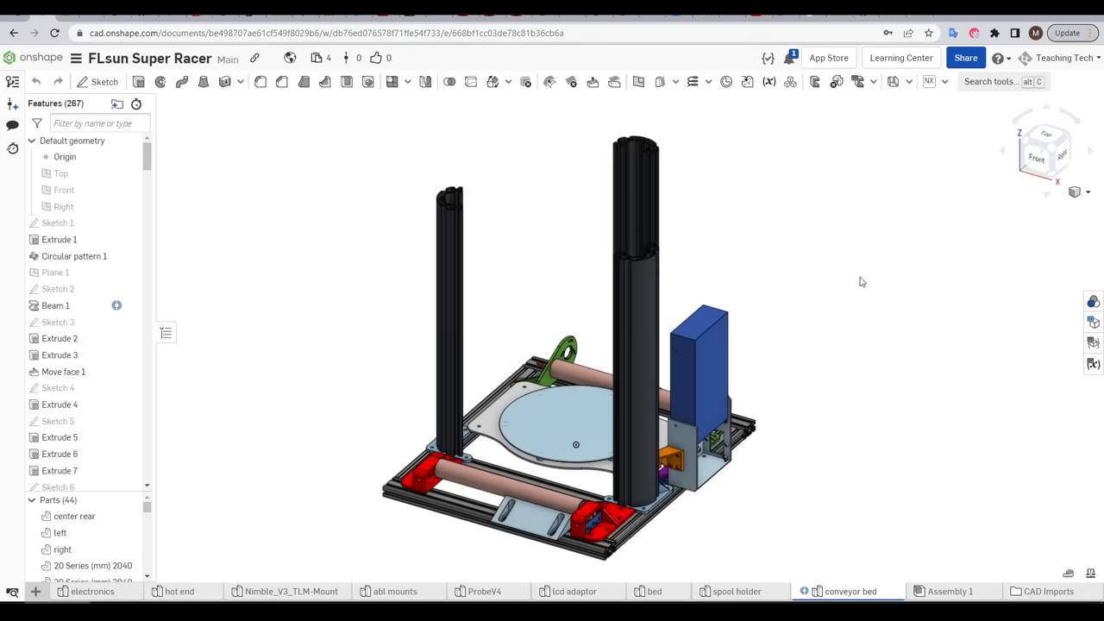
Show the FLsun Super Racer's sharing settings and its public link-sharing document link.
click(965, 58)
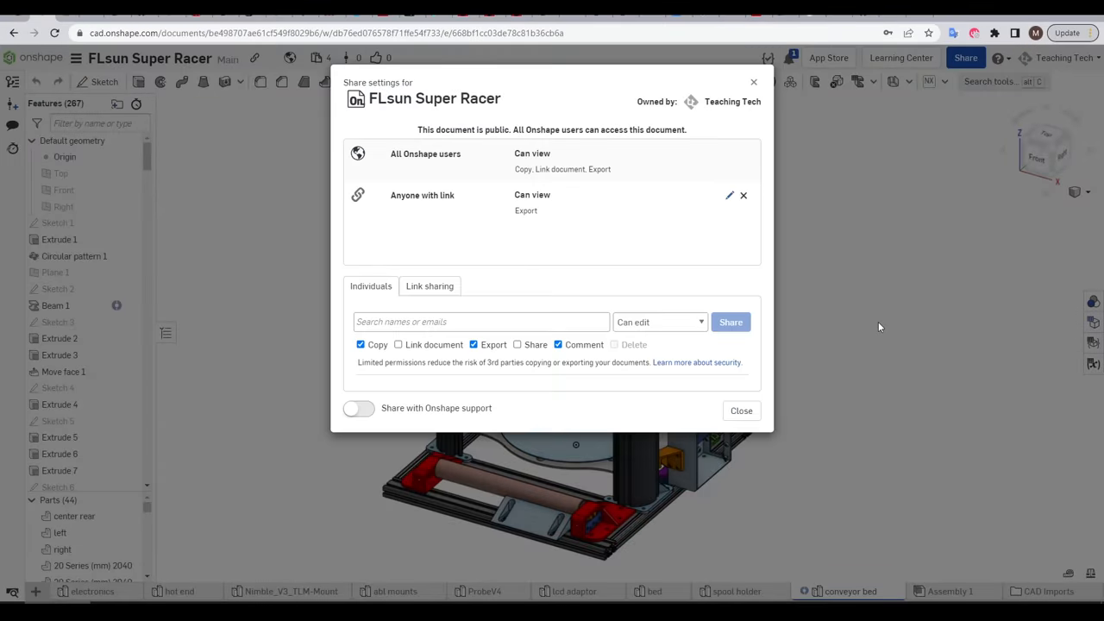
click(430, 285)
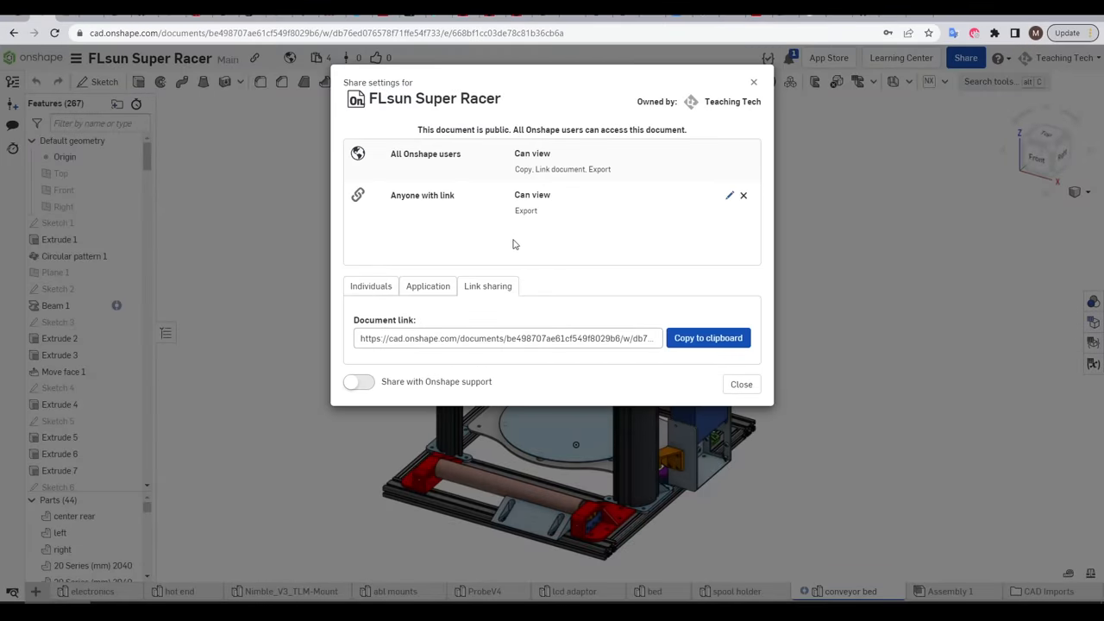
mouse_move(549, 224)
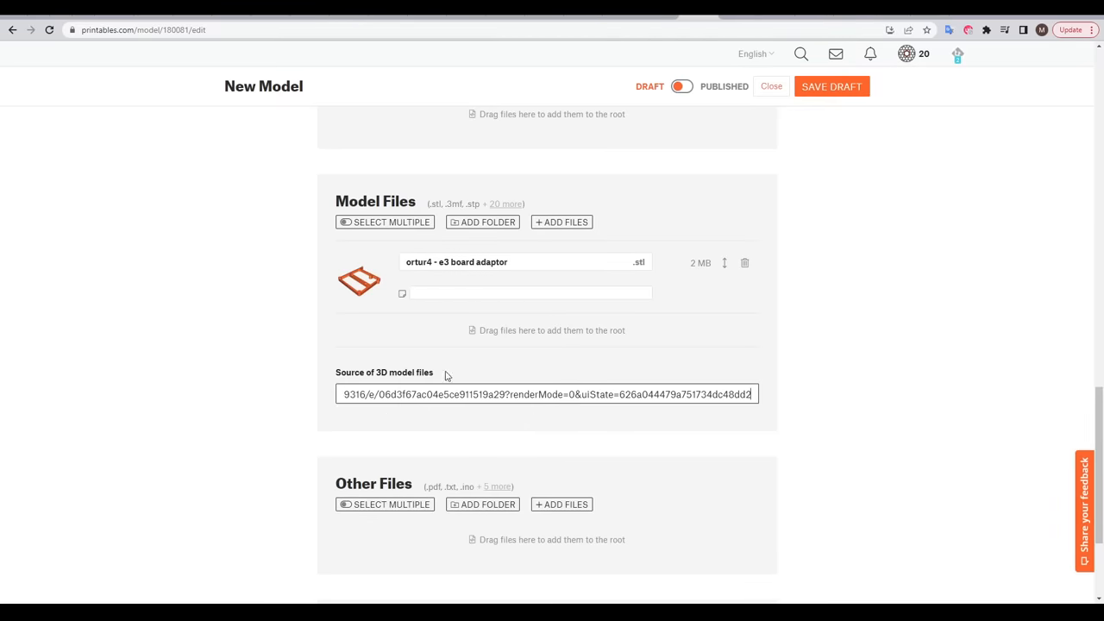
mouse_move(925, 395)
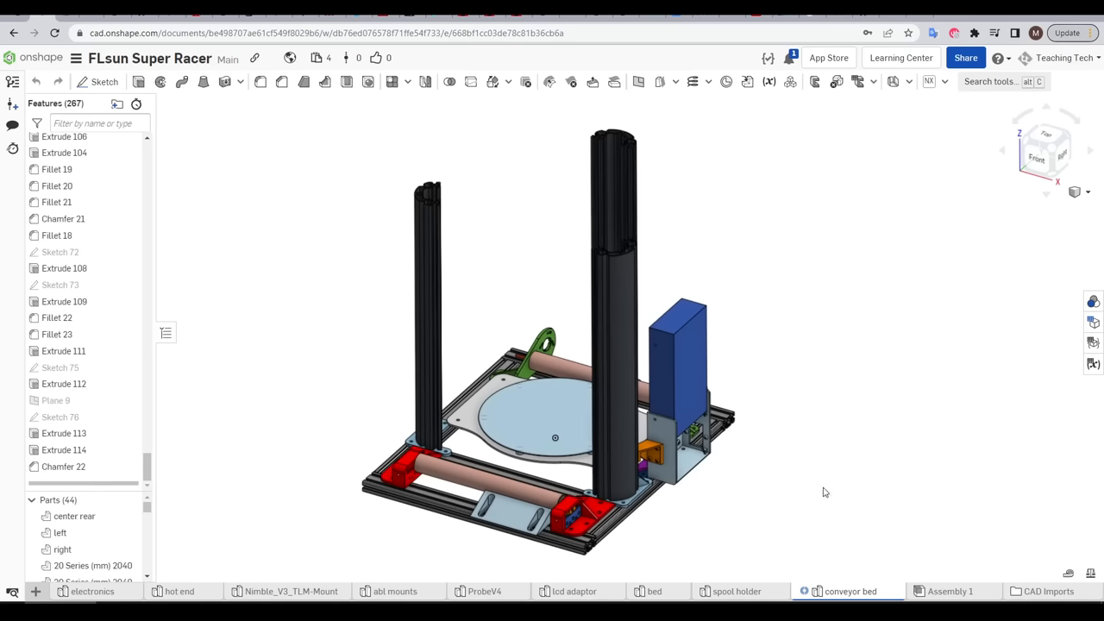
mouse_move(846, 497)
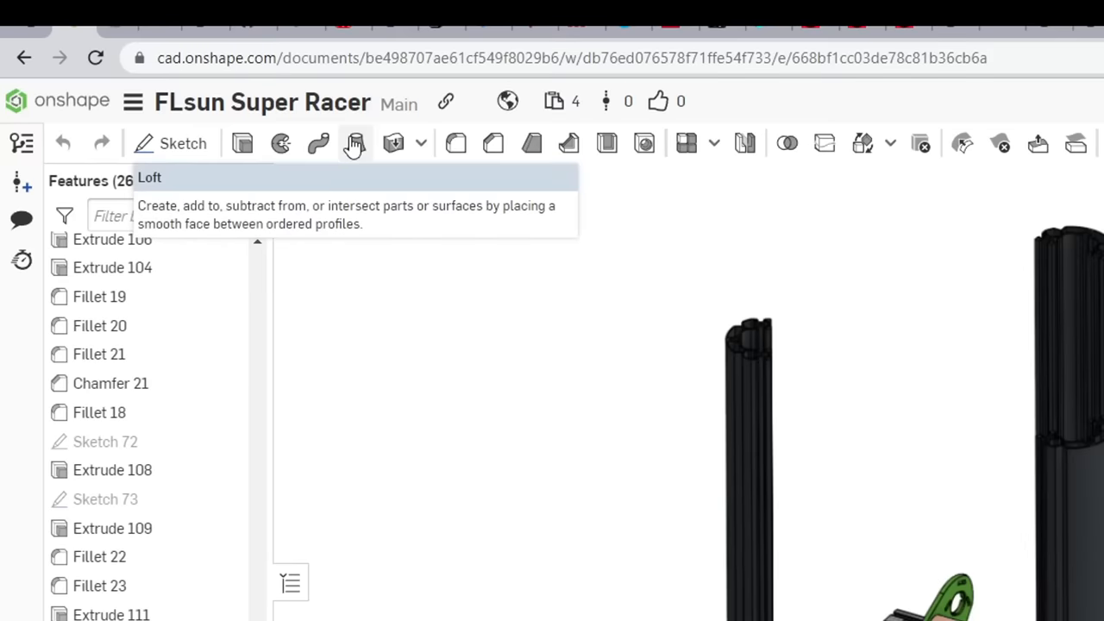
Start a Loft feature and open its help article, expanding the 'Loft: Desktop' instructions.
click(354, 143)
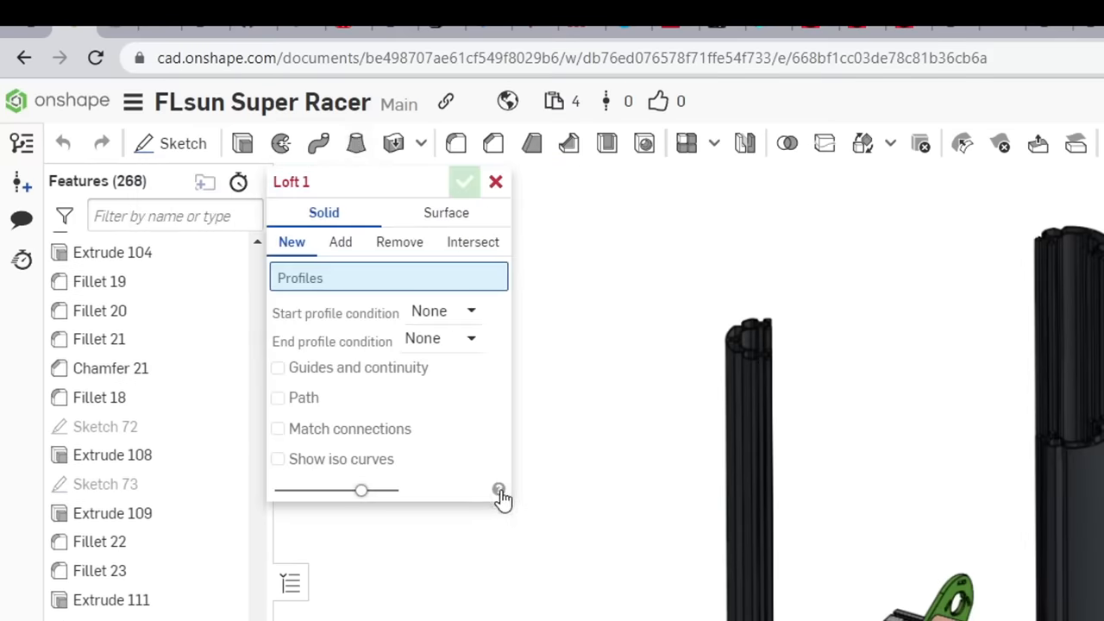
click(498, 490)
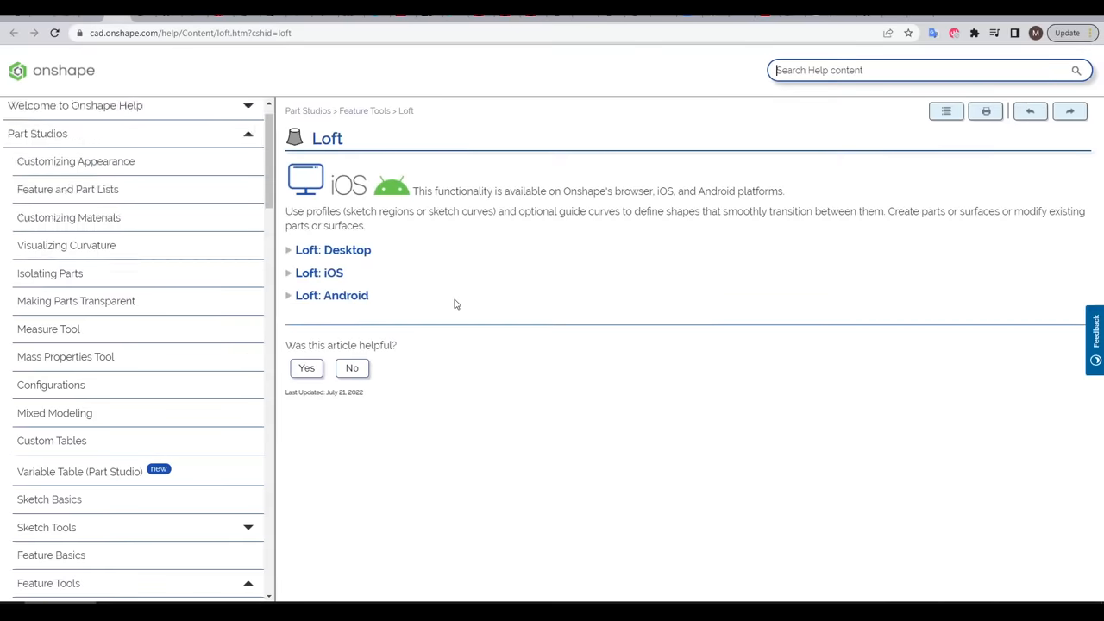
scroll(down, 3)
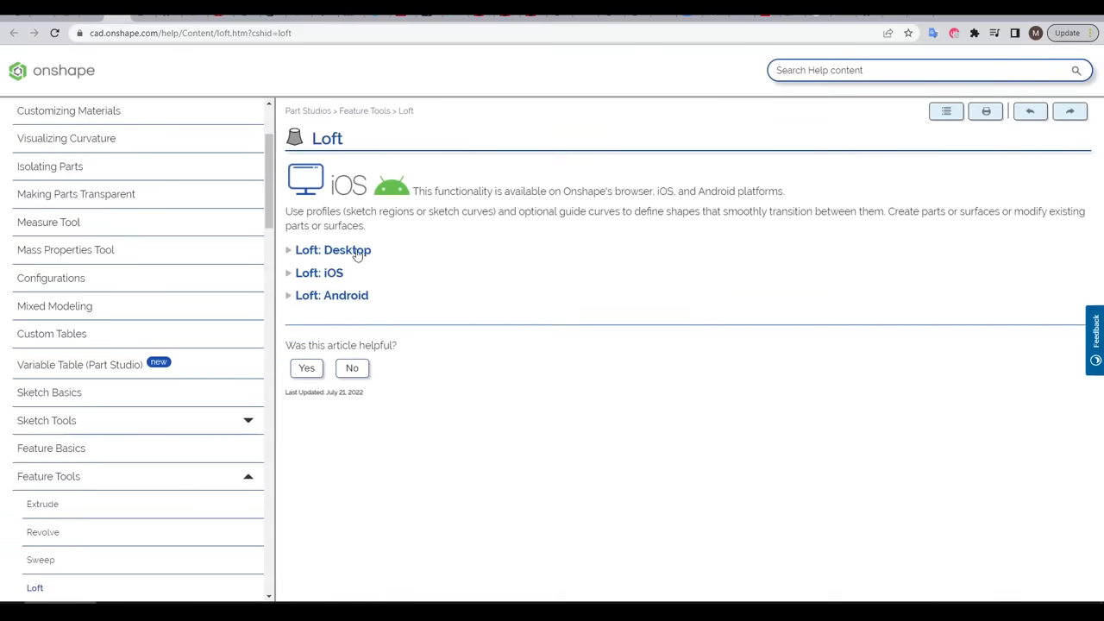
click(333, 251)
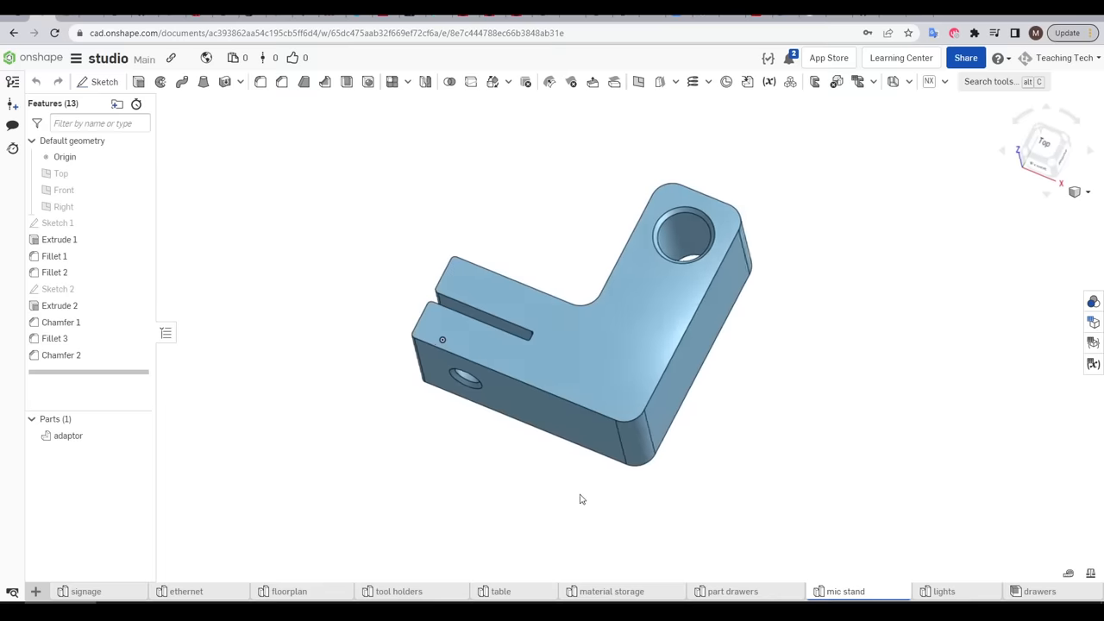
Switch to the part drawers studio and view the drawer front face normal to screen.
click(733, 590)
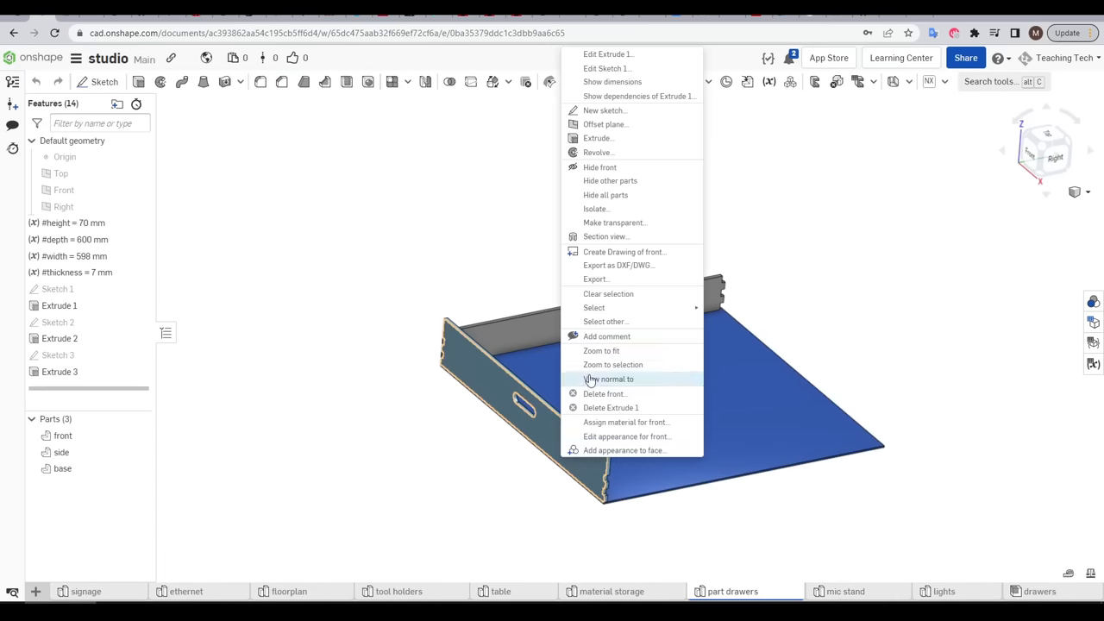
click(619, 265)
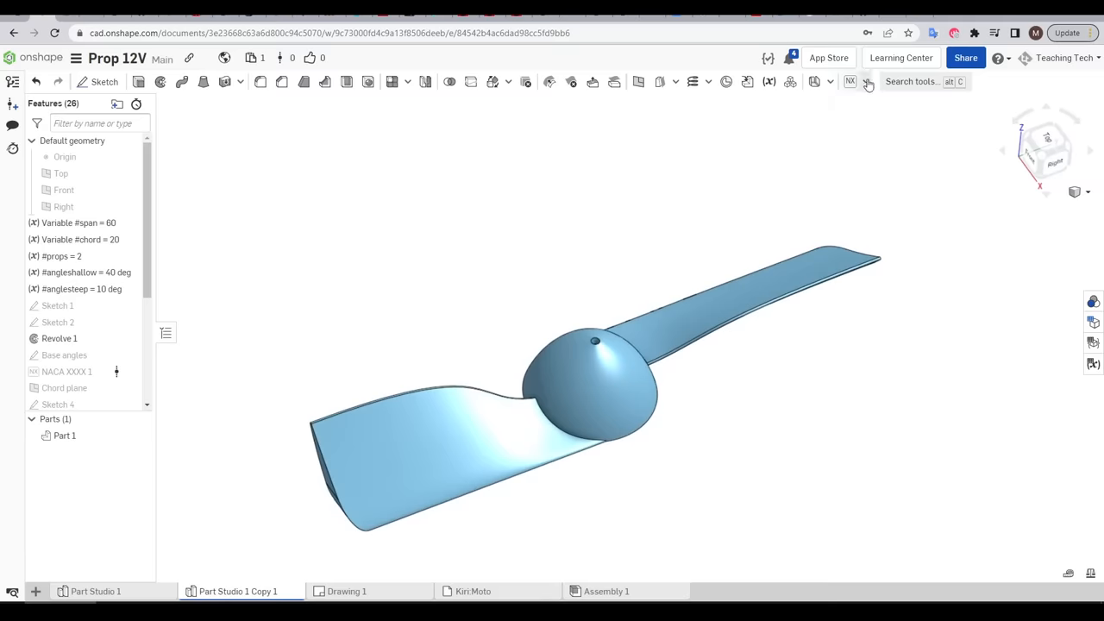
List the installed custom features, then go to the Onshape App Store.
click(865, 81)
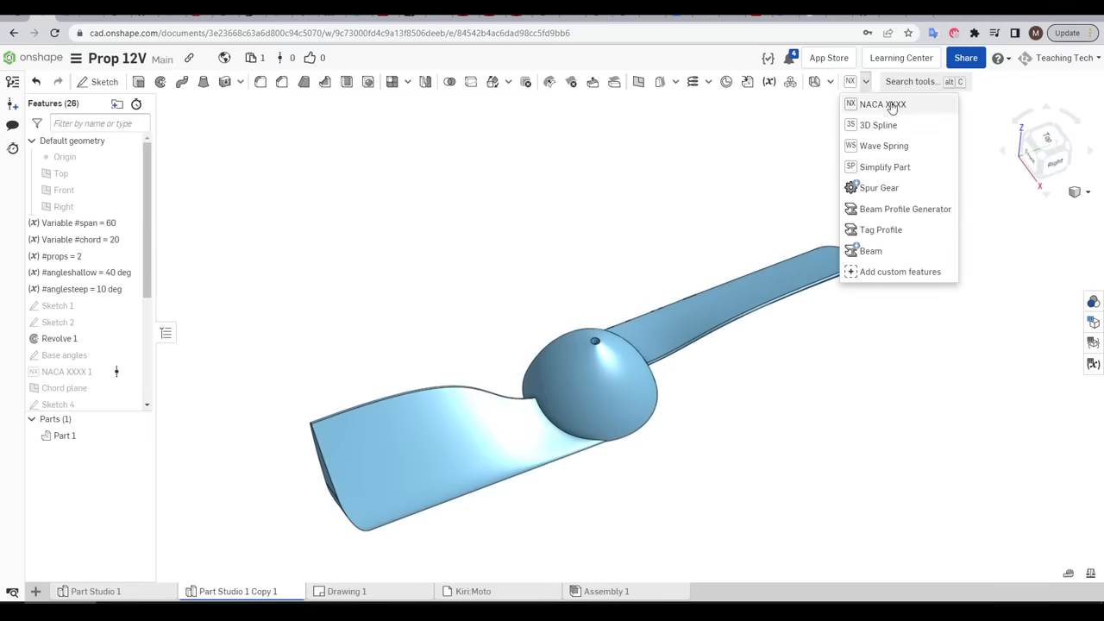
mouse_move(892, 107)
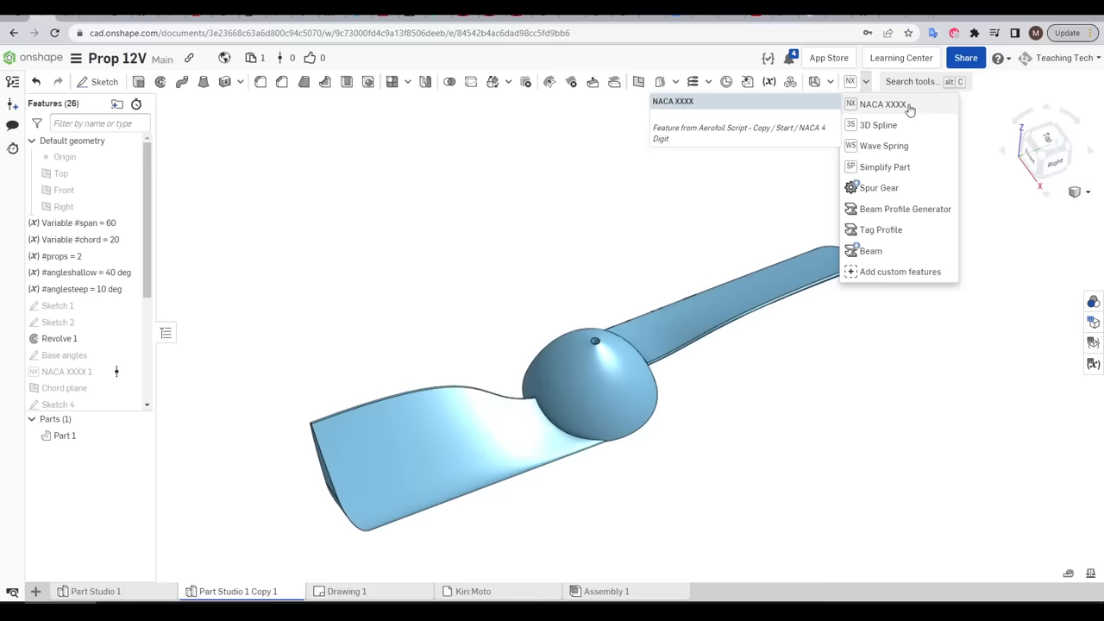
mouse_move(884, 167)
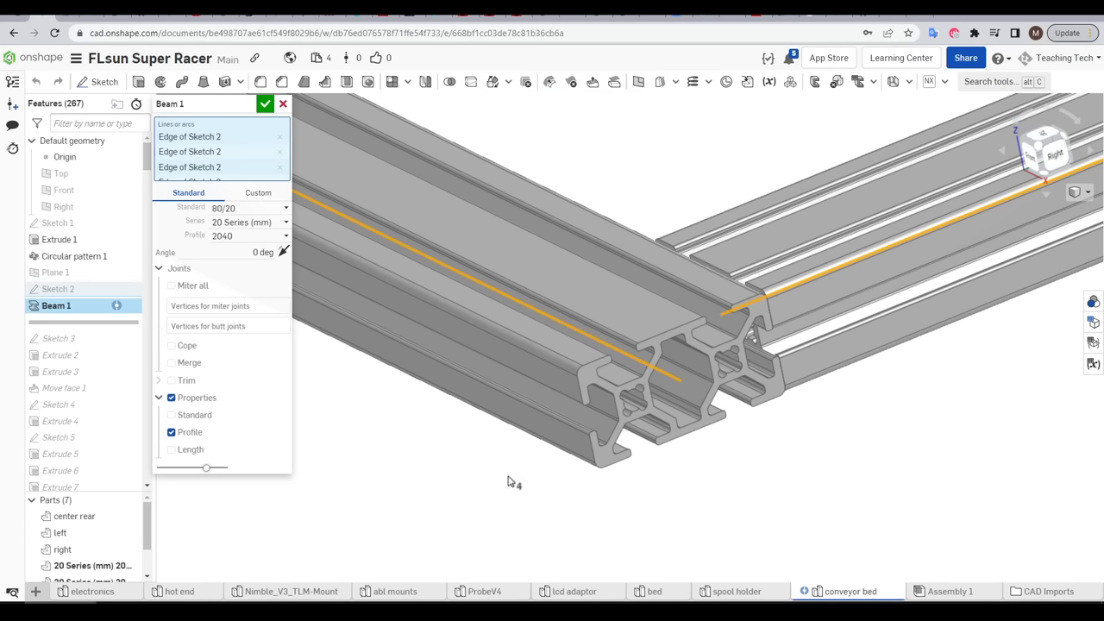
mouse_move(673, 385)
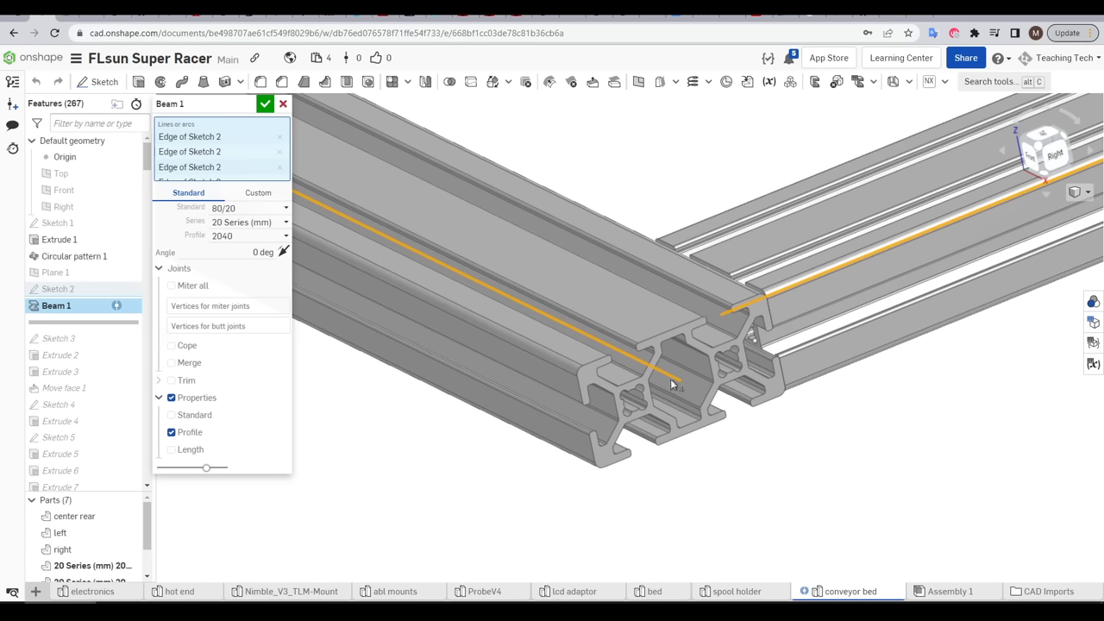
mouse_move(458, 279)
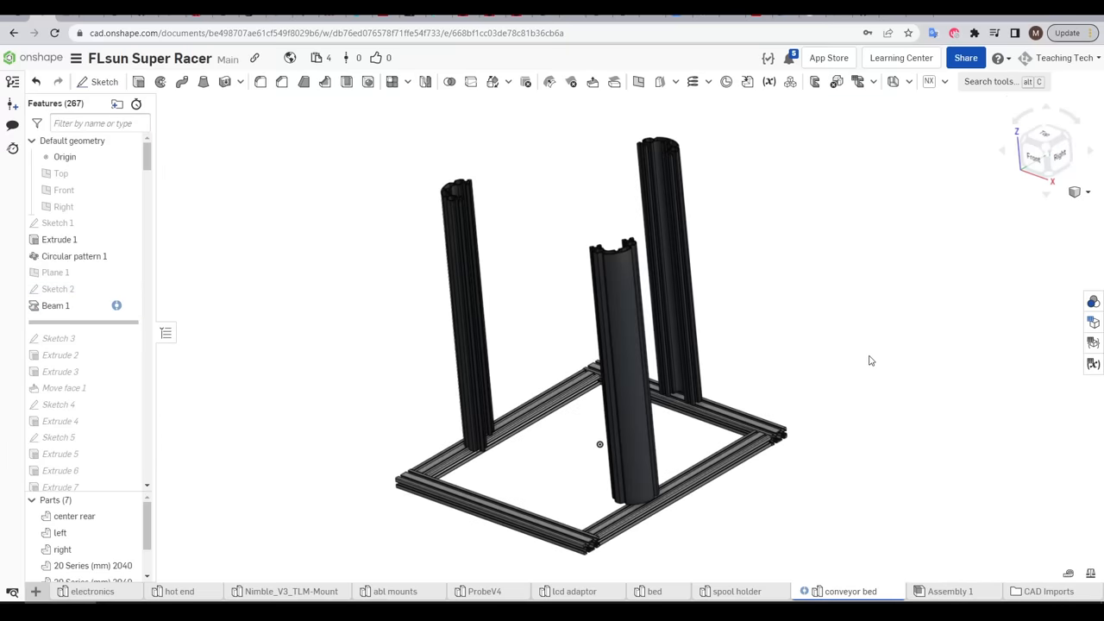
click(827, 58)
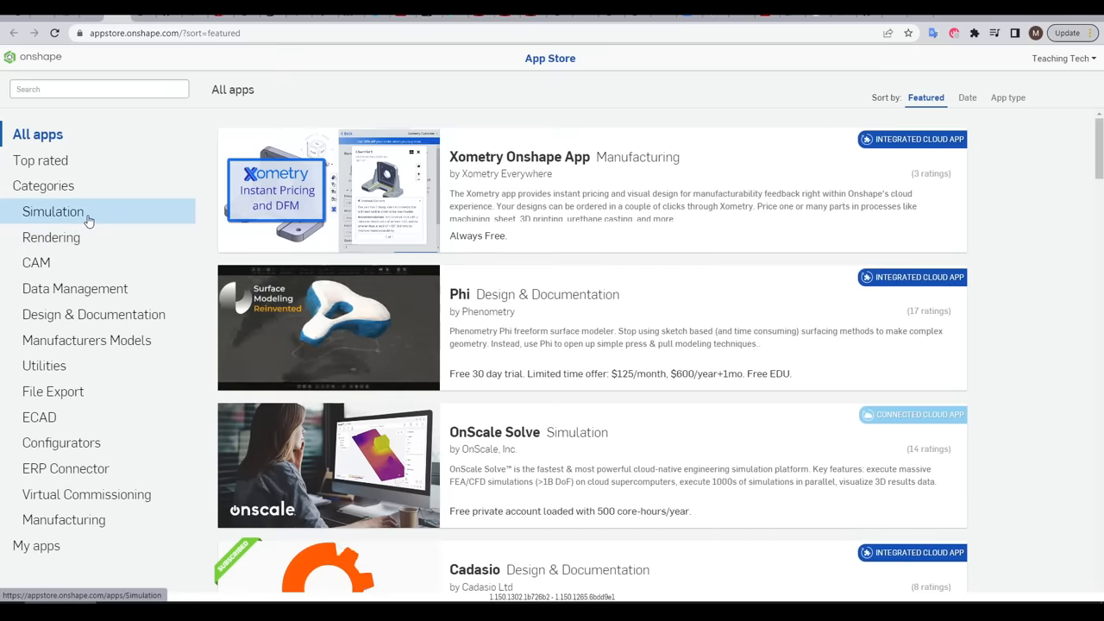
Filter the App Store to Simulation apps and look through the SimScale airflow results.
click(53, 211)
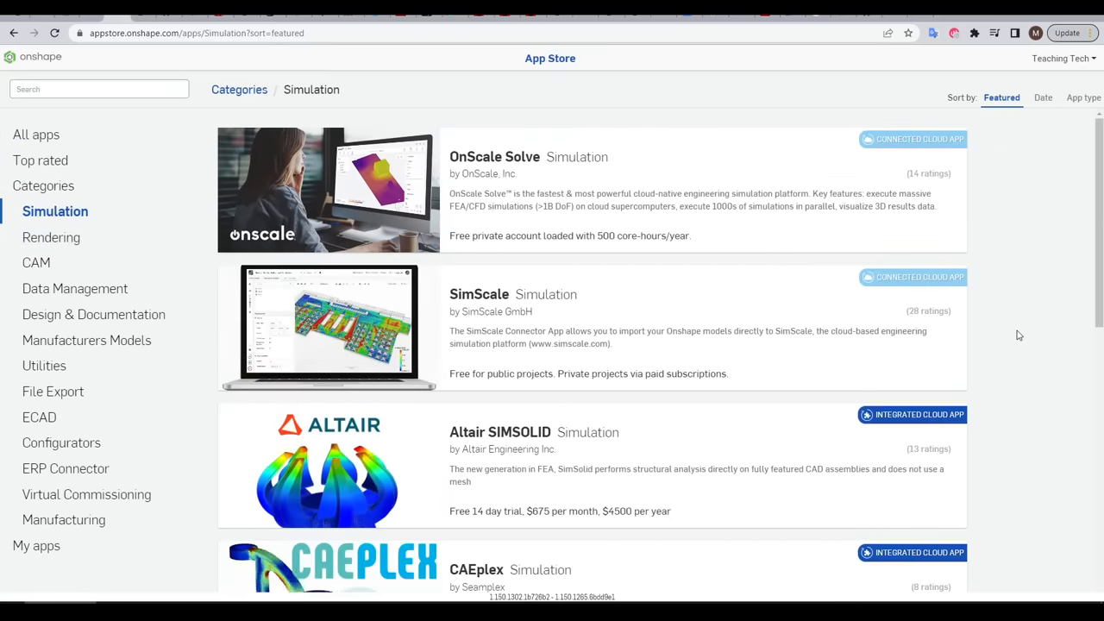
scroll(down, 3)
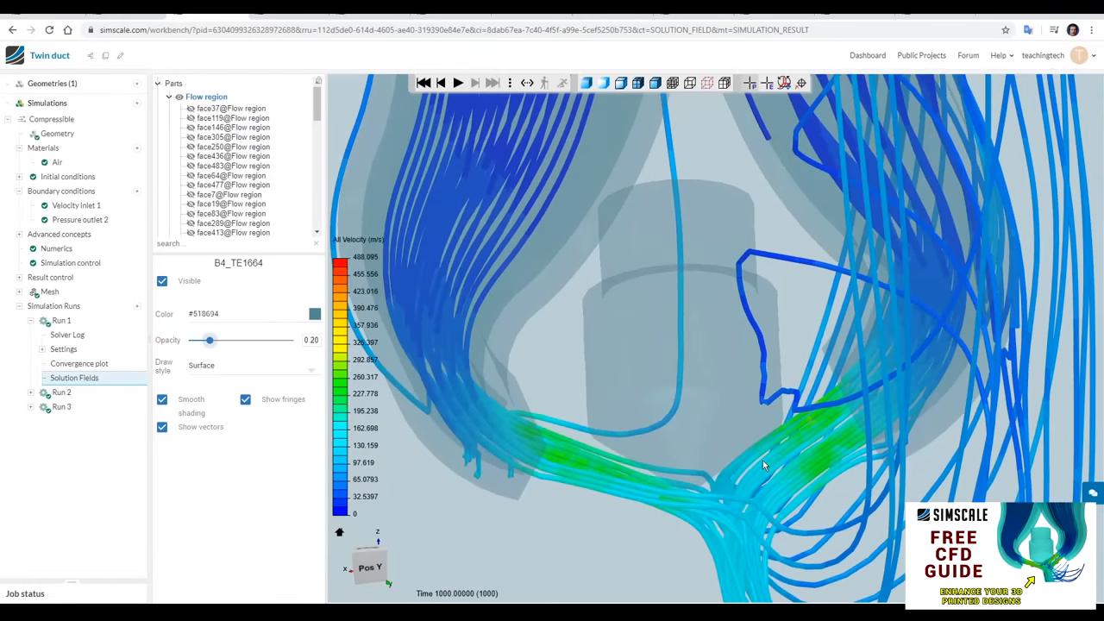
drag(764, 465, 768, 509)
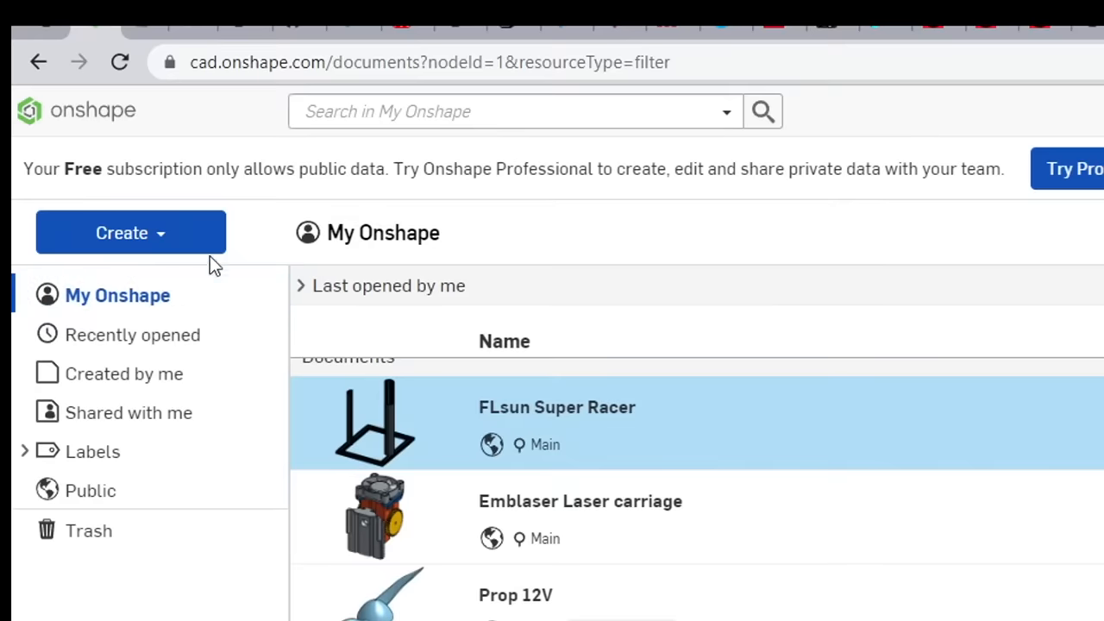
Show the Public documents list and search it for 'million dollar idea'.
drag(205, 168, 393, 168)
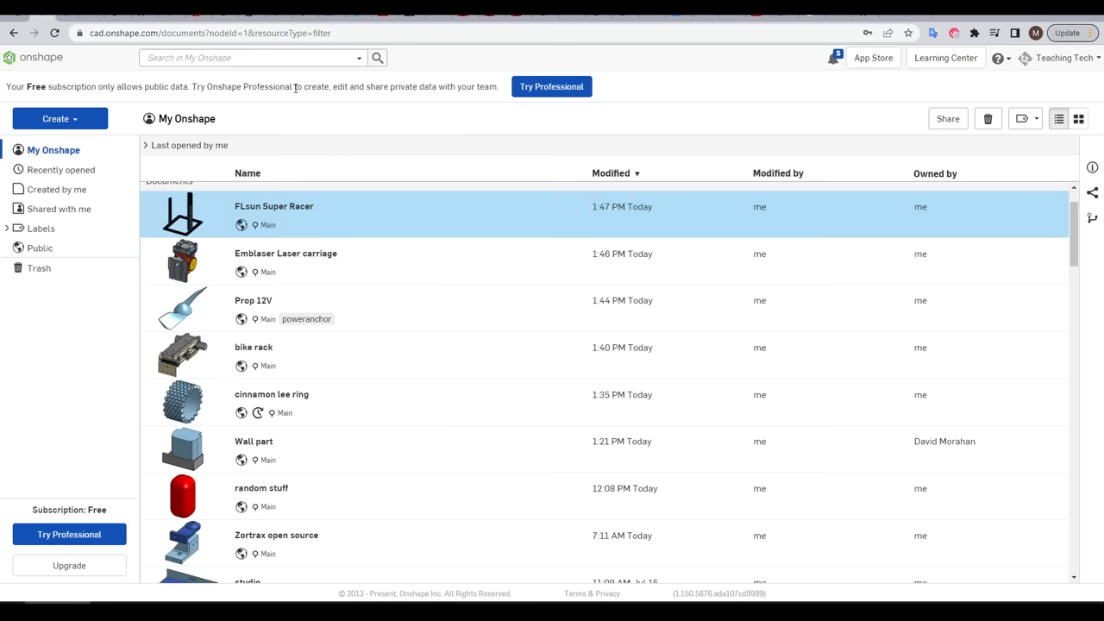
mouse_move(452, 92)
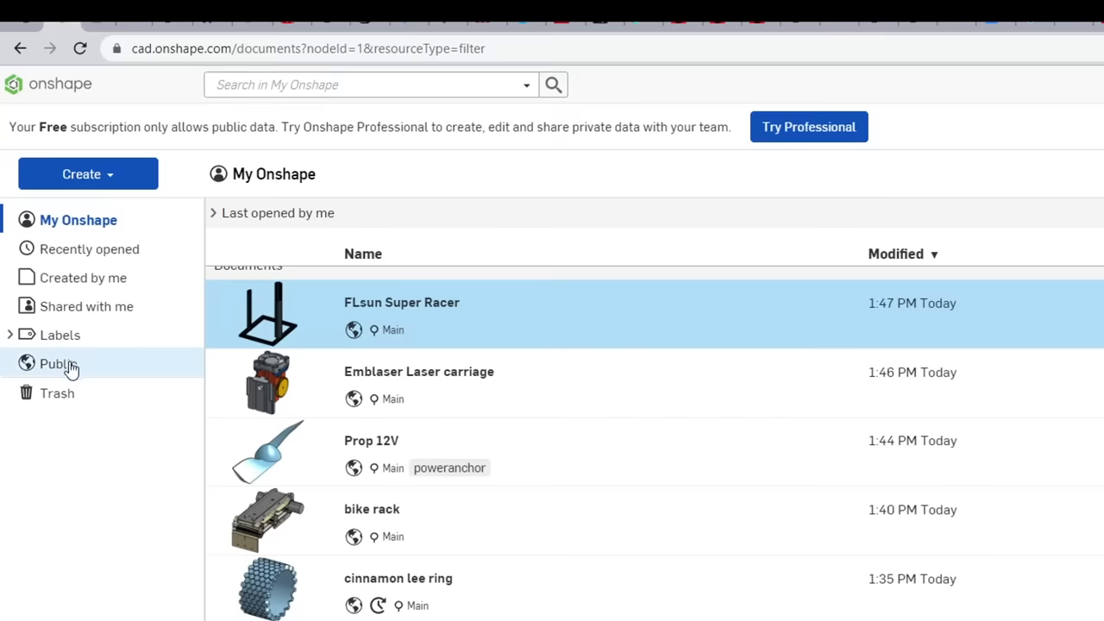
click(58, 363)
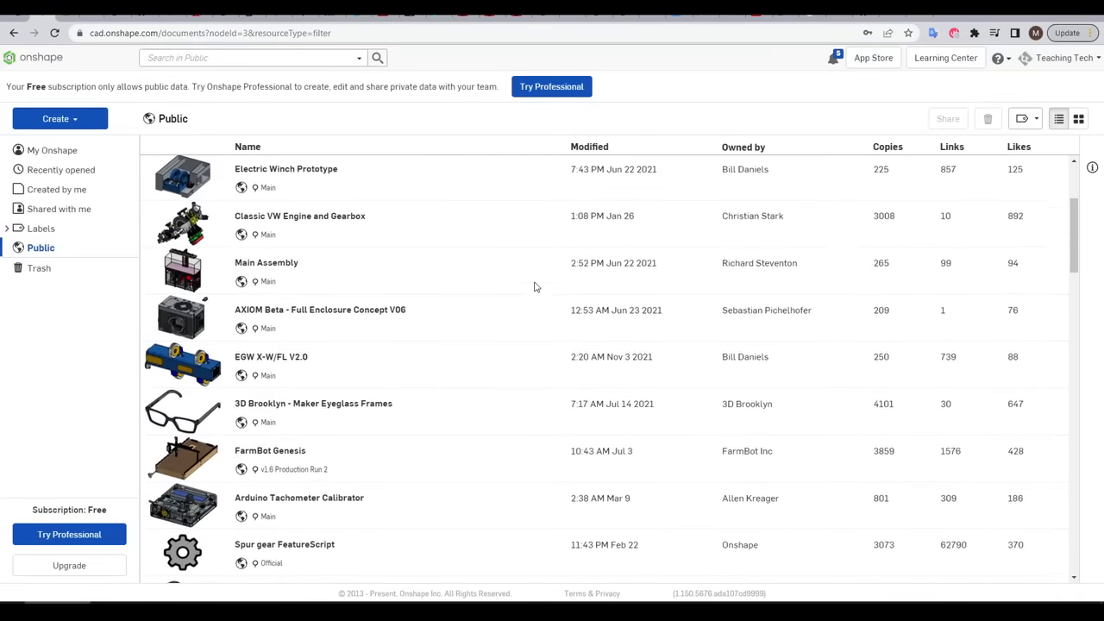
scroll(down, 3)
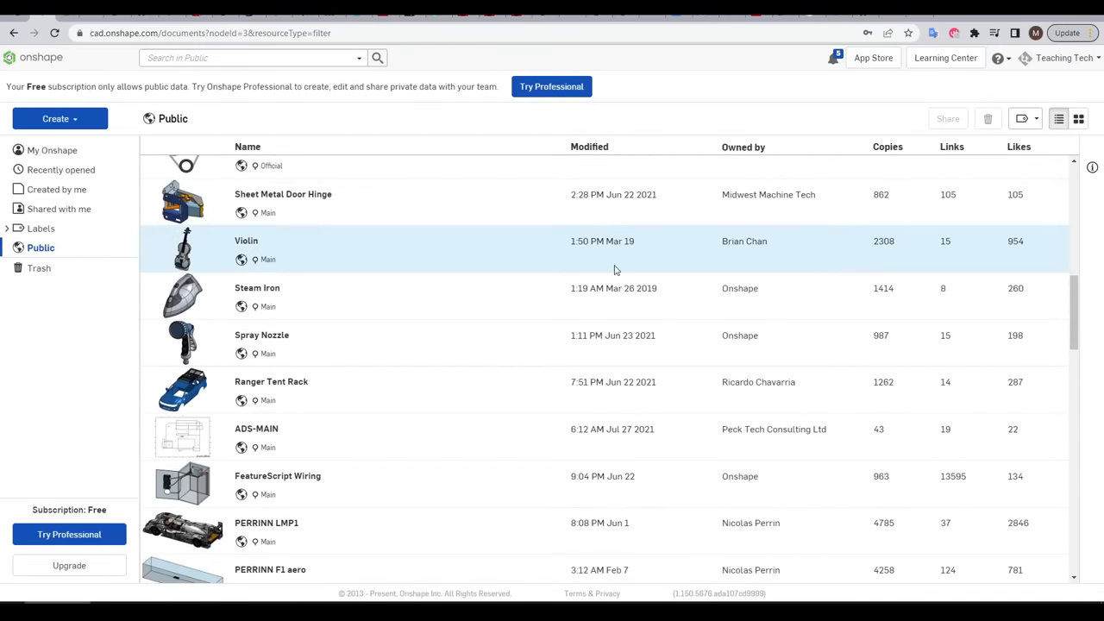
mouse_move(780, 250)
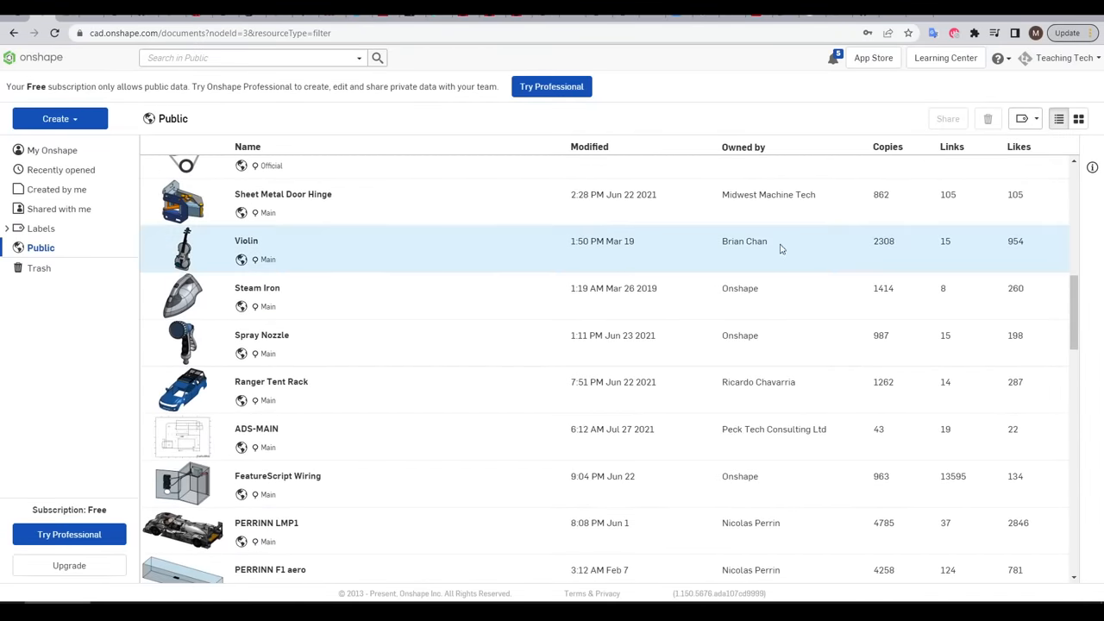
scroll(up, 3)
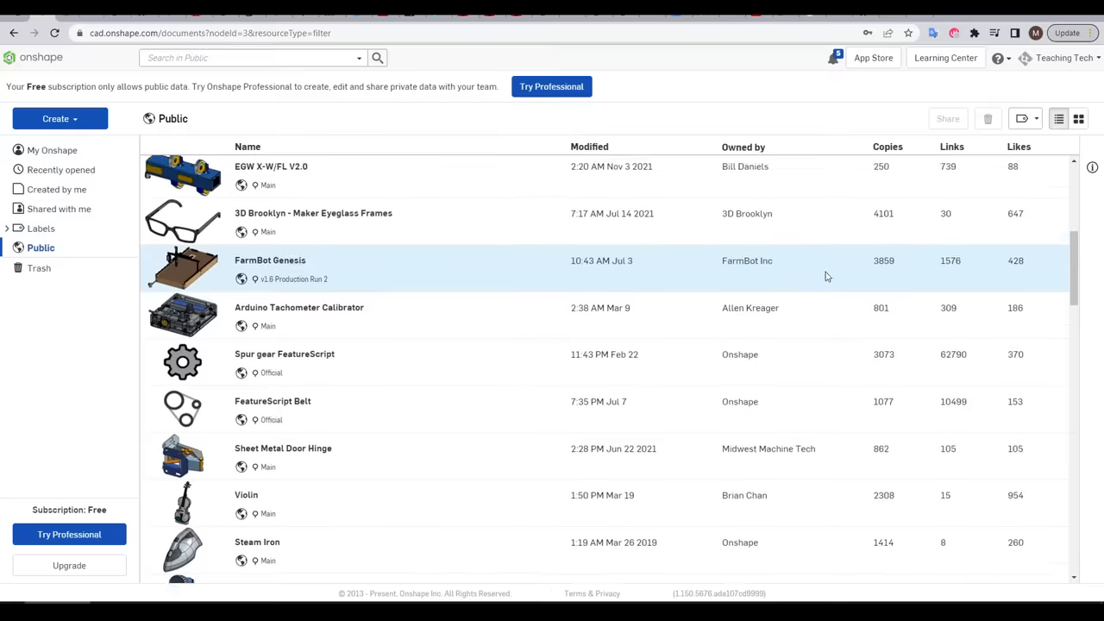
click(253, 57)
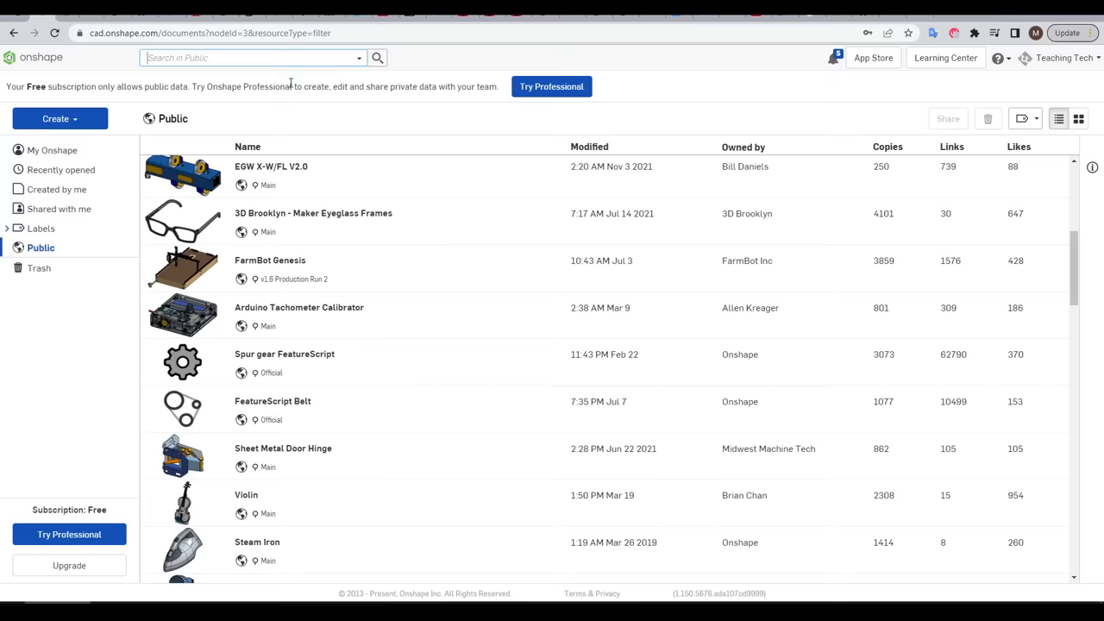
text(million dollar idea)
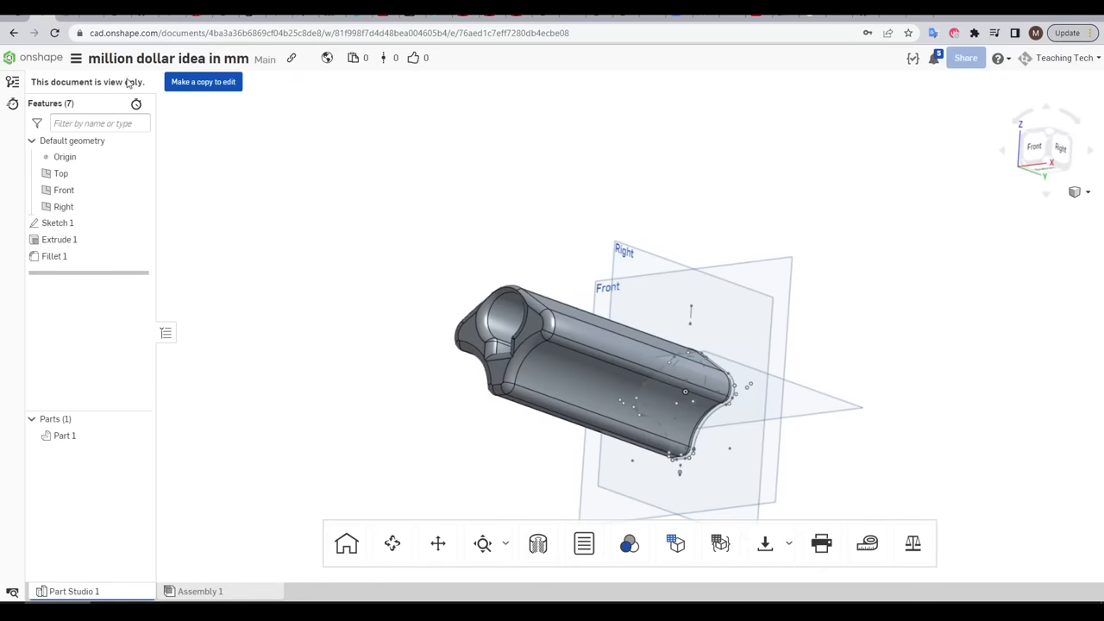
mouse_move(203, 82)
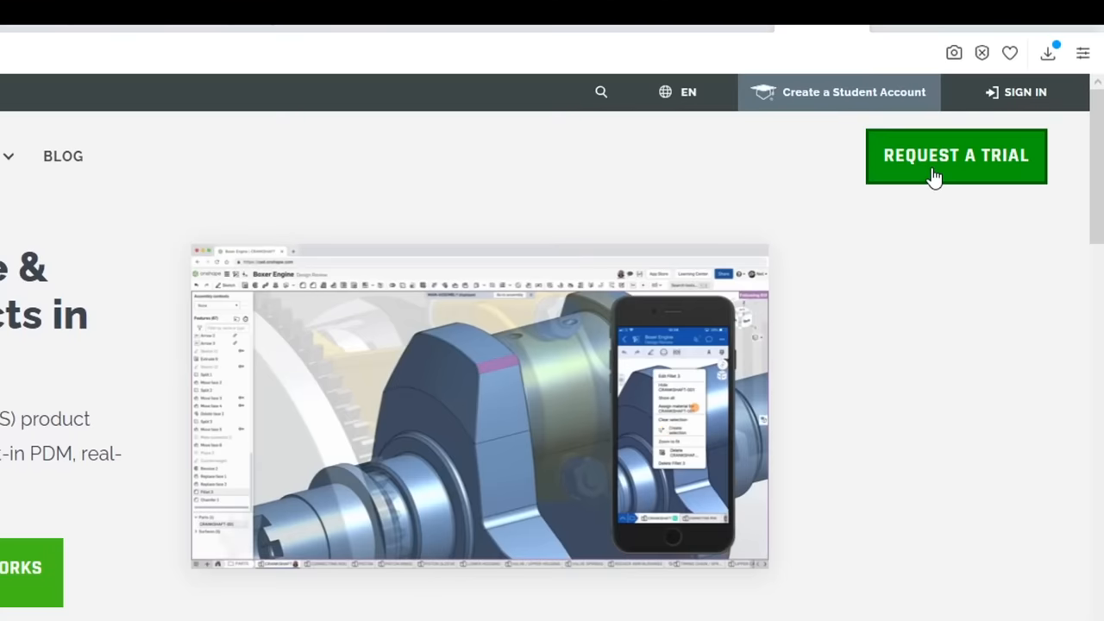
Request a Professional trial, then activate the new account from the welcome email.
click(956, 156)
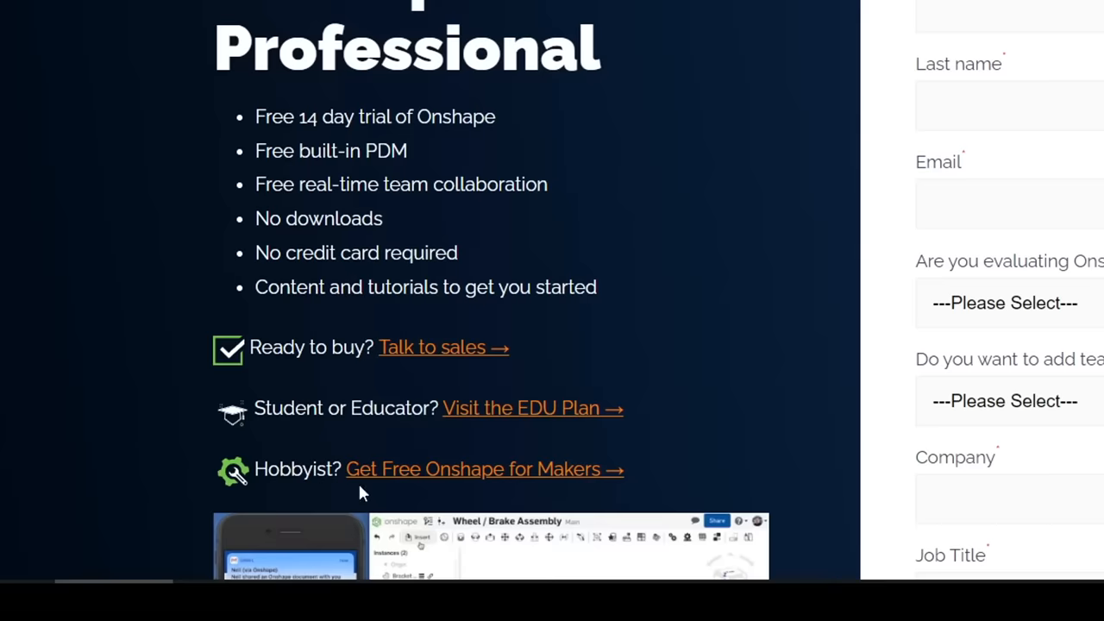
mouse_move(435, 479)
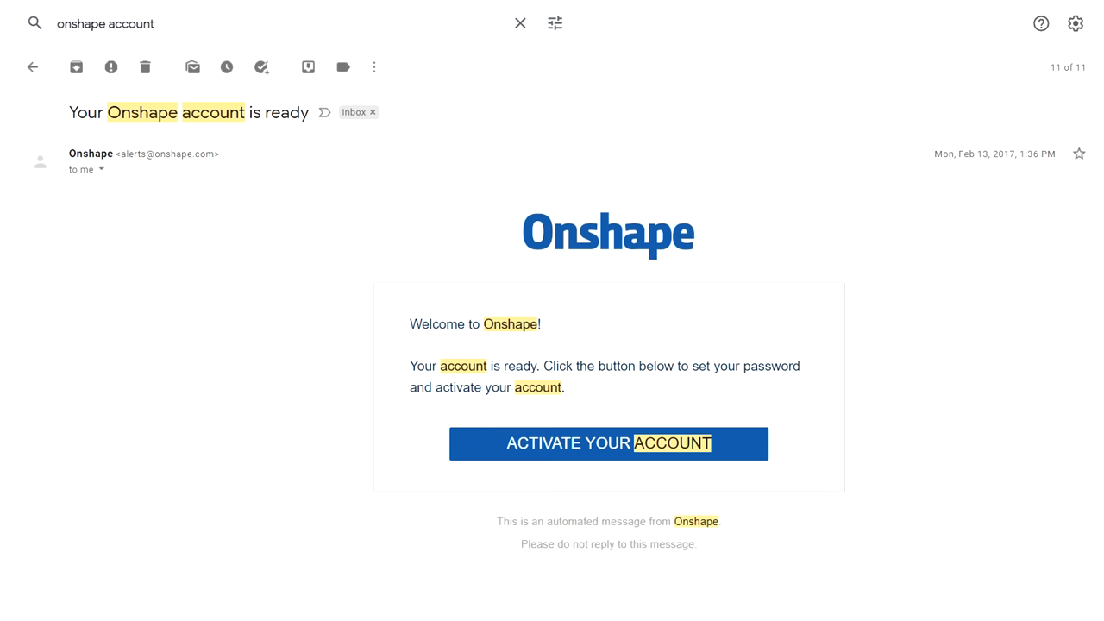
click(608, 443)
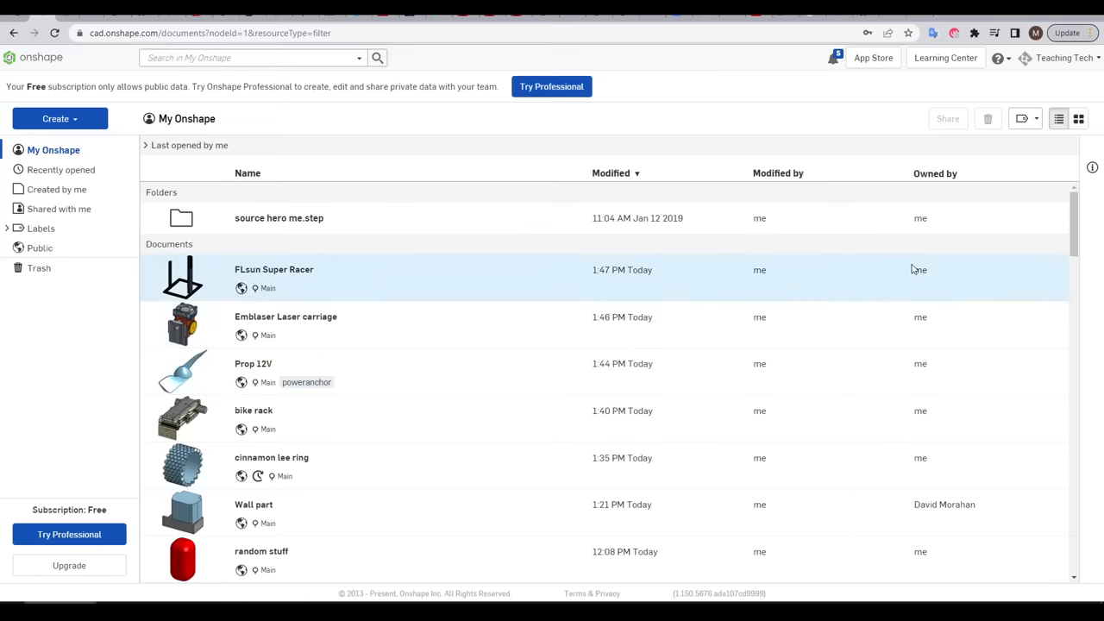
mouse_move(975, 544)
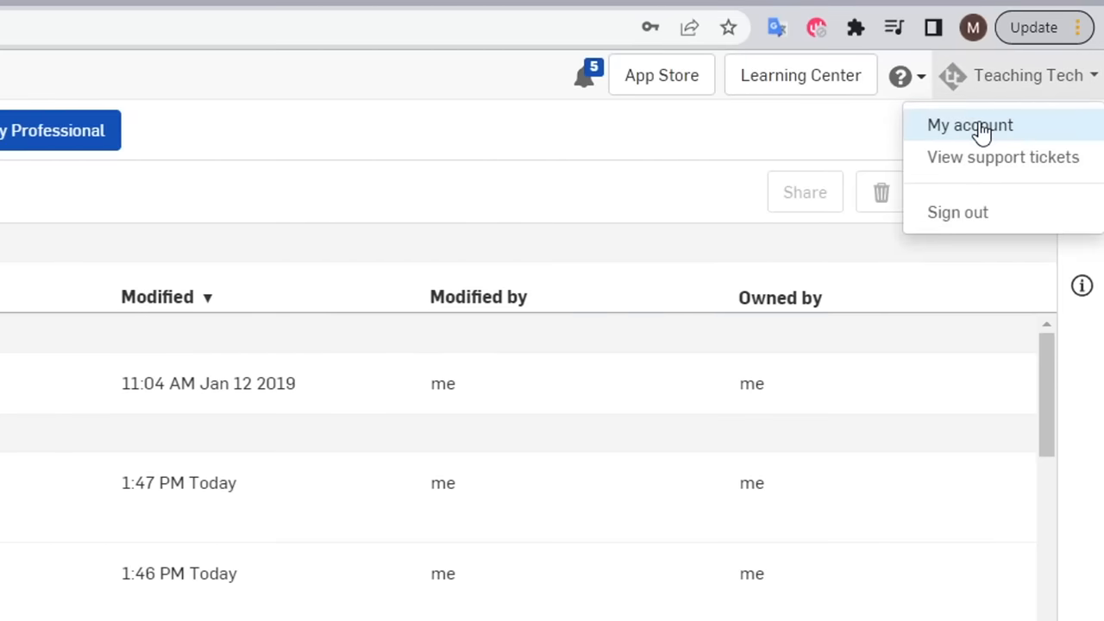
Go to My account and show the Notifications settings for shares and comments.
click(969, 125)
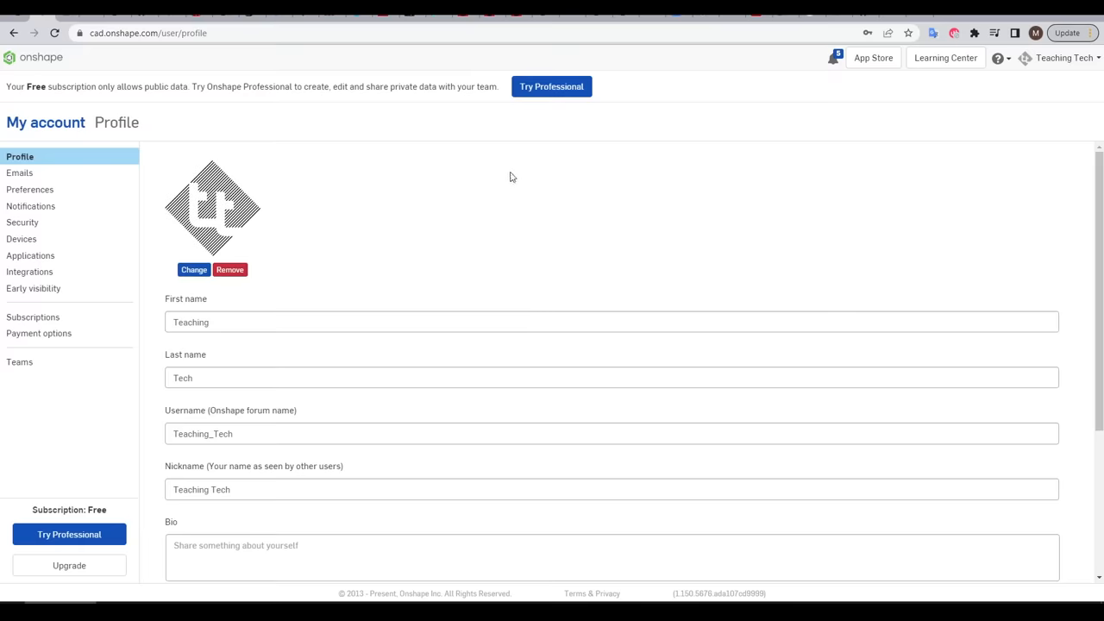
mouse_move(336, 397)
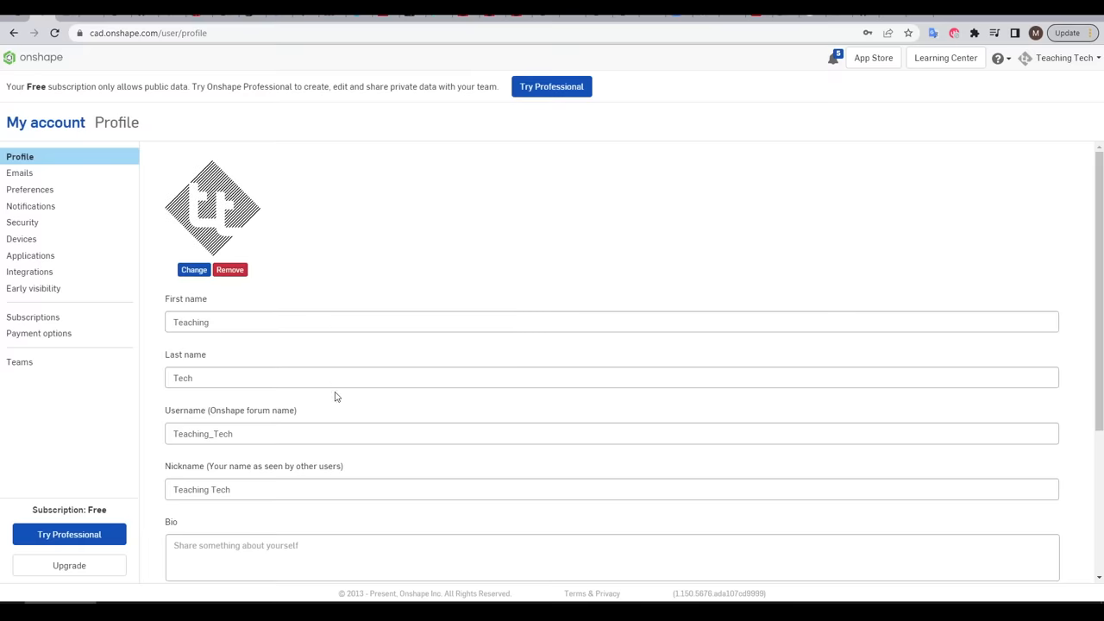
click(32, 205)
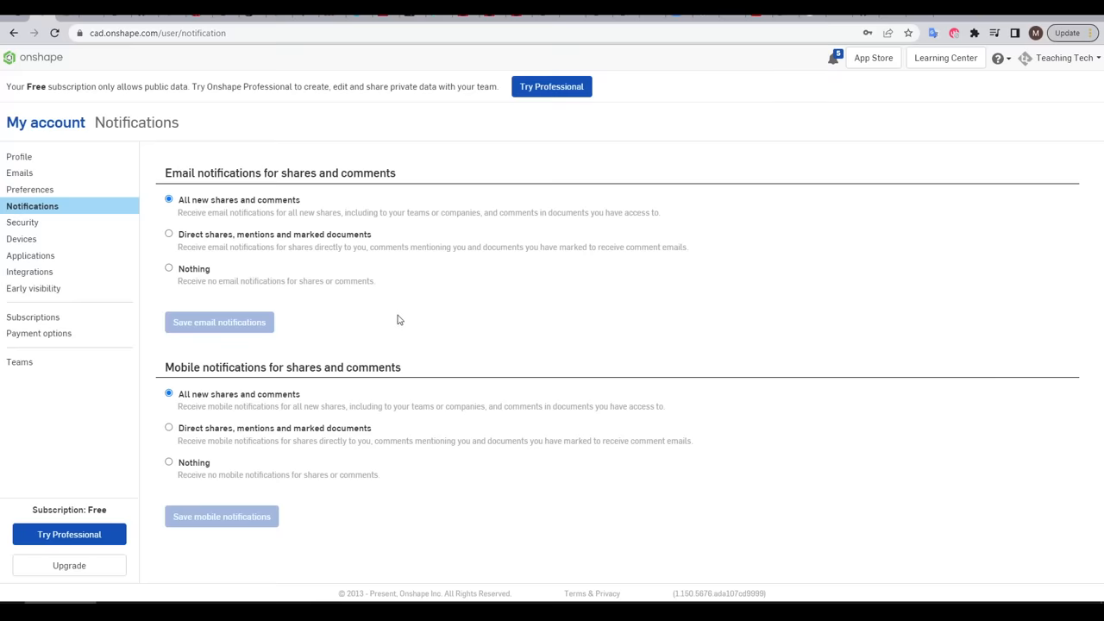
mouse_move(69, 189)
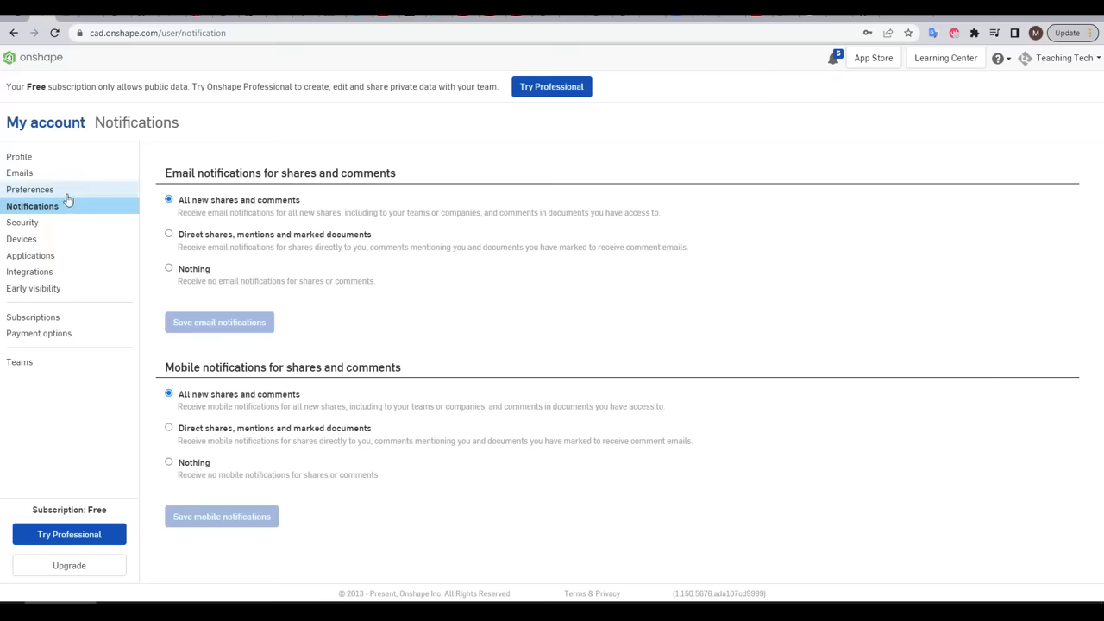
Show My account Preferences, check the Length units choices and review Mouse controls and Shortcut toolbars.
click(30, 189)
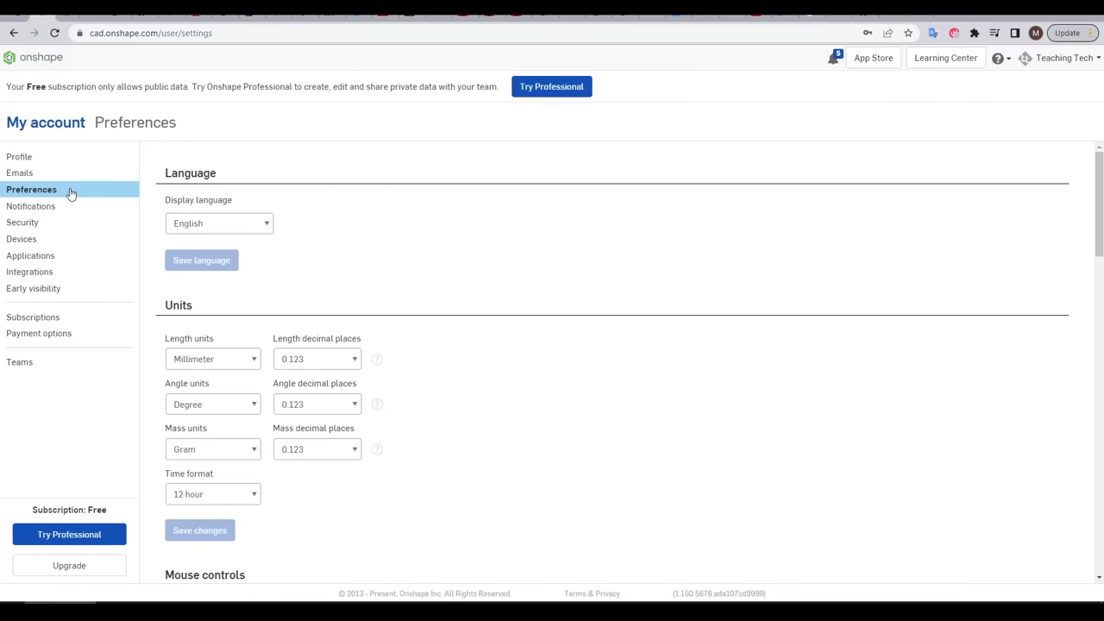
scroll(down, 3)
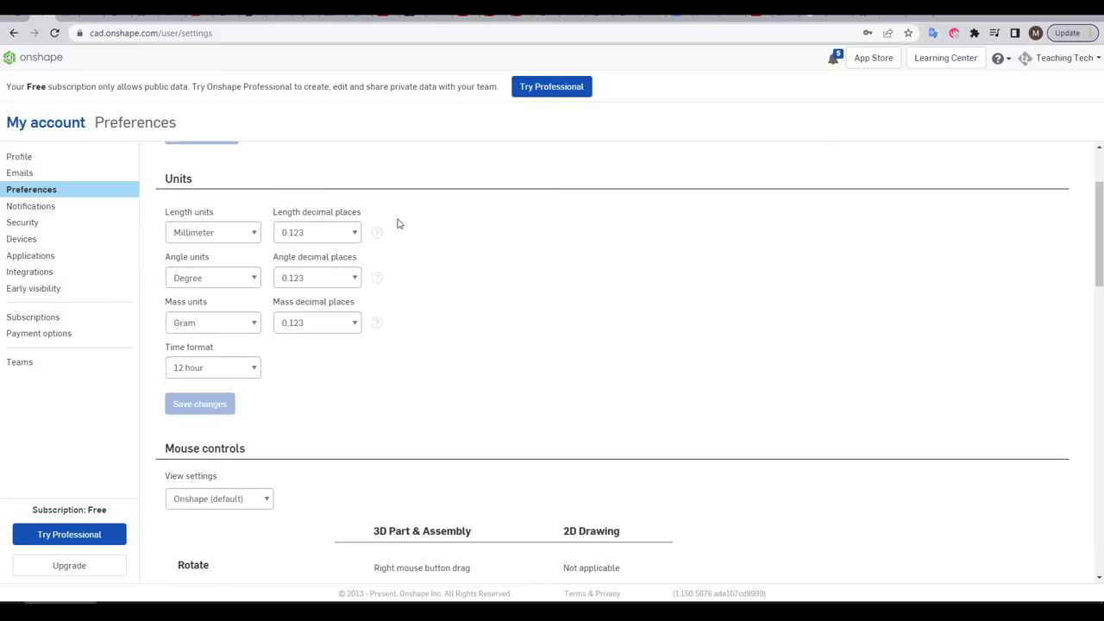
mouse_move(256, 233)
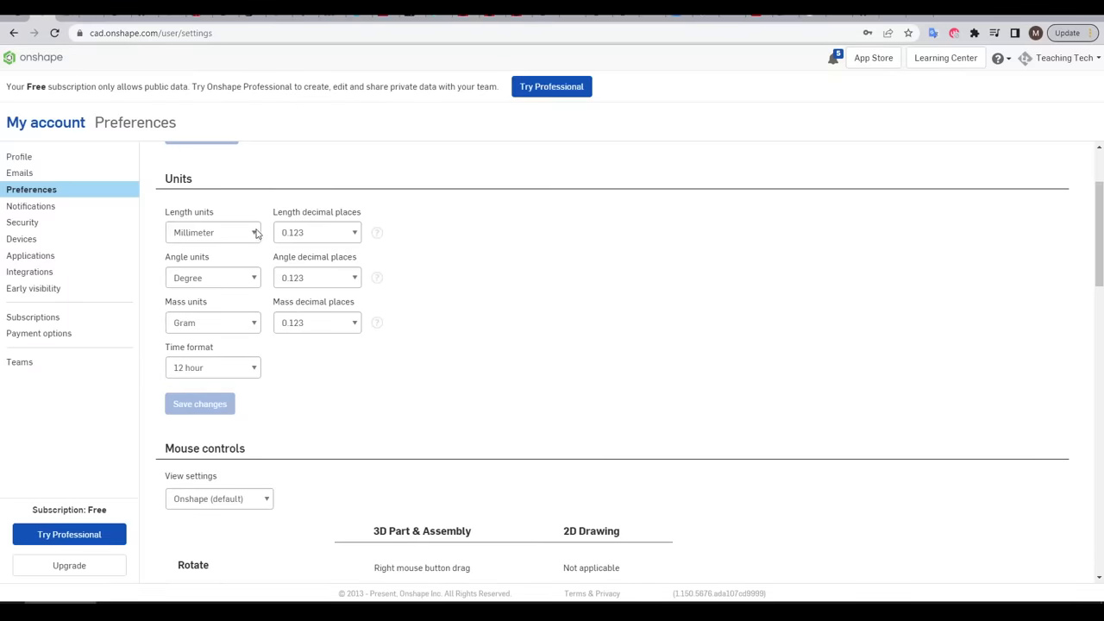
click(213, 232)
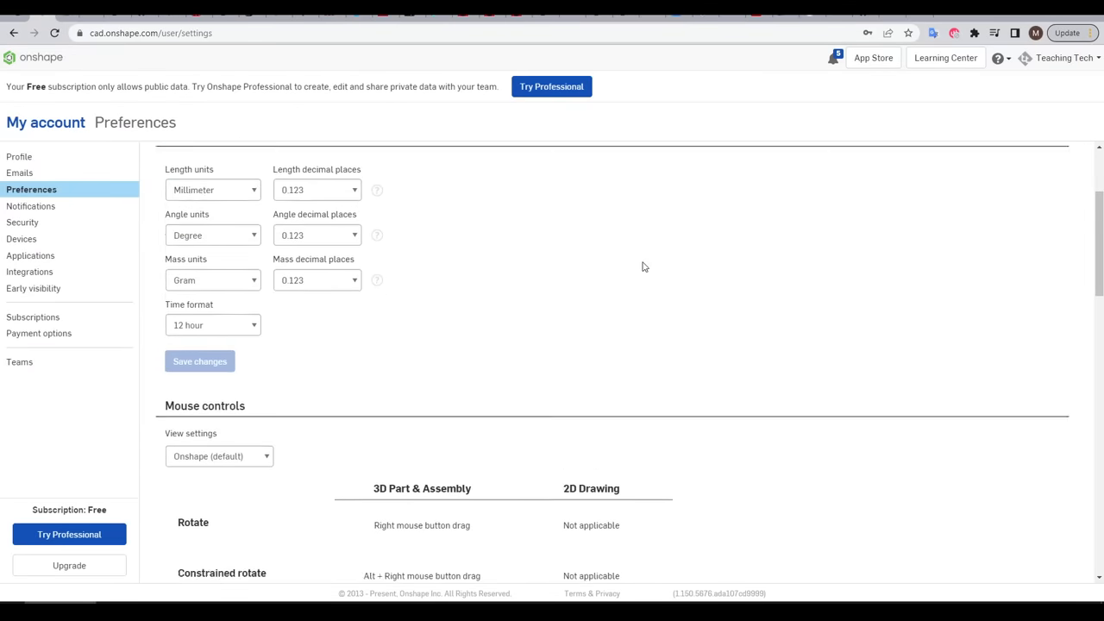
scroll(down, 3)
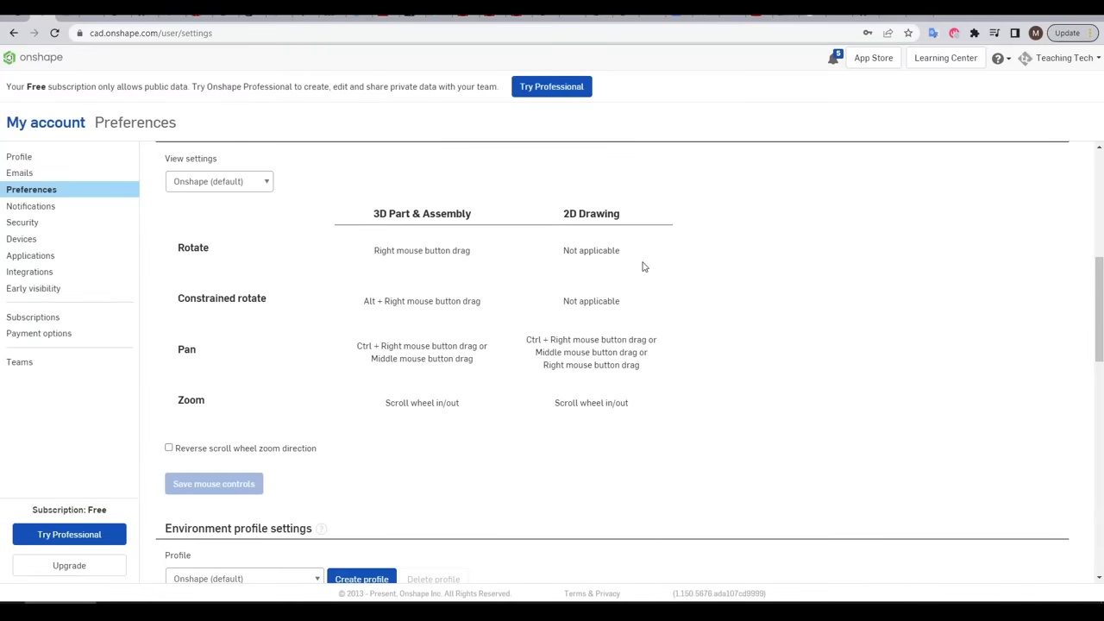
scroll(down, 3)
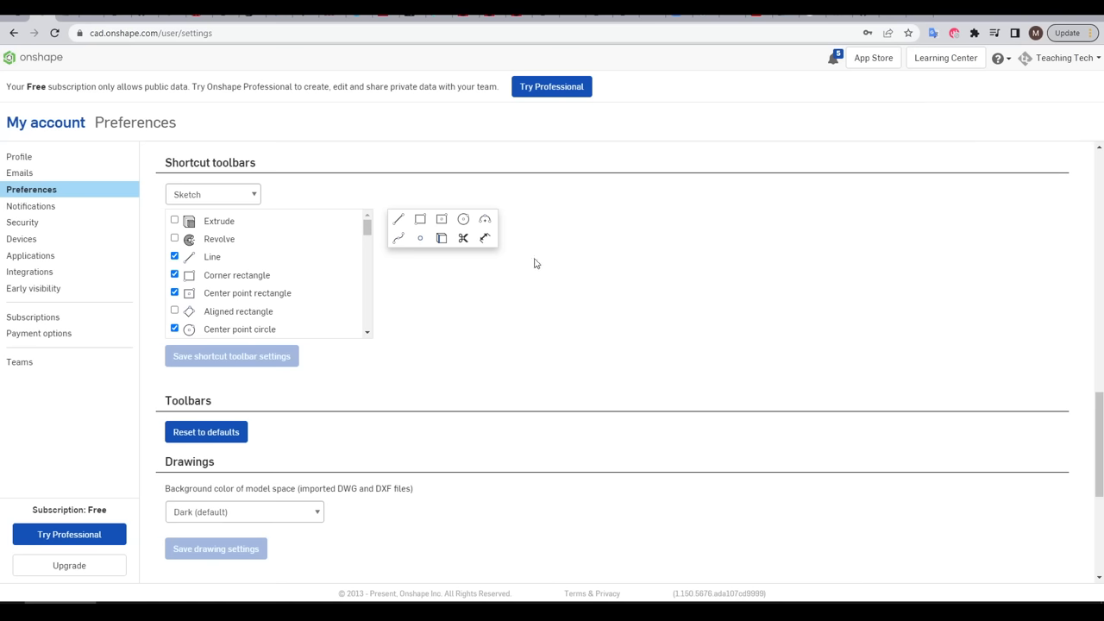
mouse_move(623, 294)
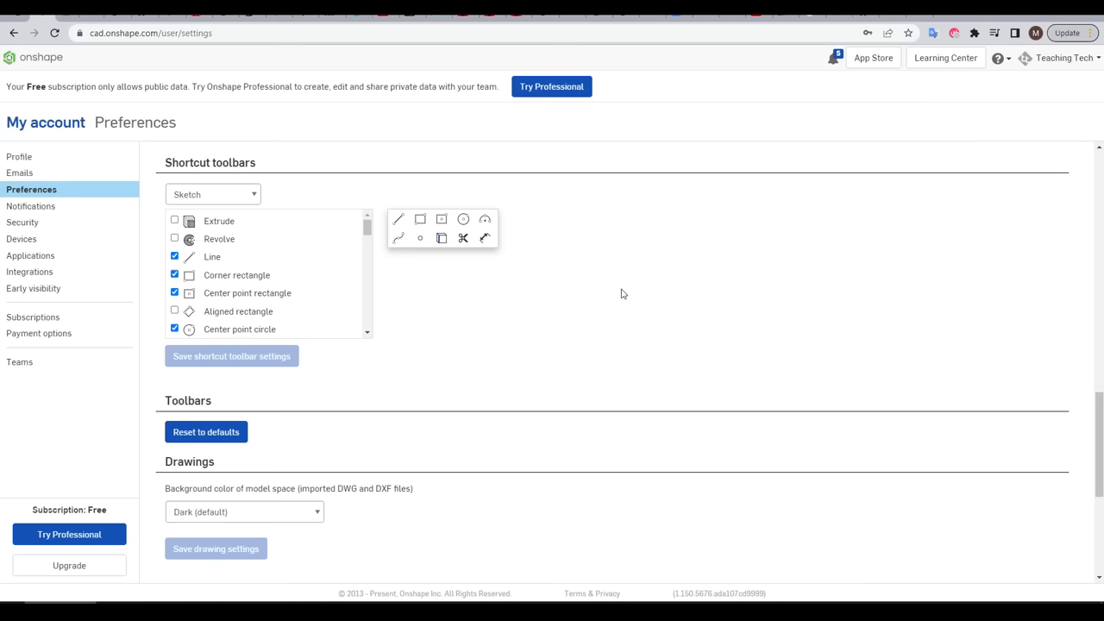